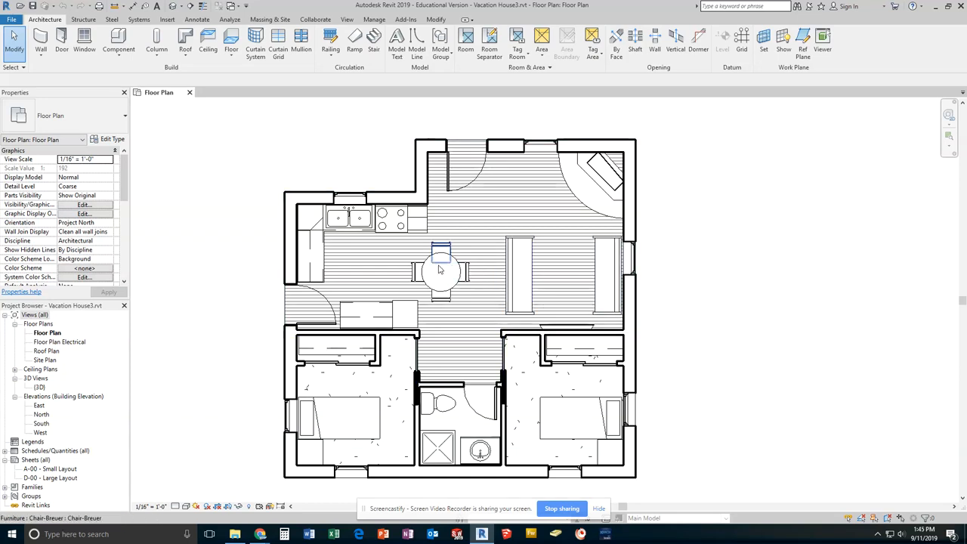
Step: Open the Vacation House {3D} view from the Project Browser
click(356, 180)
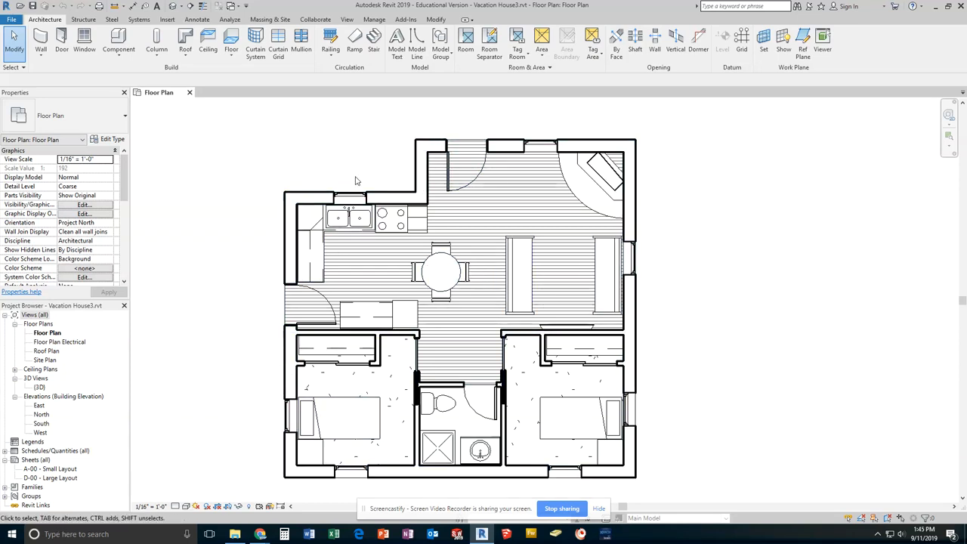
click(346, 198)
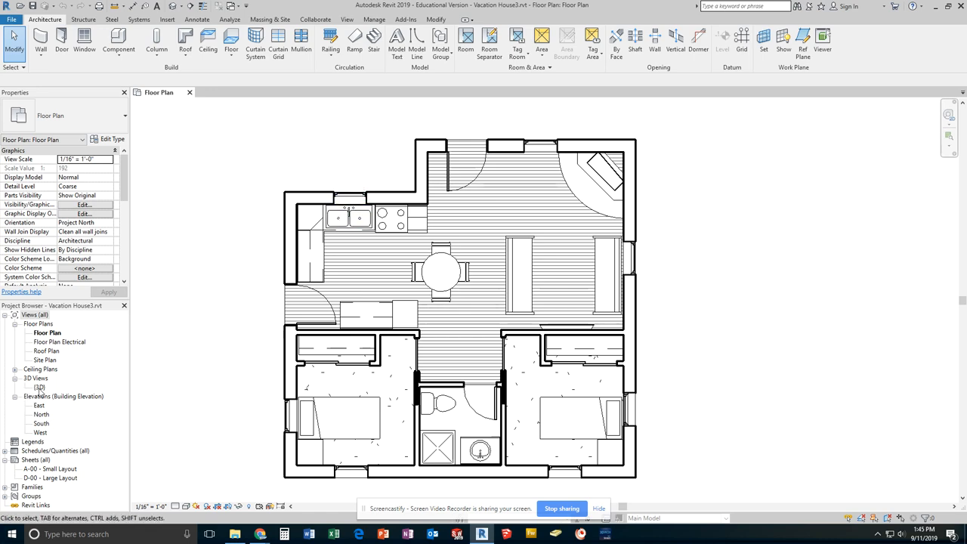
double_click(40, 387)
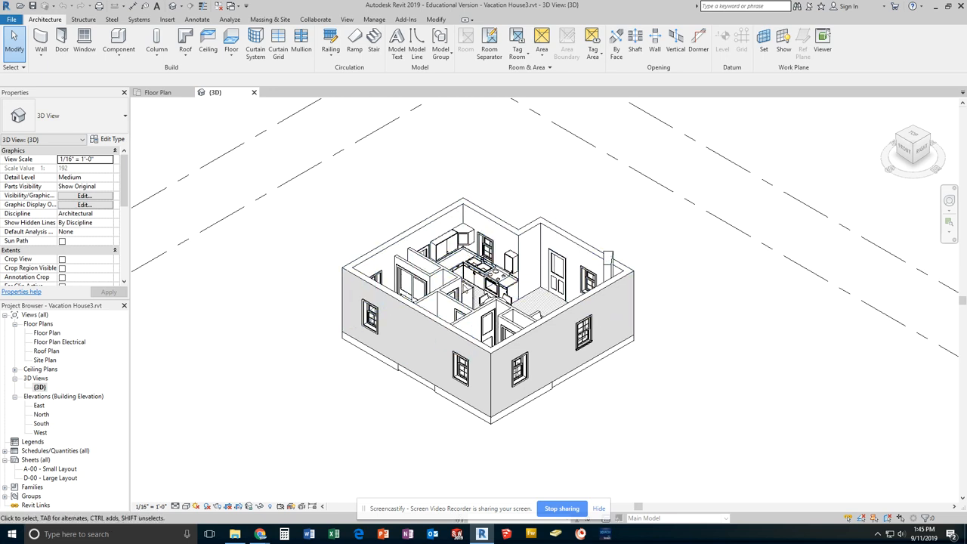
Step: Inspect an interior partition wall and a double-hung window, then clear the selection
click(465, 340)
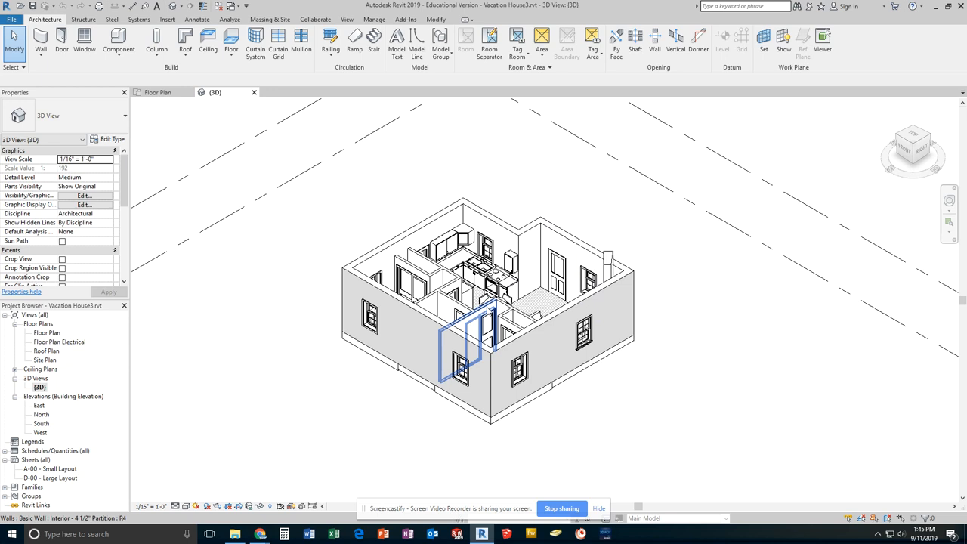
click(570, 375)
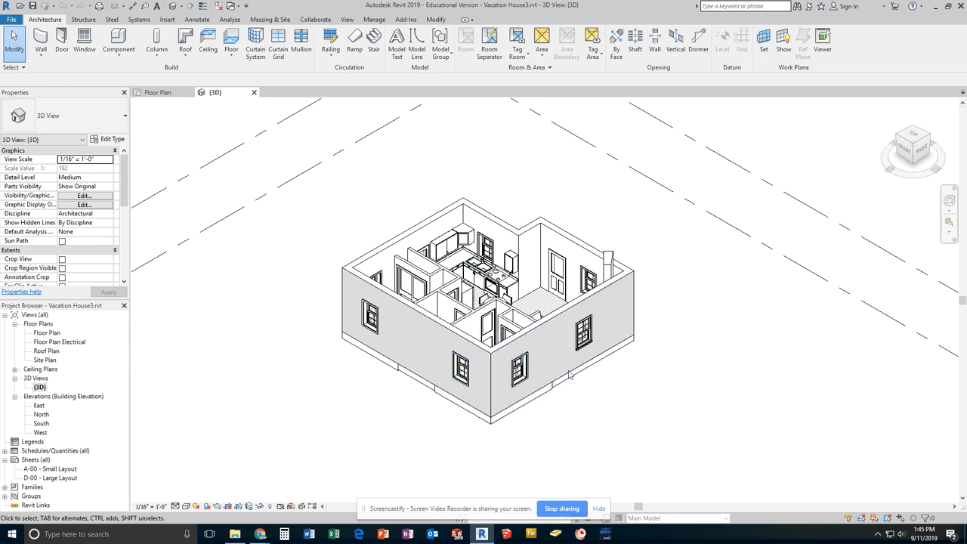
mouse_move(647, 273)
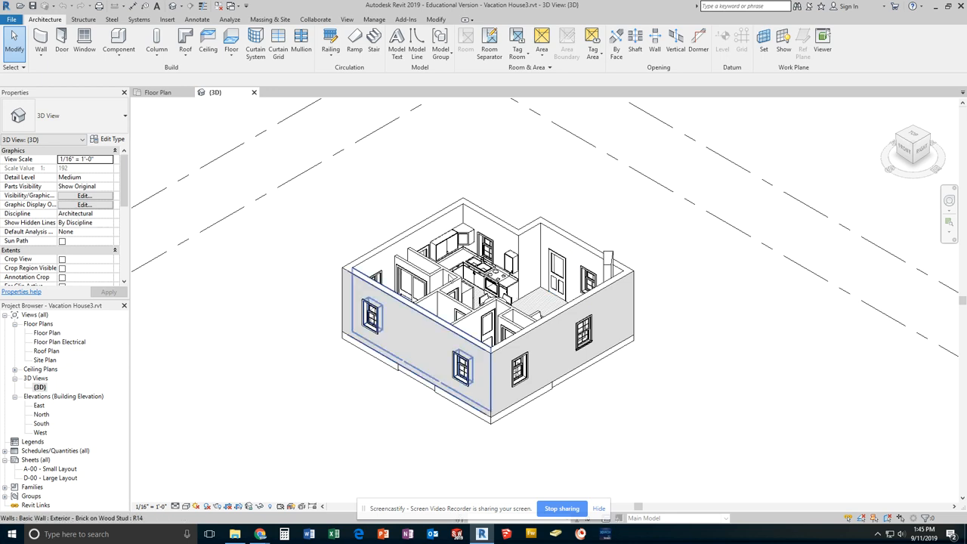
click(593, 280)
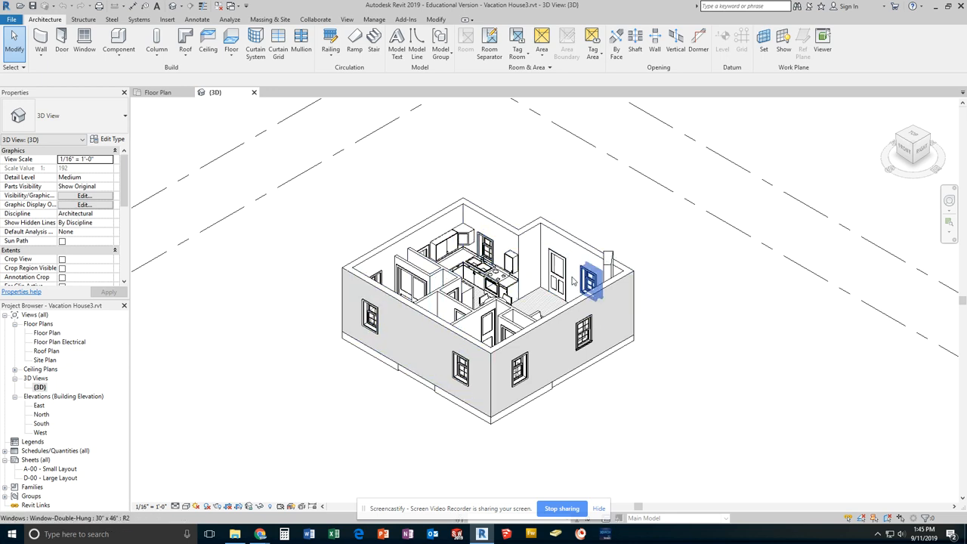
click(236, 264)
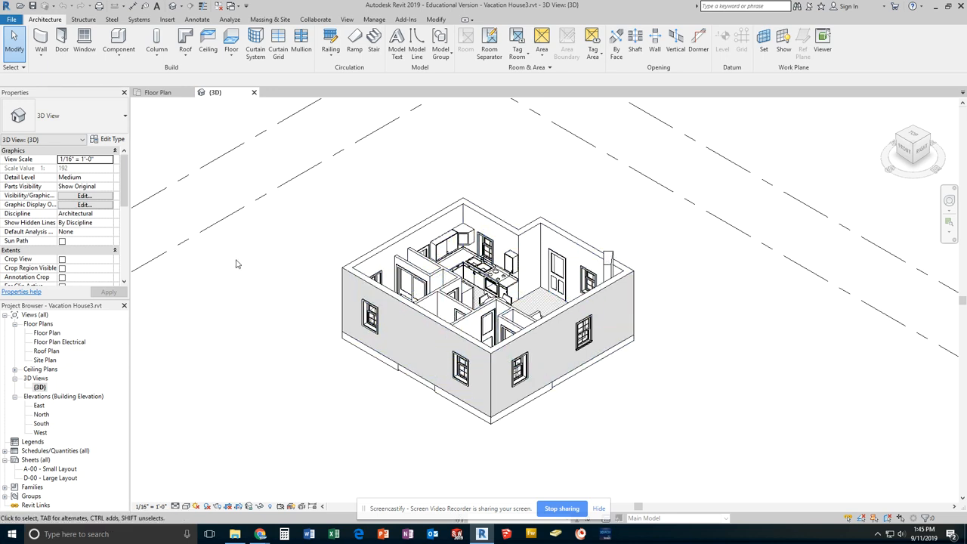
mouse_move(198, 112)
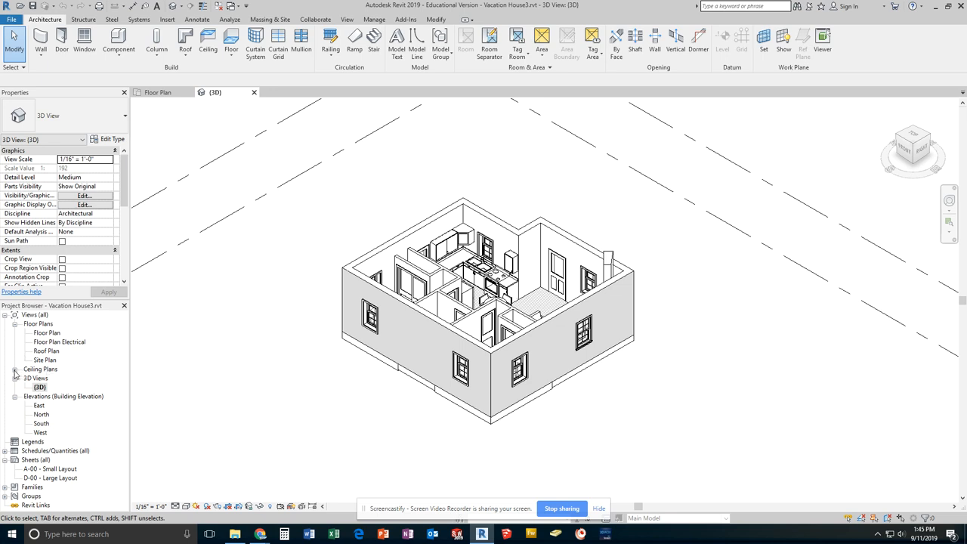
Step: Open the Floor Plan reflected ceiling plan under Ceiling Plans
click(15, 369)
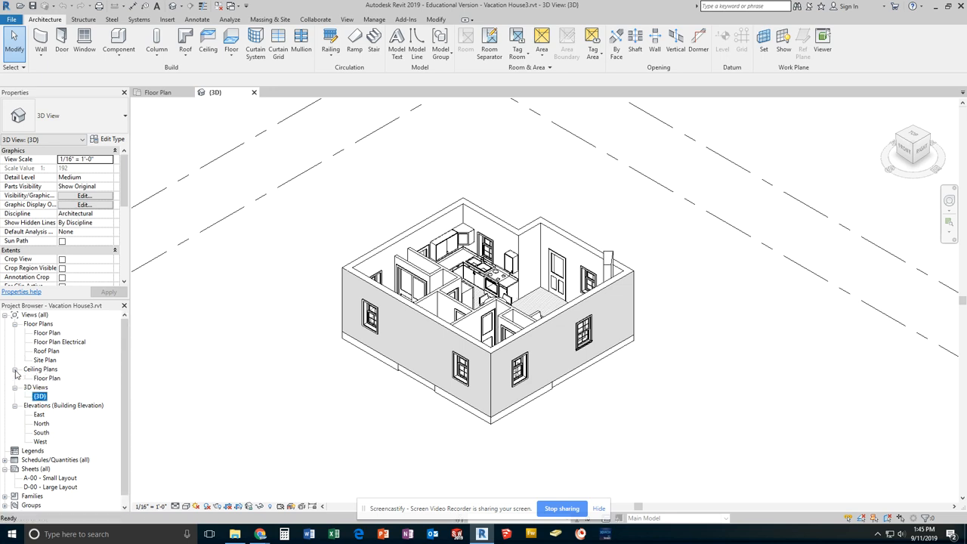
mouse_move(48, 383)
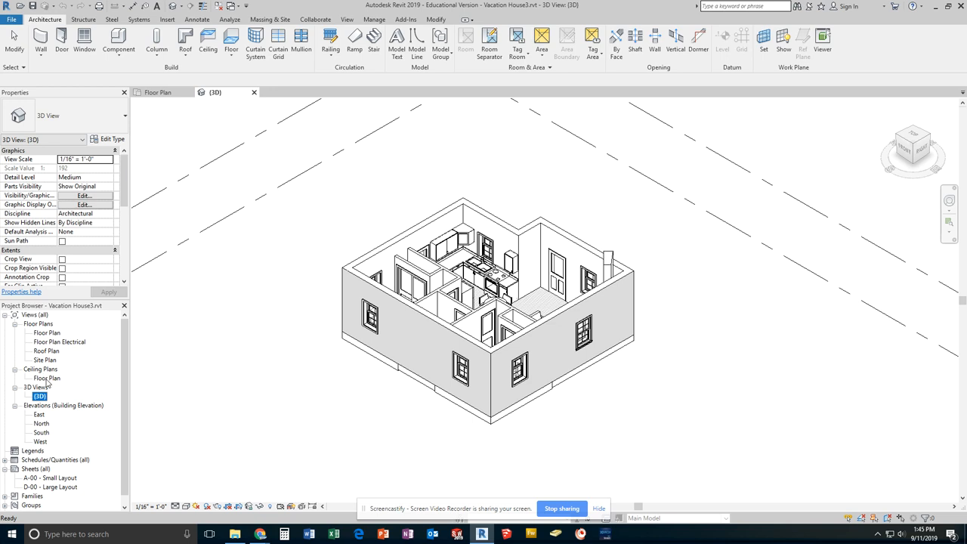
click(47, 378)
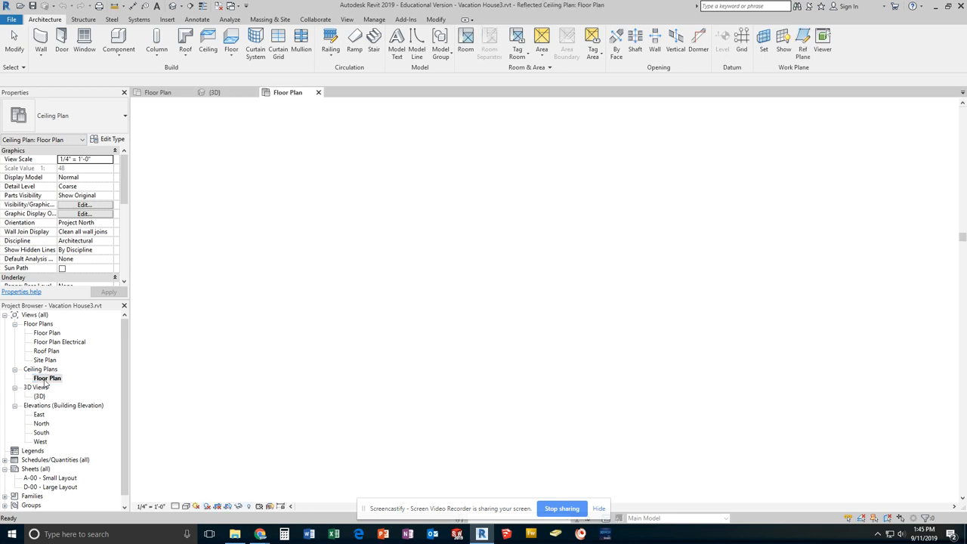
double_click(47, 378)
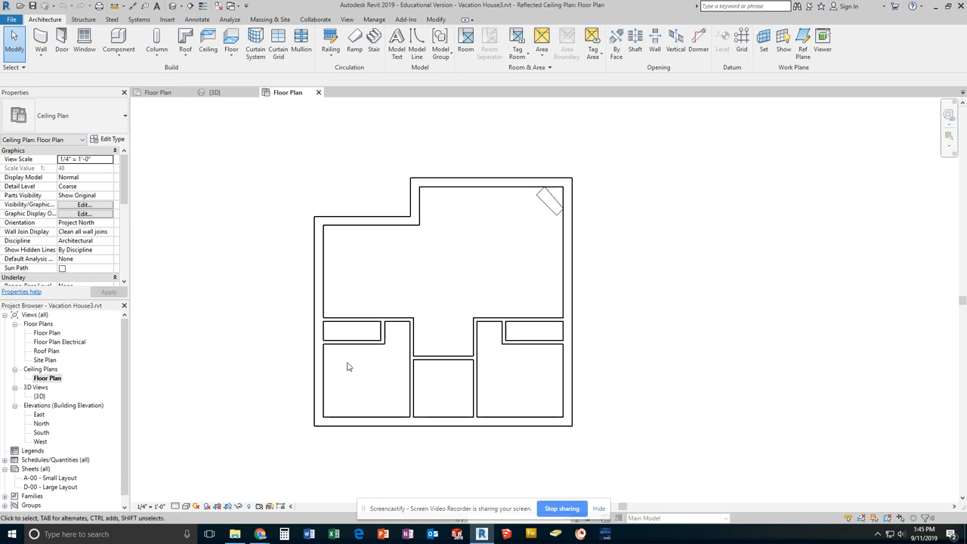
mouse_move(288, 209)
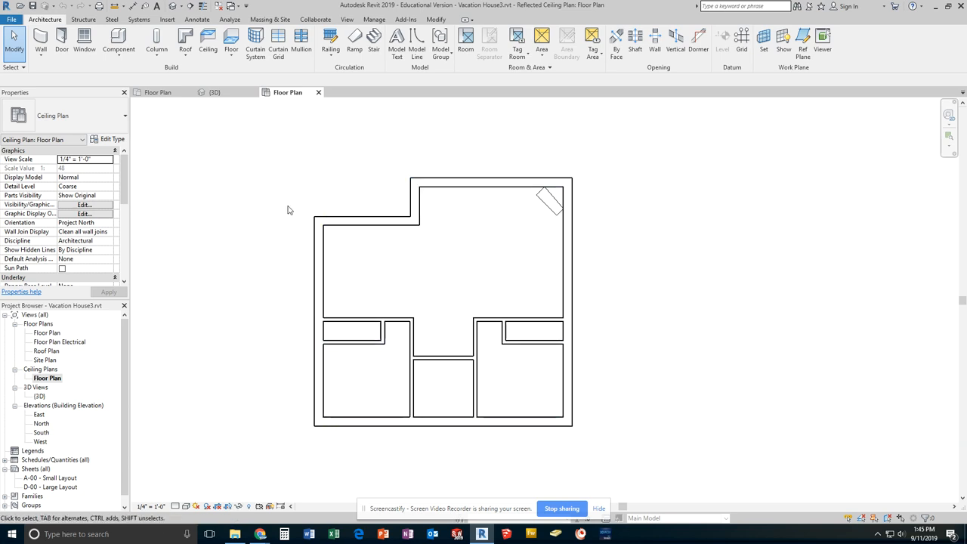
mouse_move(230, 43)
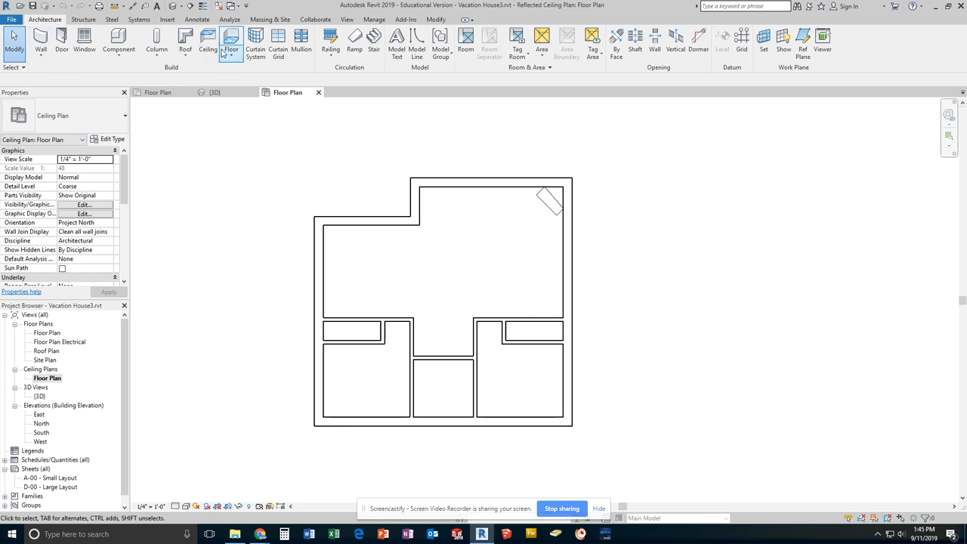
Step: Start the Ceiling tool in Automatic Ceiling mode with a Compound Ceiling type
click(208, 41)
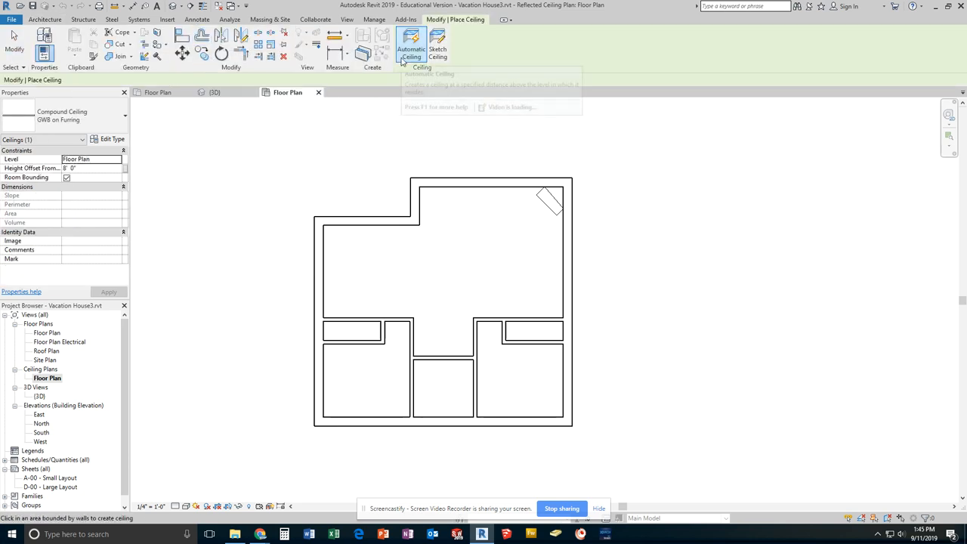
click(428, 263)
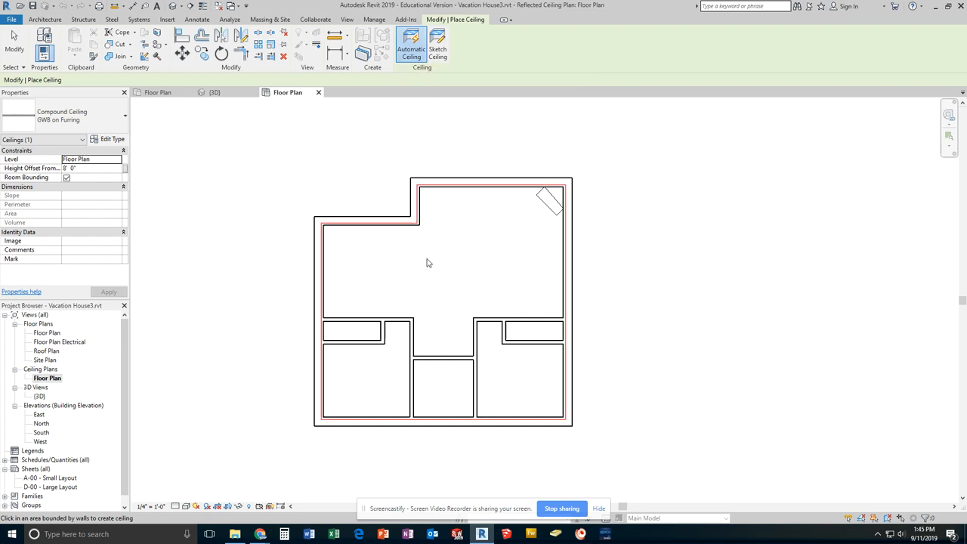
mouse_move(438, 264)
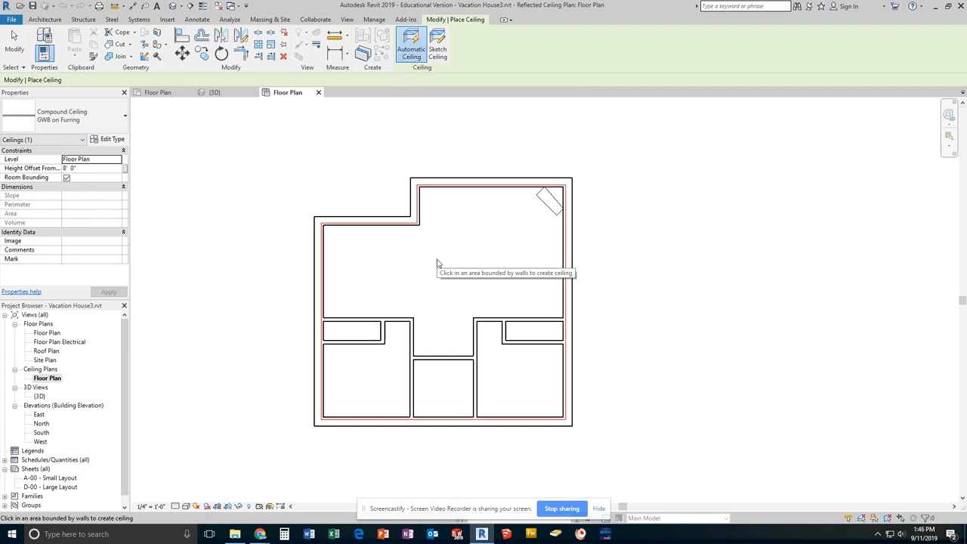
mouse_move(349, 372)
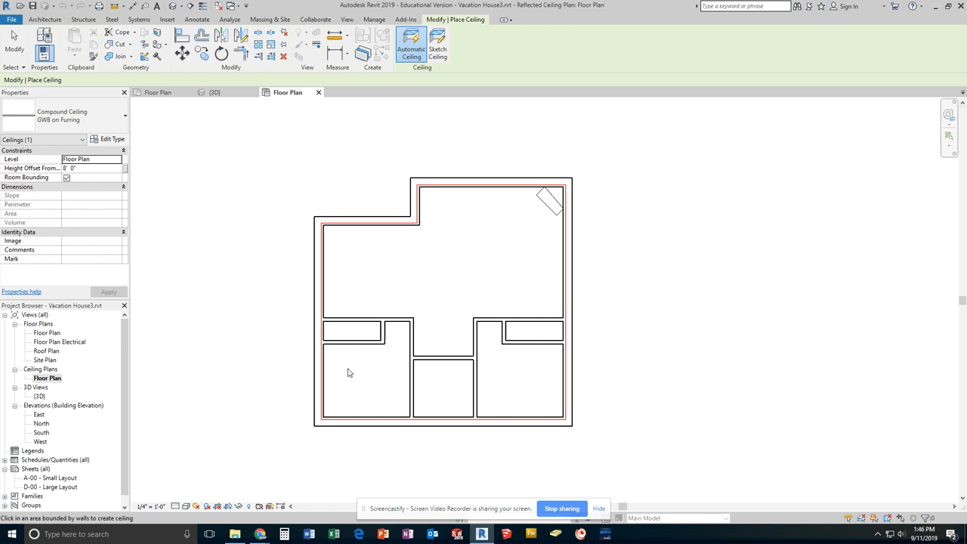
mouse_move(423, 219)
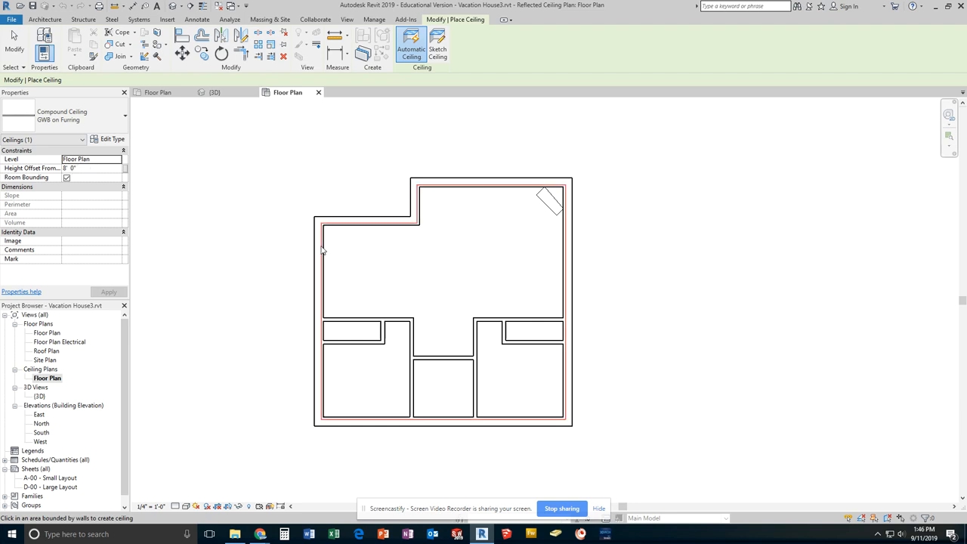
mouse_move(457, 280)
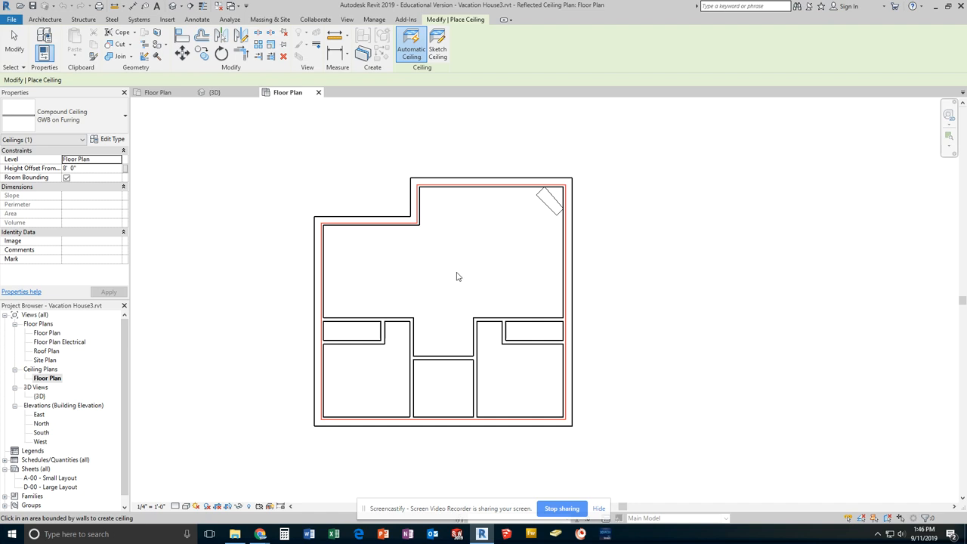
mouse_move(466, 265)
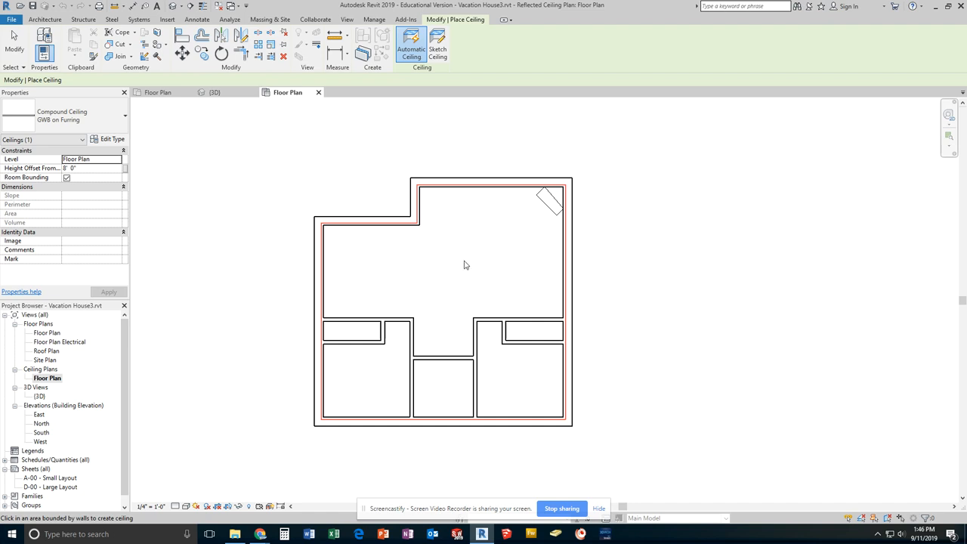
mouse_move(335, 240)
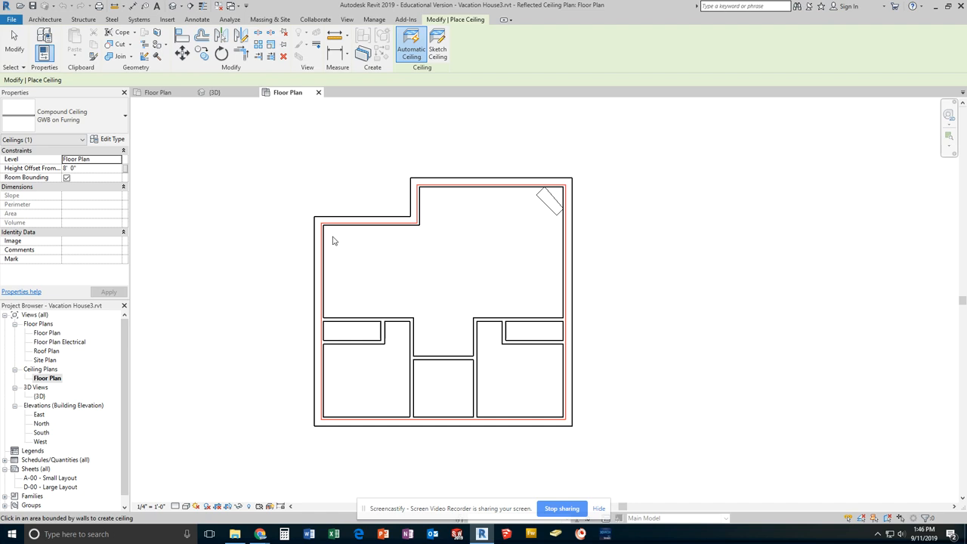
mouse_move(515, 289)
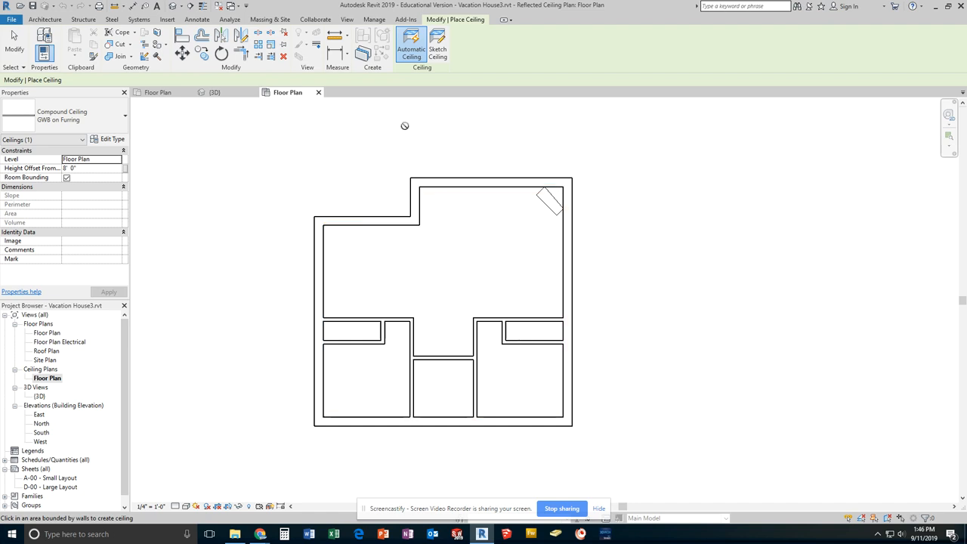
mouse_move(437, 45)
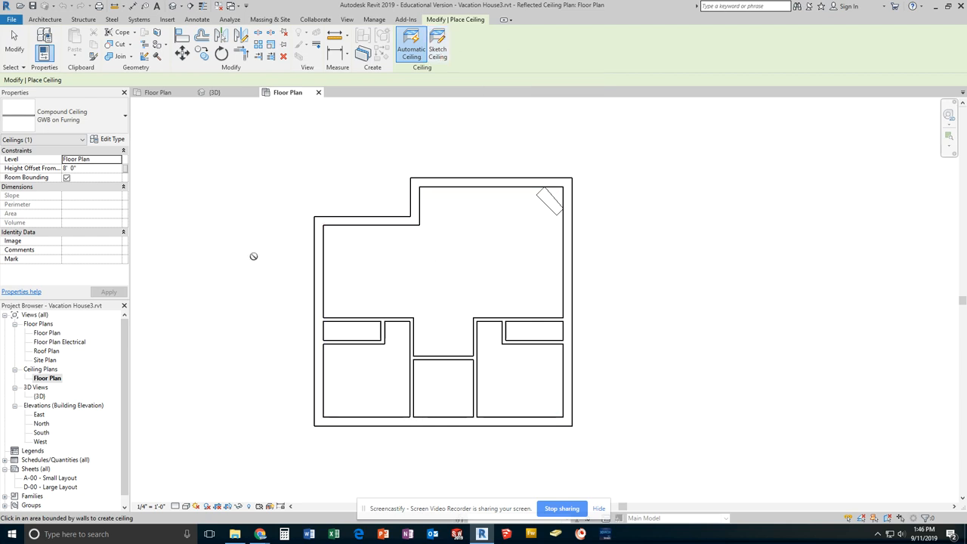
mouse_move(193, 182)
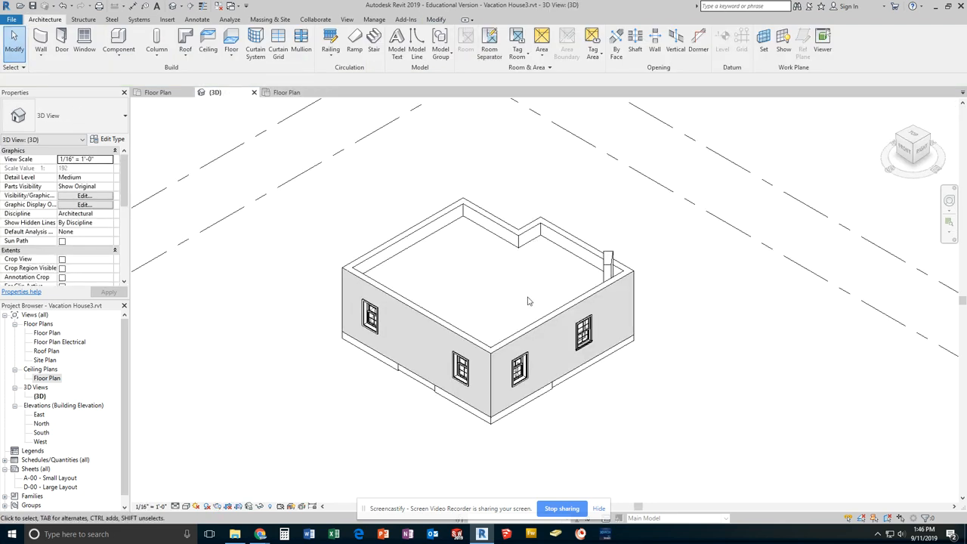
mouse_move(471, 289)
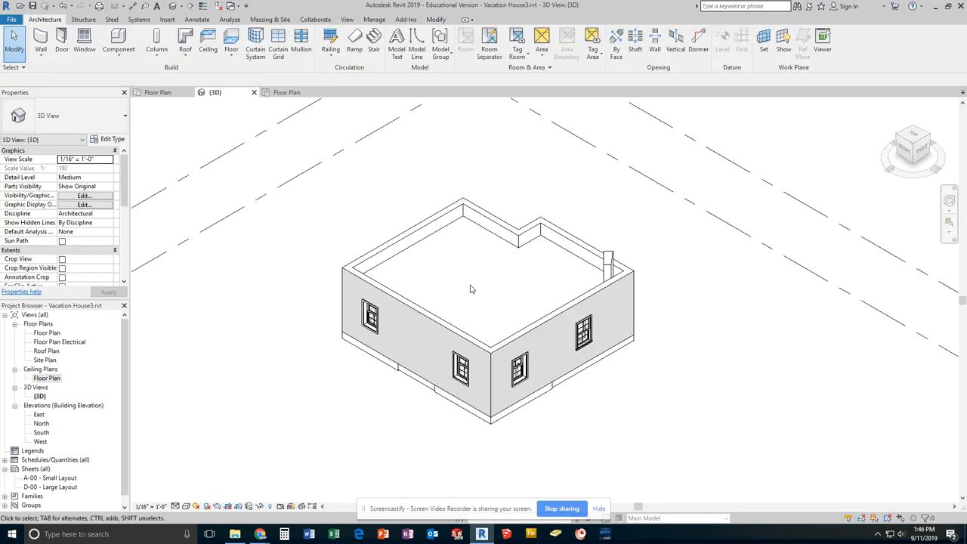
mouse_move(517, 285)
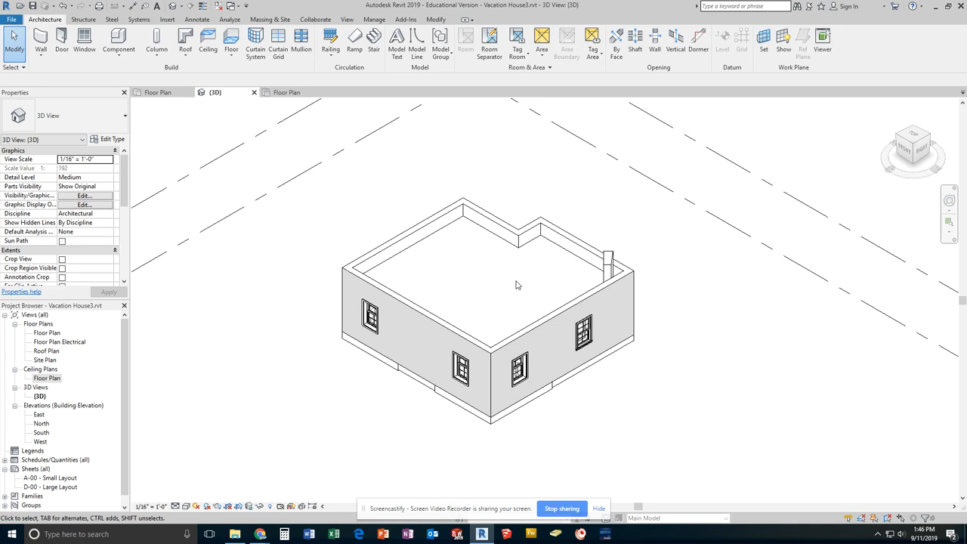
mouse_move(259, 206)
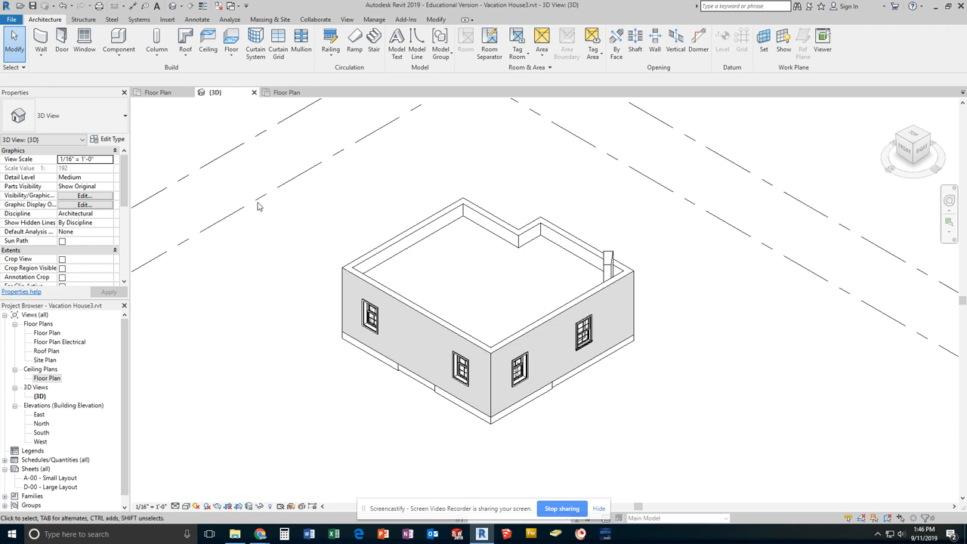
double_click(47, 377)
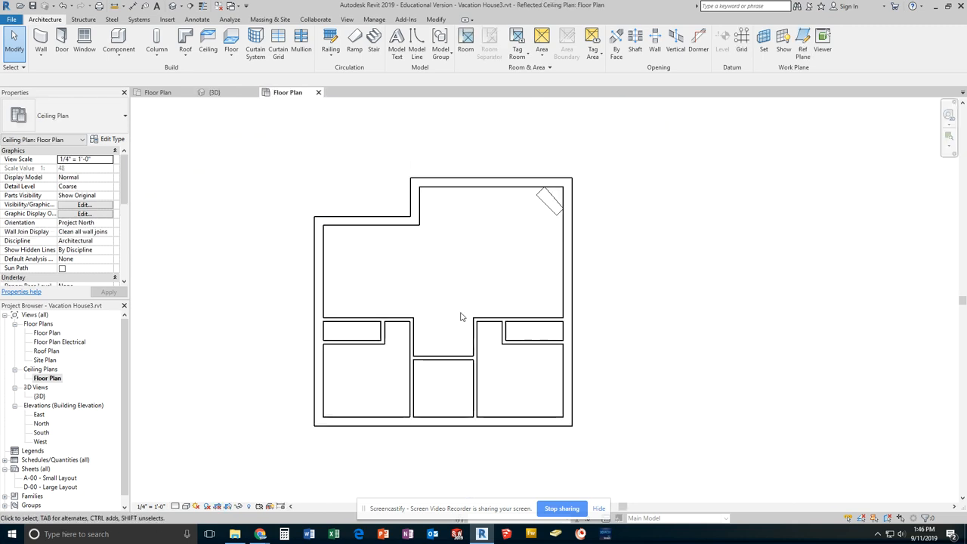
mouse_move(430, 290)
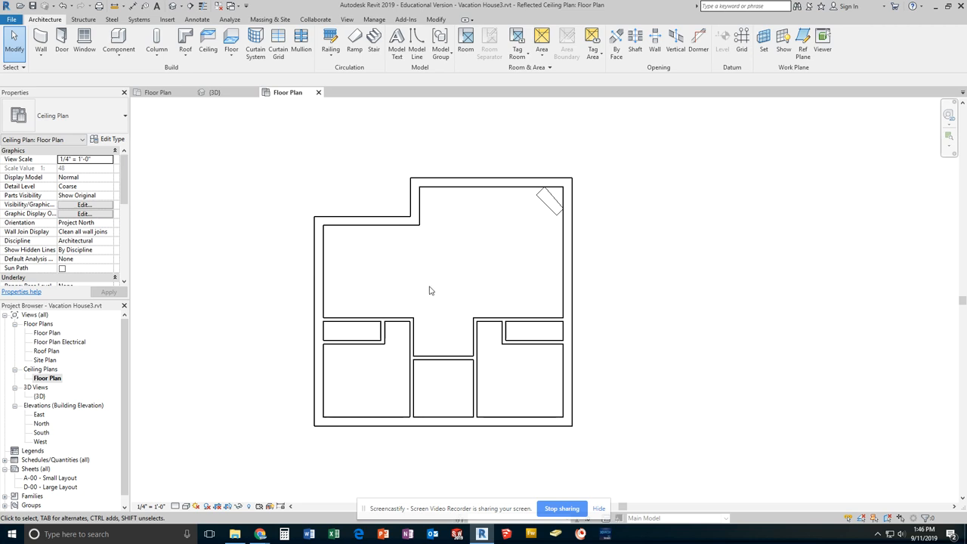
mouse_move(518, 388)
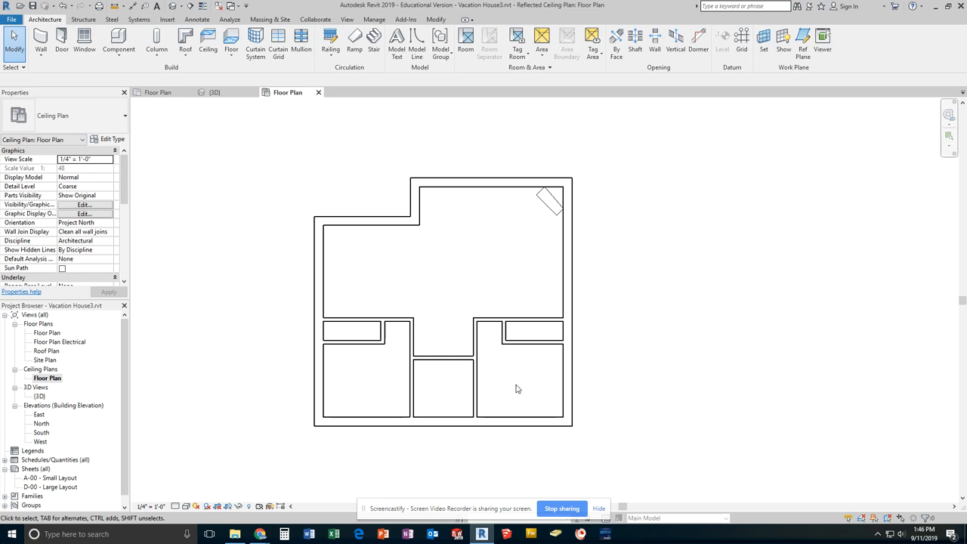
mouse_move(401, 258)
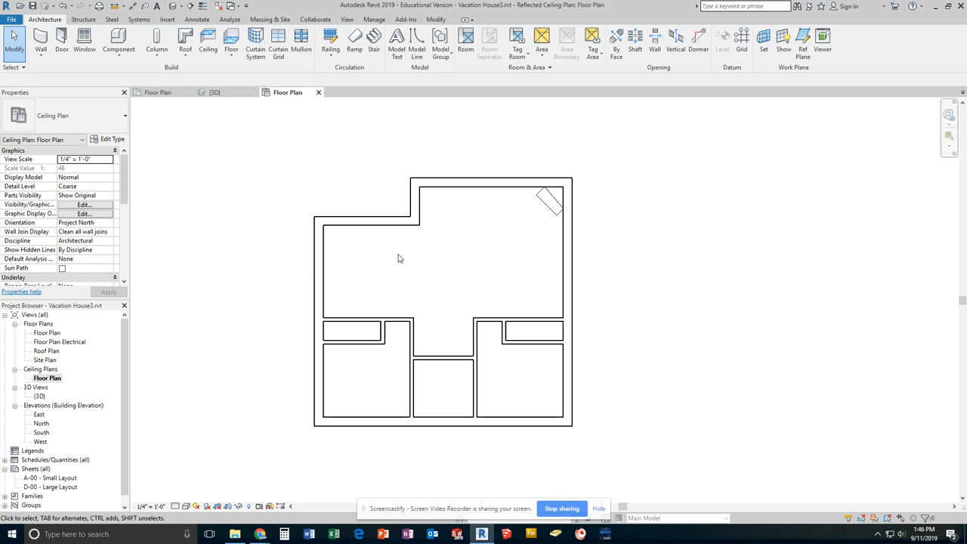
mouse_move(300, 107)
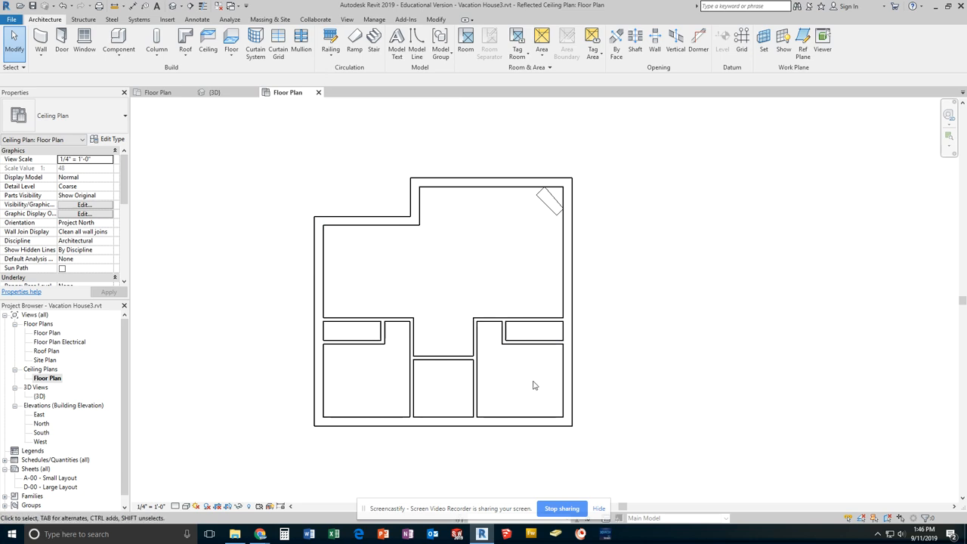
mouse_move(483, 333)
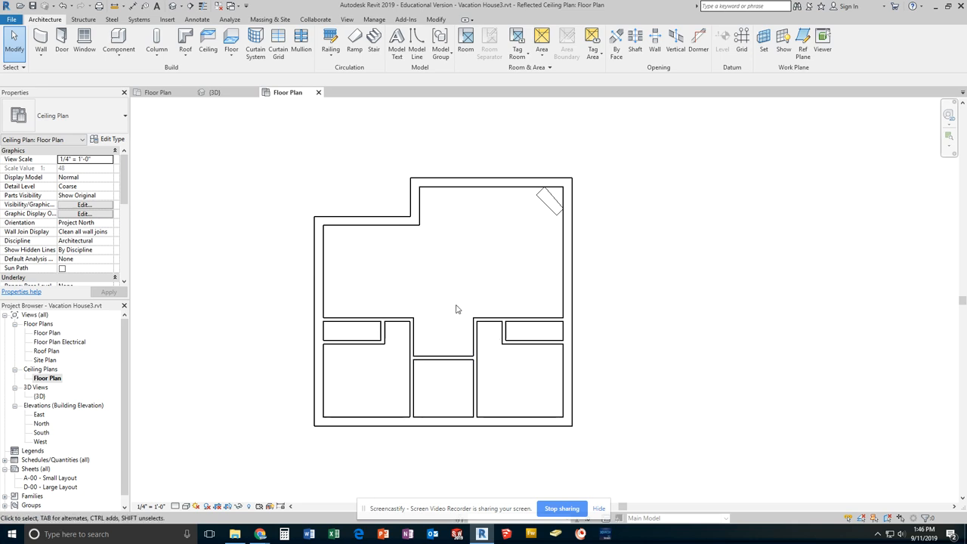
mouse_move(496, 146)
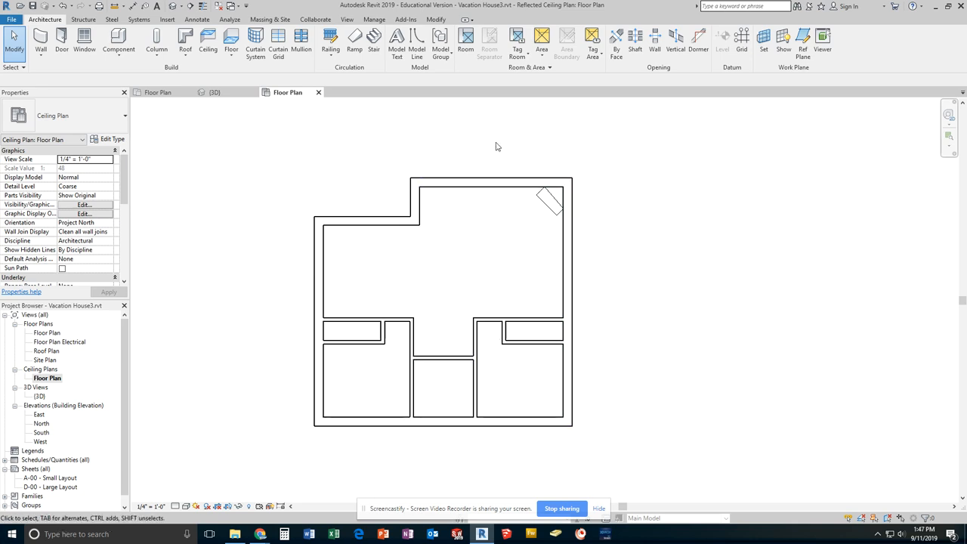
mouse_move(191, 75)
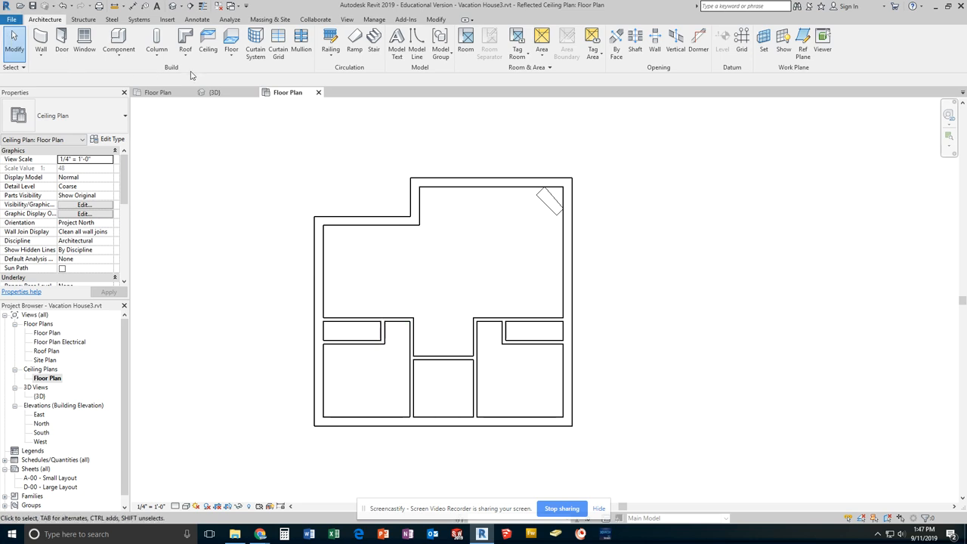
mouse_move(139, 21)
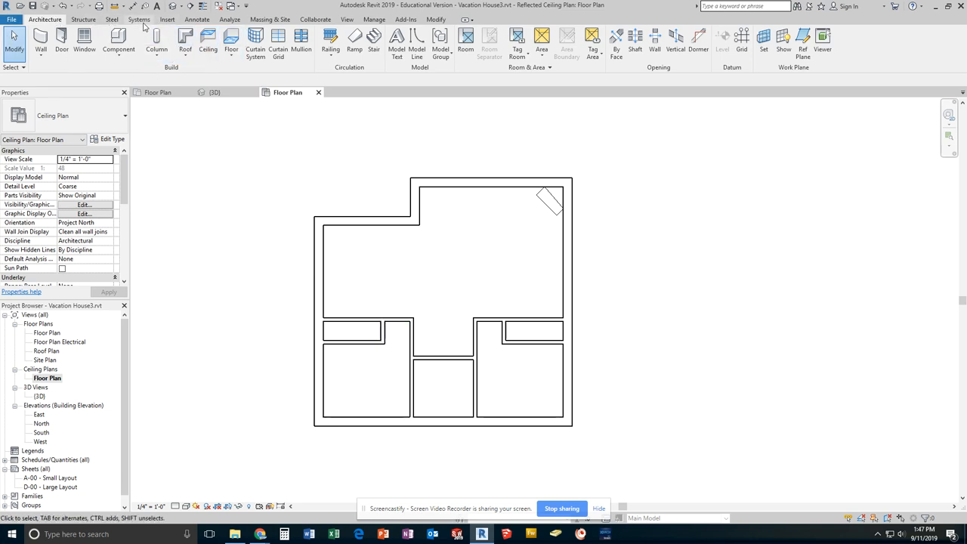
Step: Start Lighting Fixture placement with the Pendant Light - Hemisphere 100W type
click(138, 19)
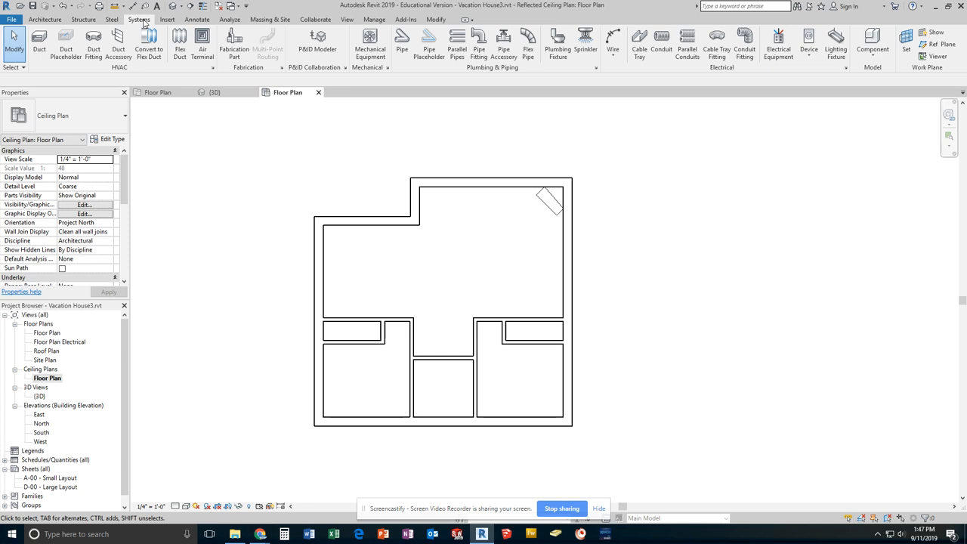
mouse_move(559, 96)
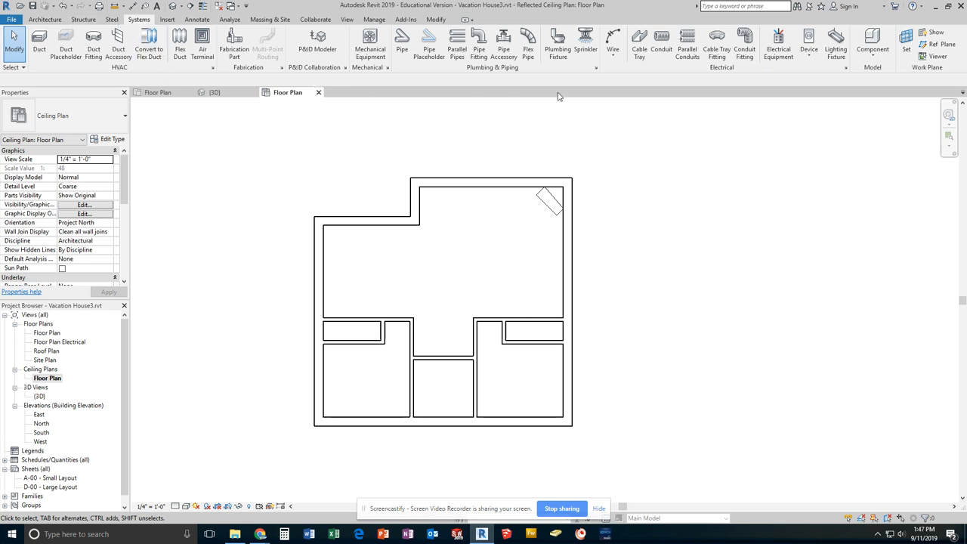
mouse_move(835, 42)
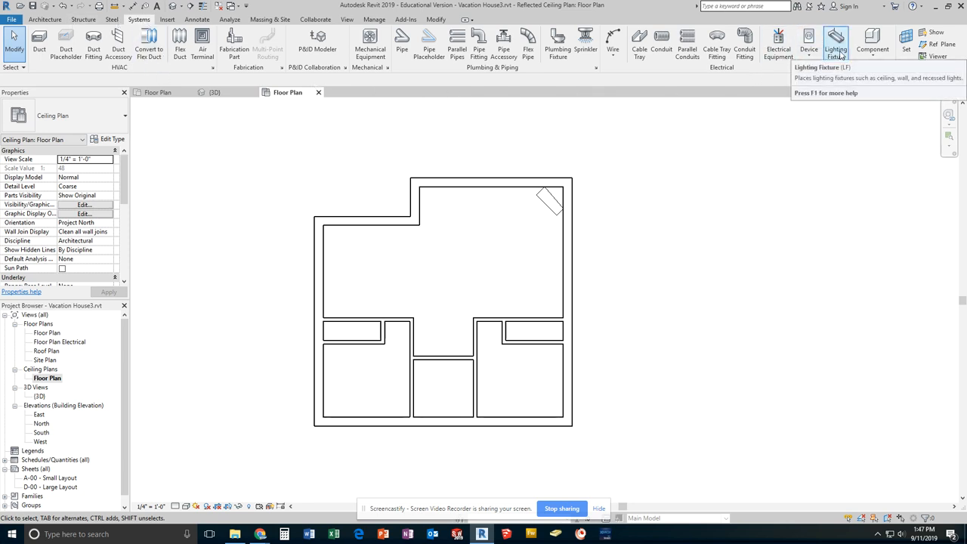
click(836, 41)
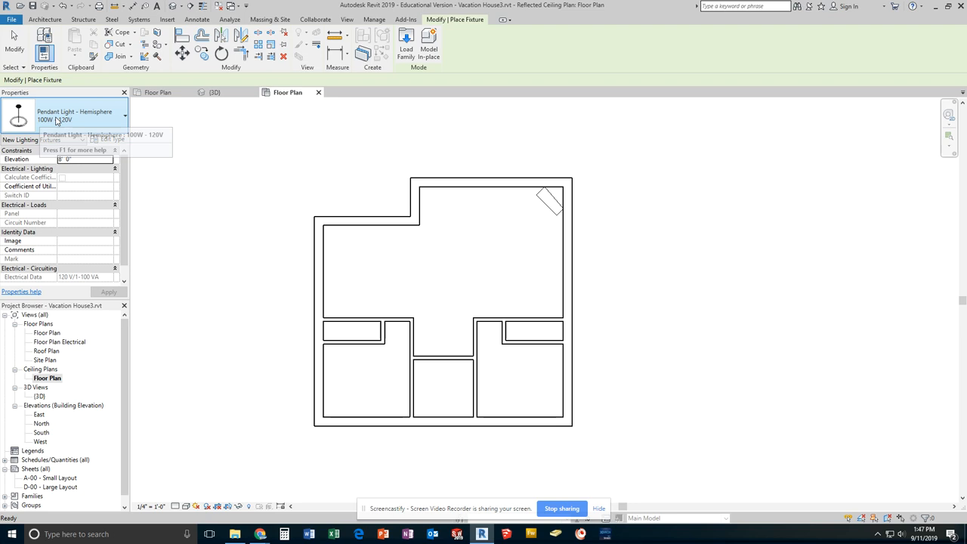
mouse_move(72, 120)
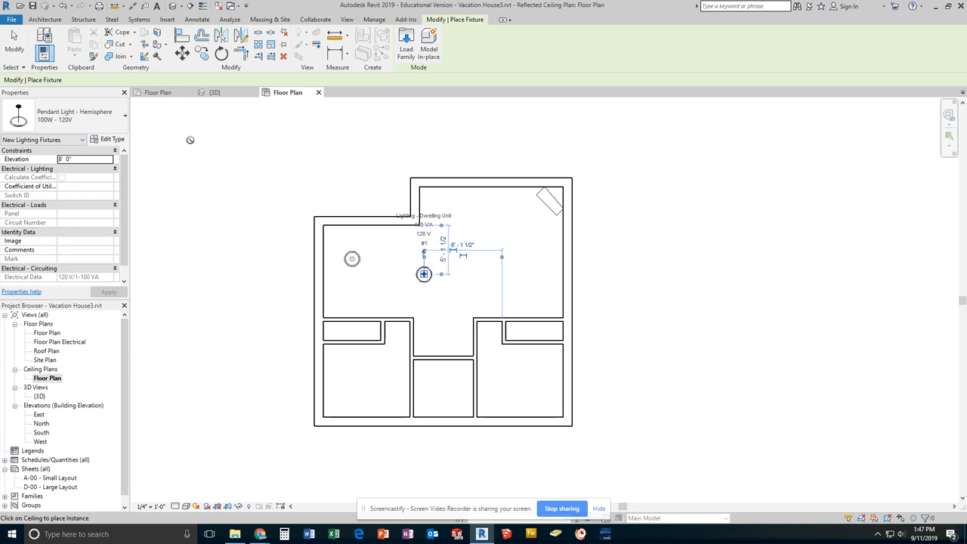
Step: Switch to Downlight - Recessed Can 6" Incandescent and place one in the main room
click(124, 117)
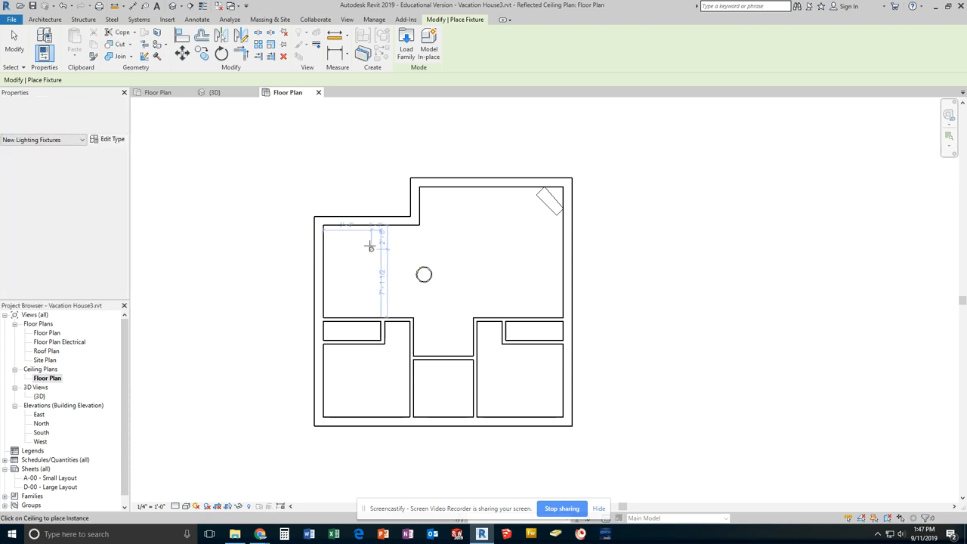
click(370, 240)
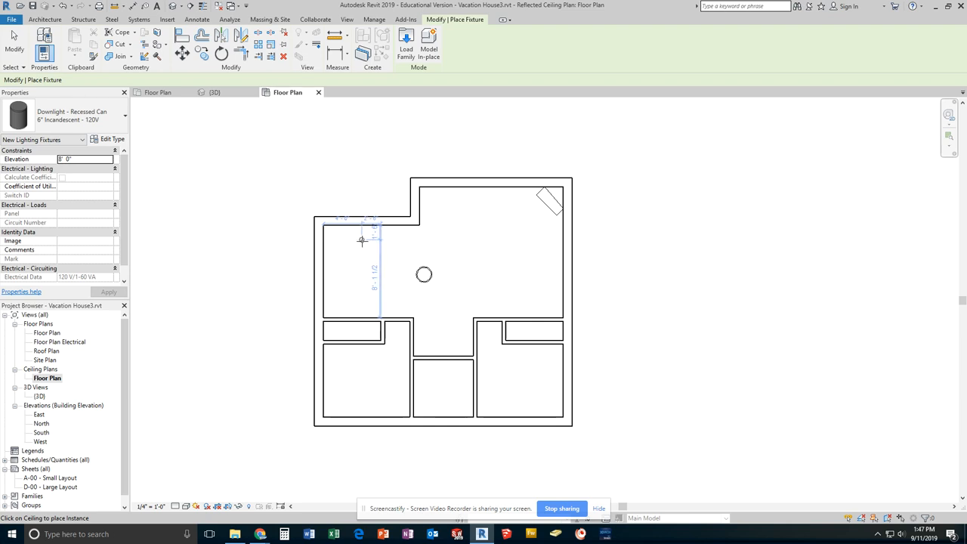
click(385, 227)
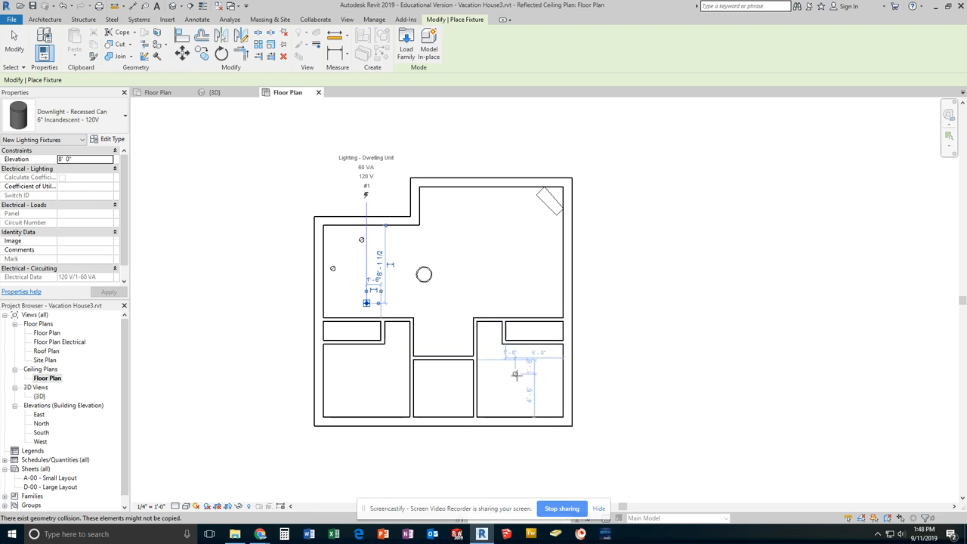
mouse_move(406, 44)
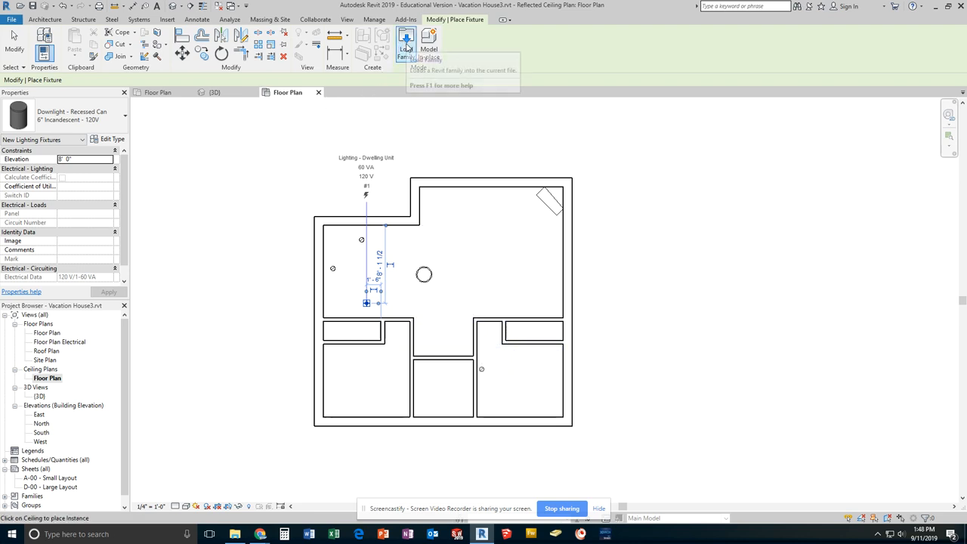
Step: Browse the US Imperial family library to Lighting > MEP > Internal
click(406, 44)
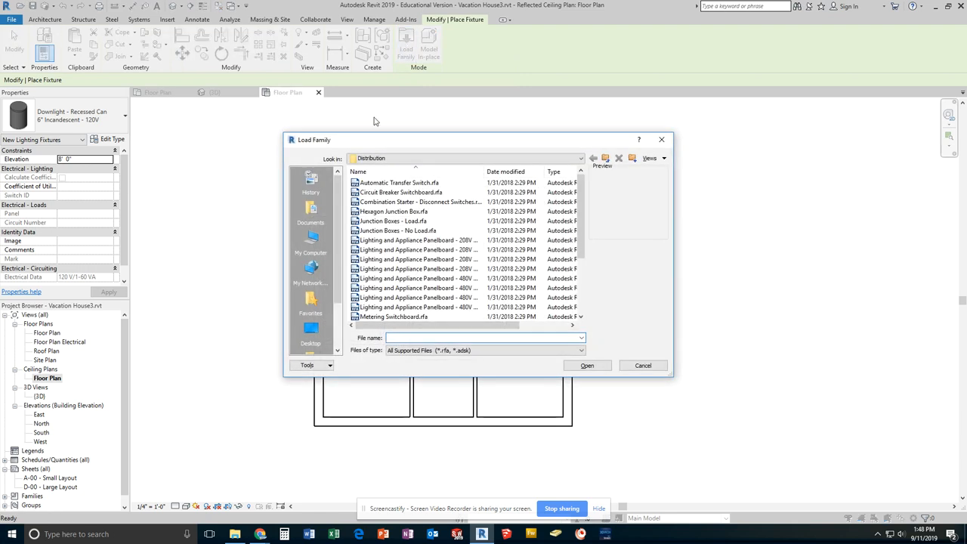
click(604, 158)
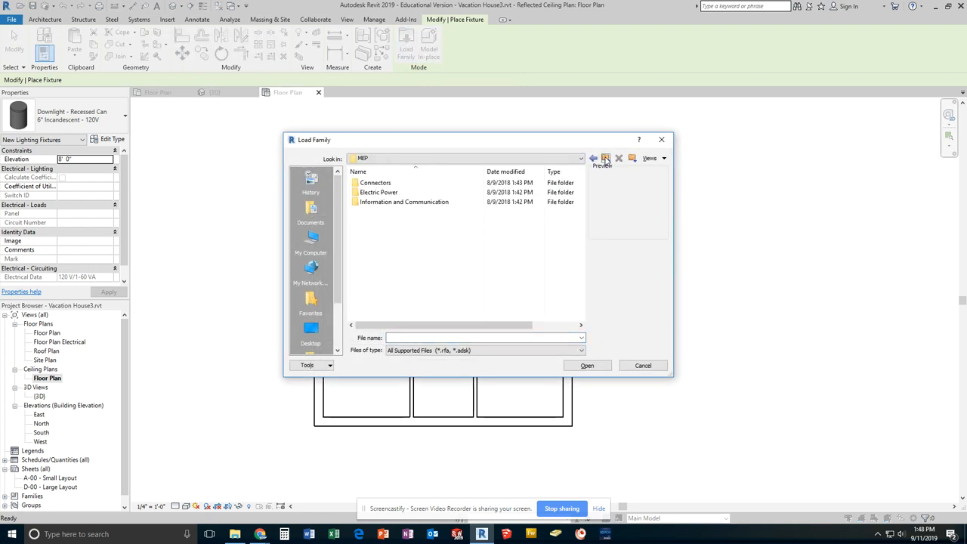
click(593, 158)
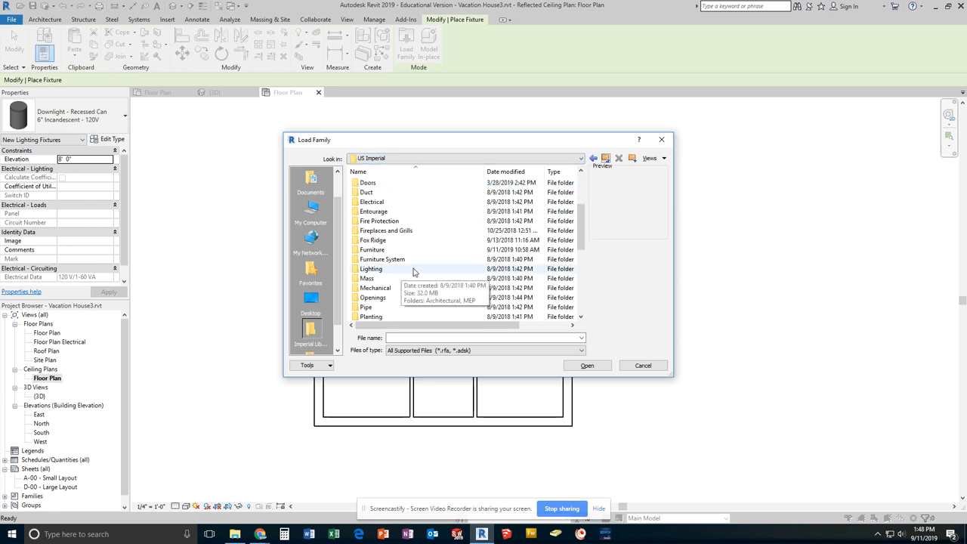
double_click(371, 268)
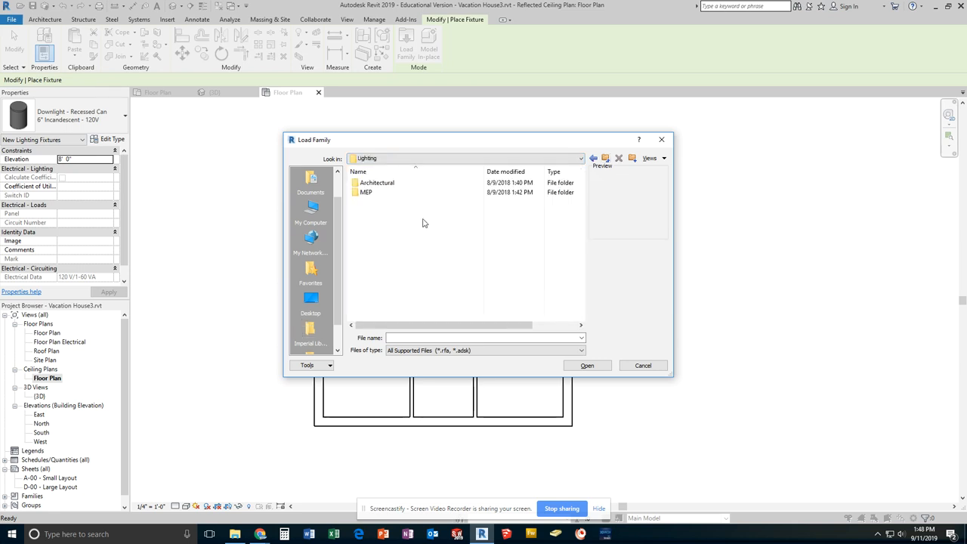
click(376, 182)
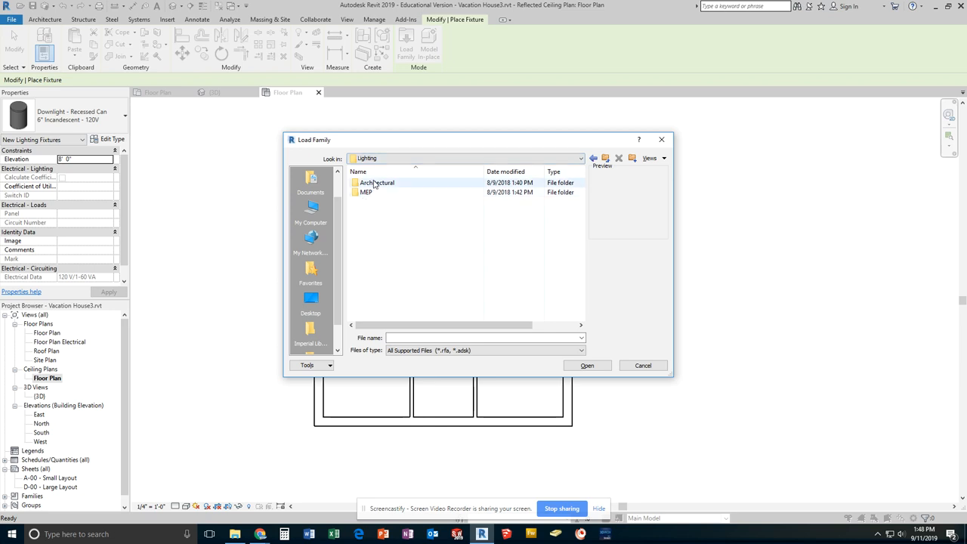
mouse_move(367, 192)
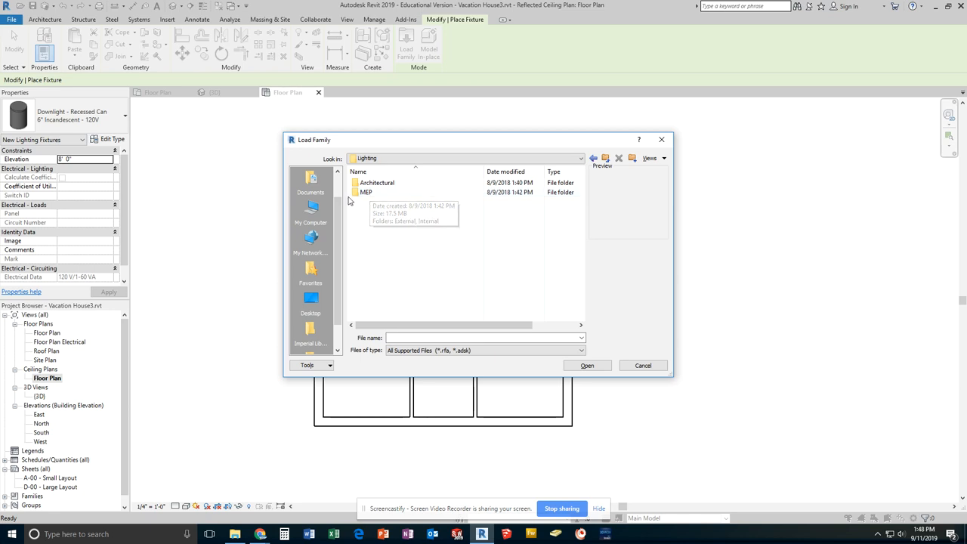
click(367, 192)
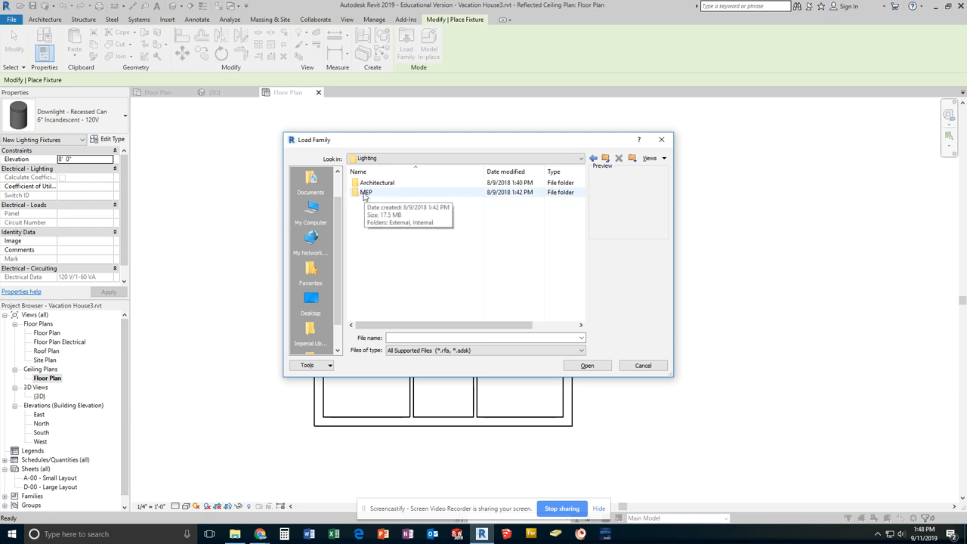
mouse_move(378, 182)
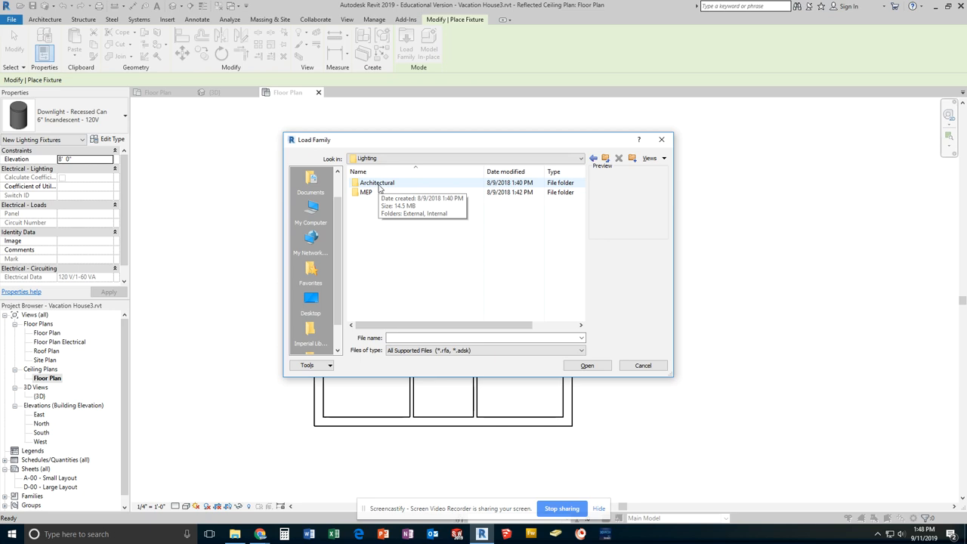
mouse_move(367, 192)
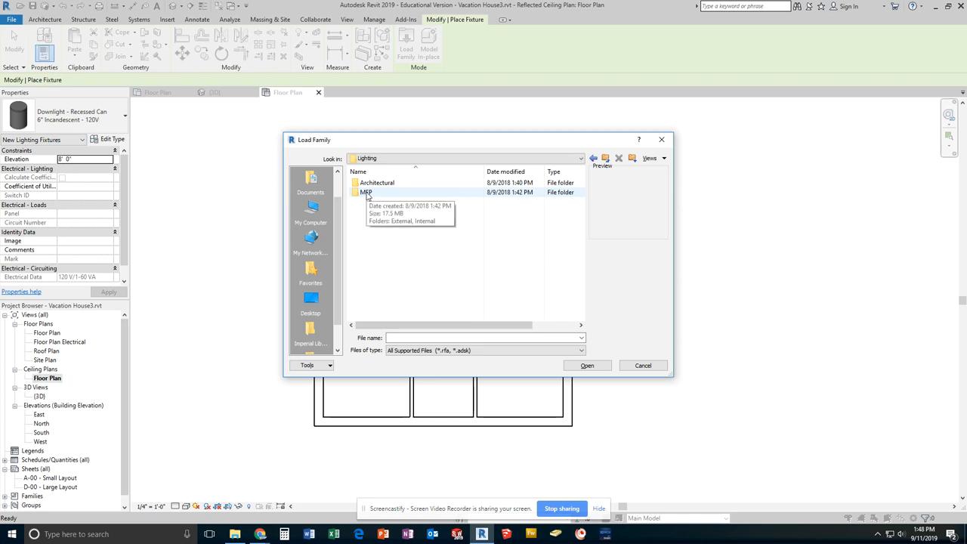
double_click(367, 192)
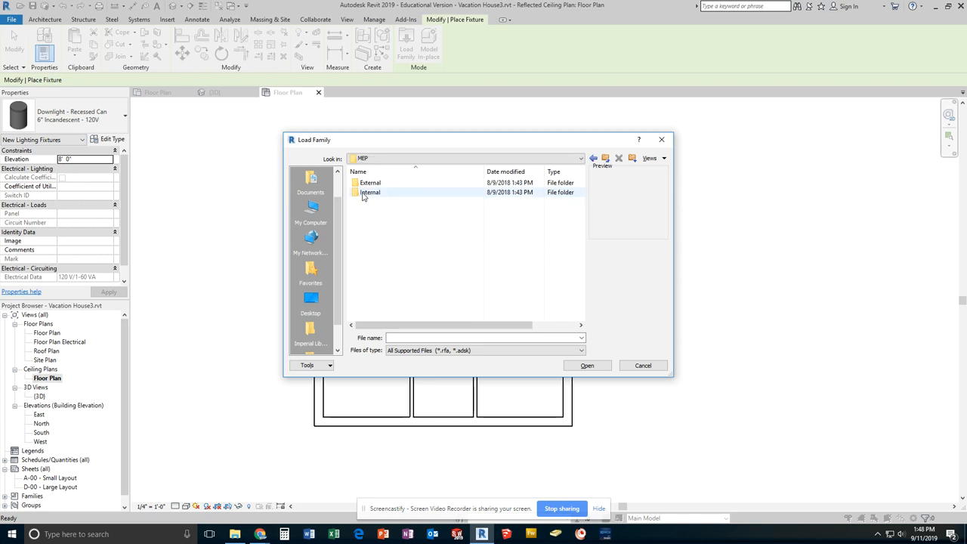
double_click(370, 191)
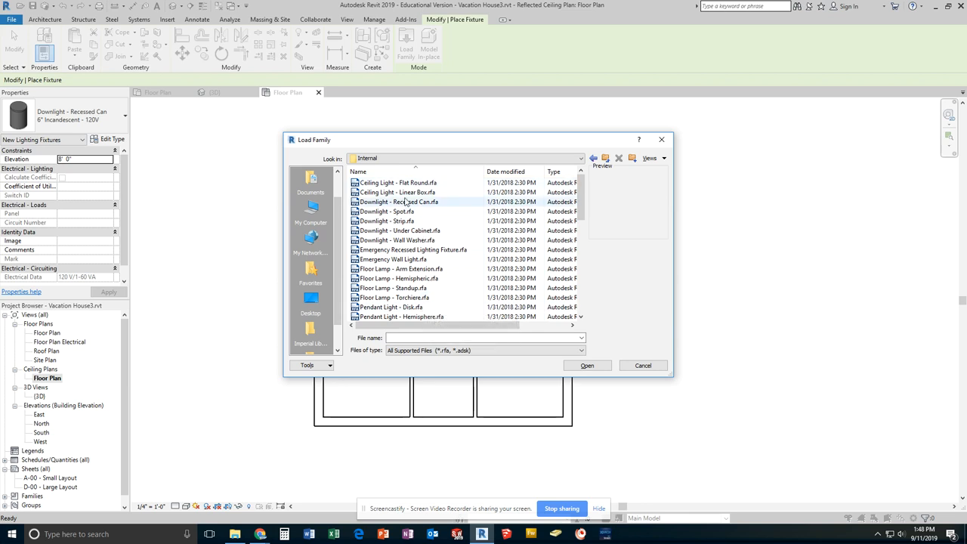
Step: Compare Flat Round and Linear Box previews, then load Ceiling Light - Flat Round
click(398, 182)
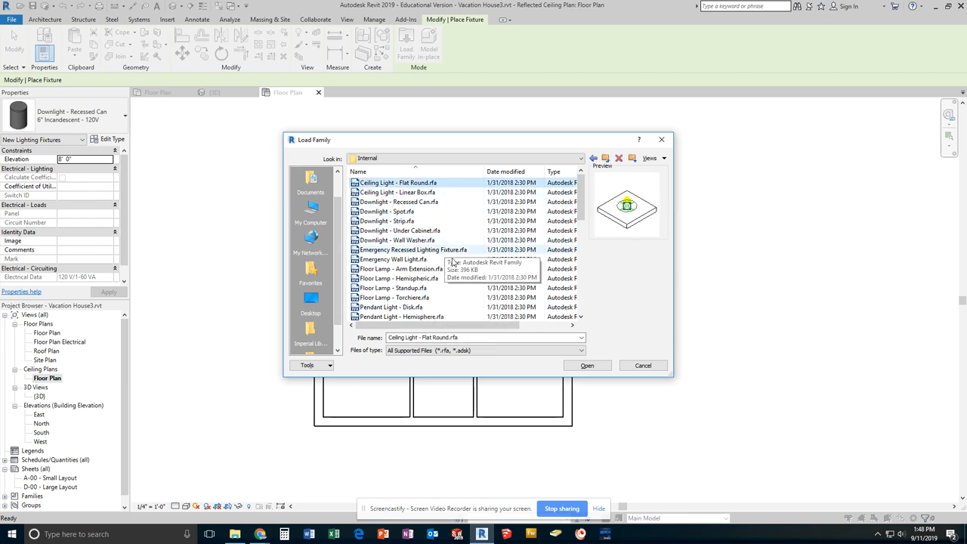
click(398, 192)
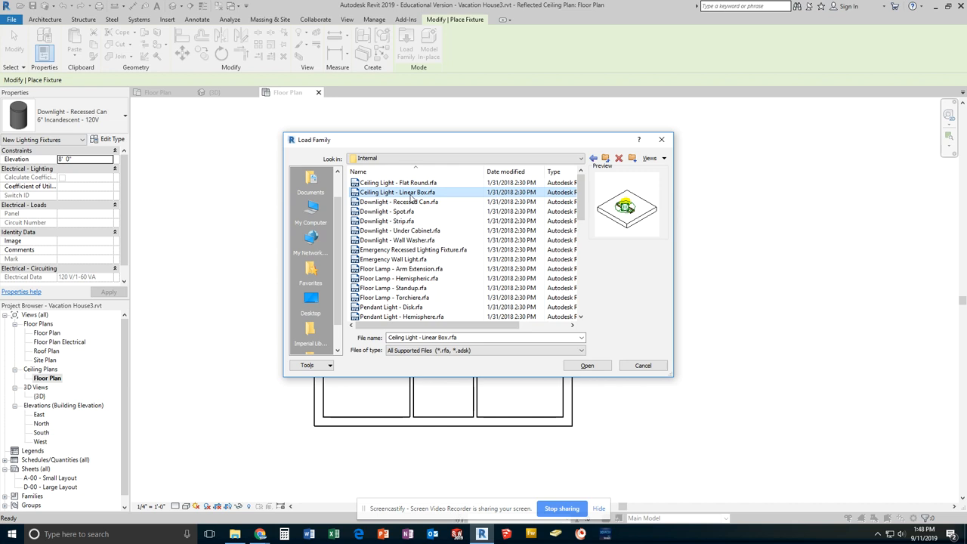
mouse_move(637, 213)
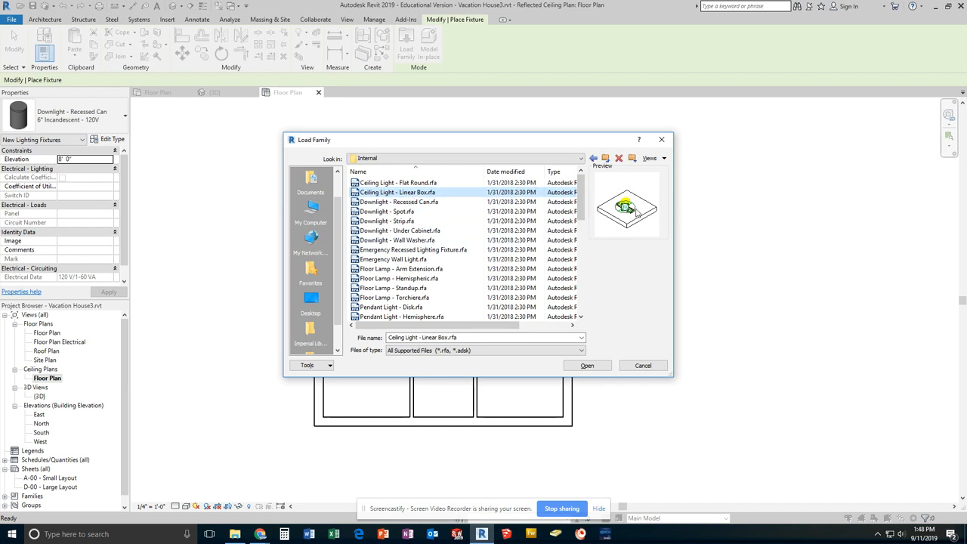
click(398, 182)
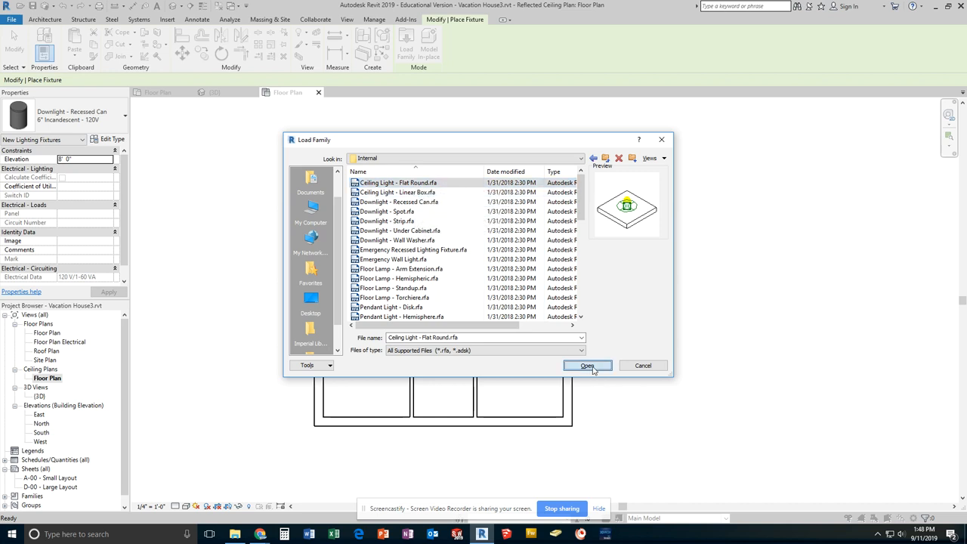
click(587, 365)
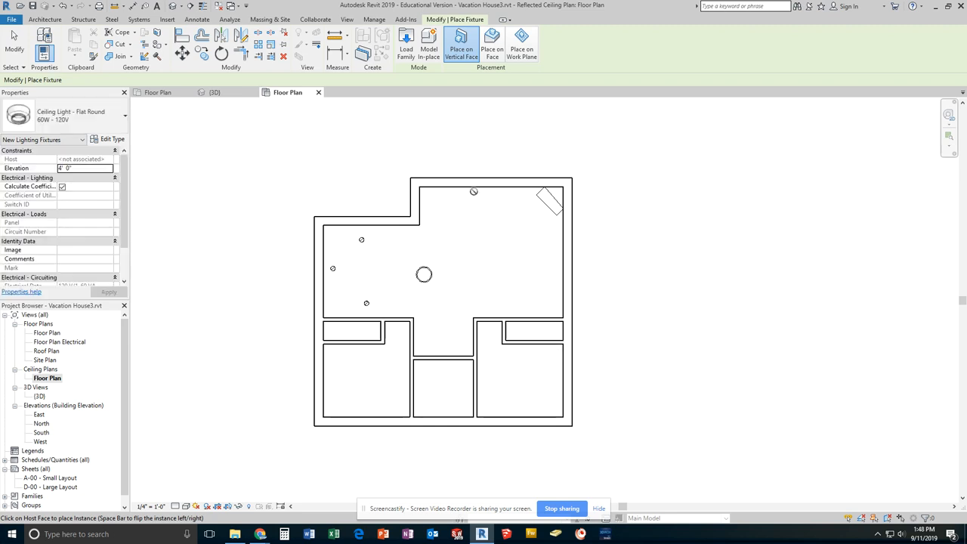
mouse_move(468, 89)
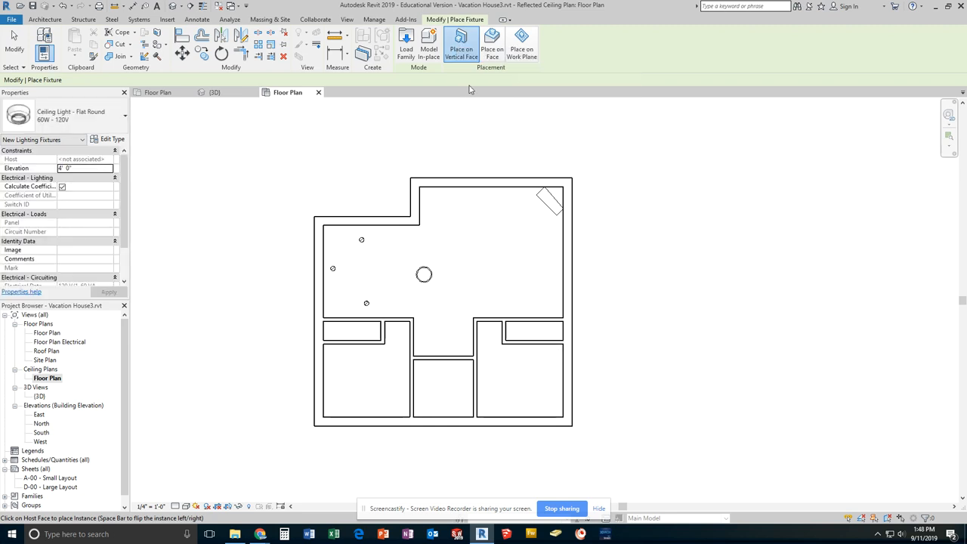
mouse_move(551, 290)
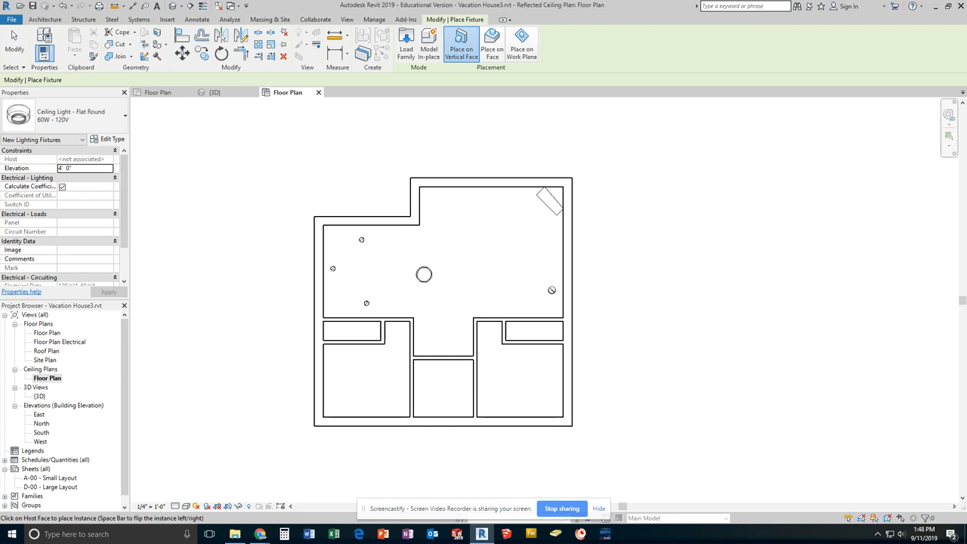
mouse_move(492, 41)
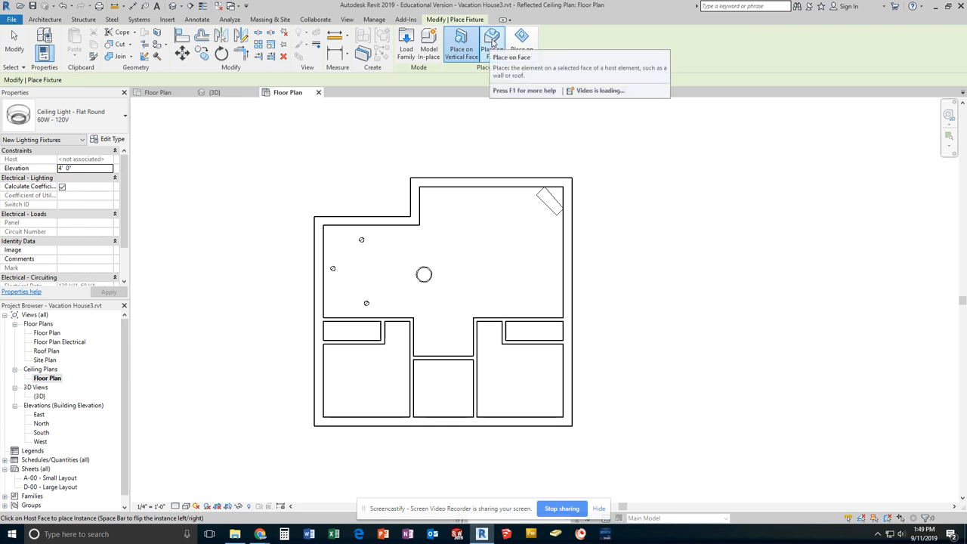
Step: Place Flat Round lights on the ceiling face in the main room's upper right and right bedroom
click(492, 43)
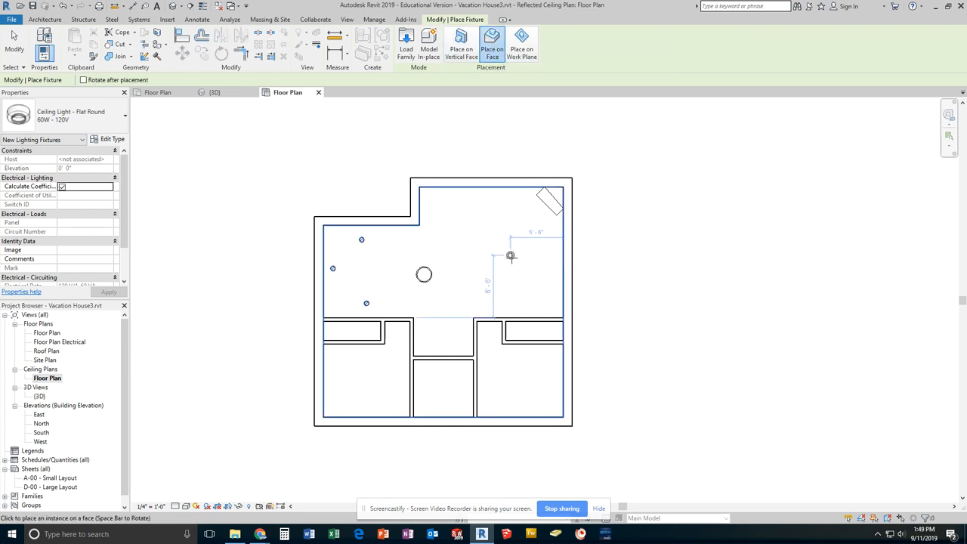
mouse_move(510, 223)
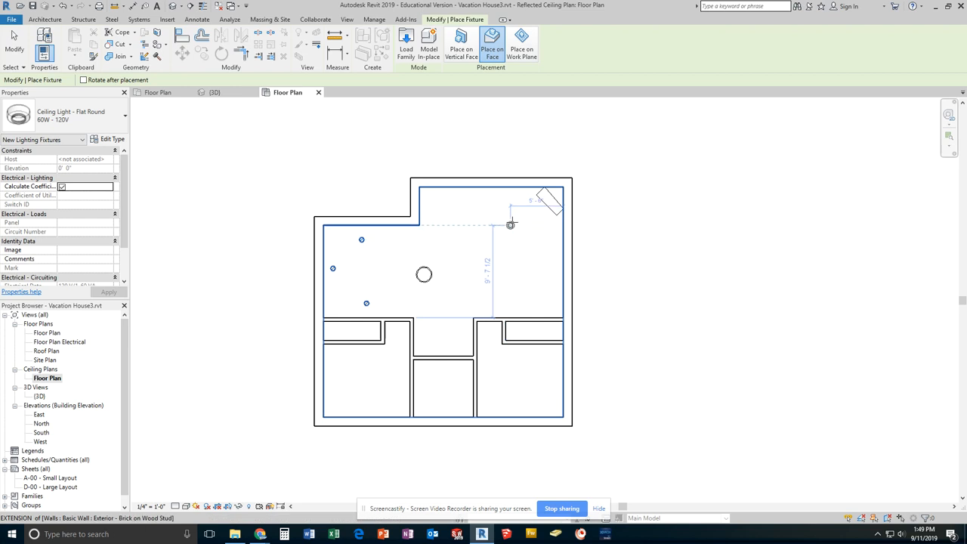
click(509, 222)
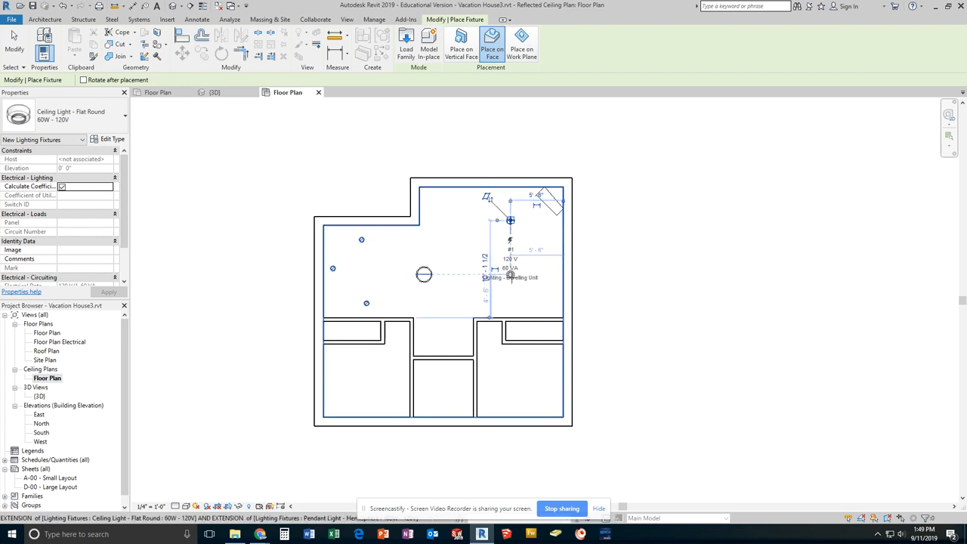
mouse_move(511, 276)
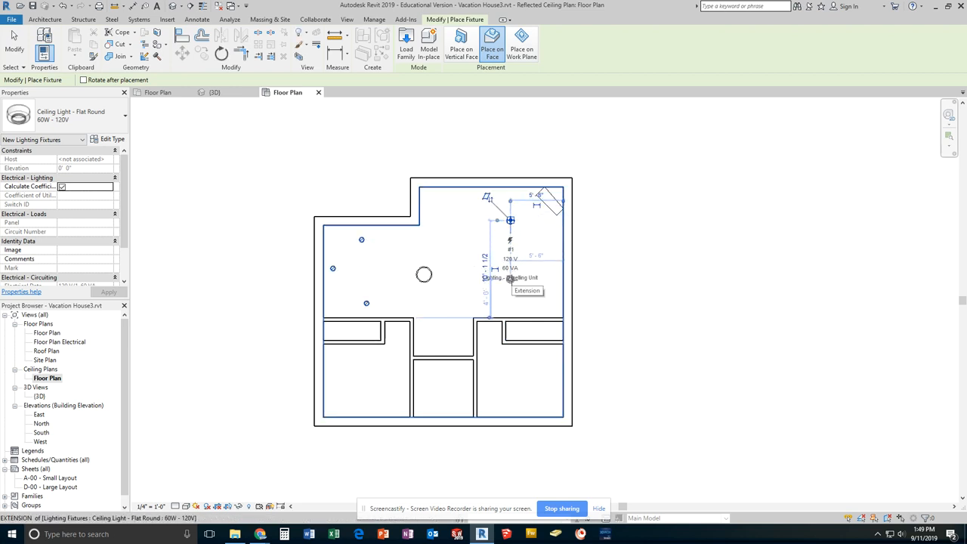
mouse_move(520, 383)
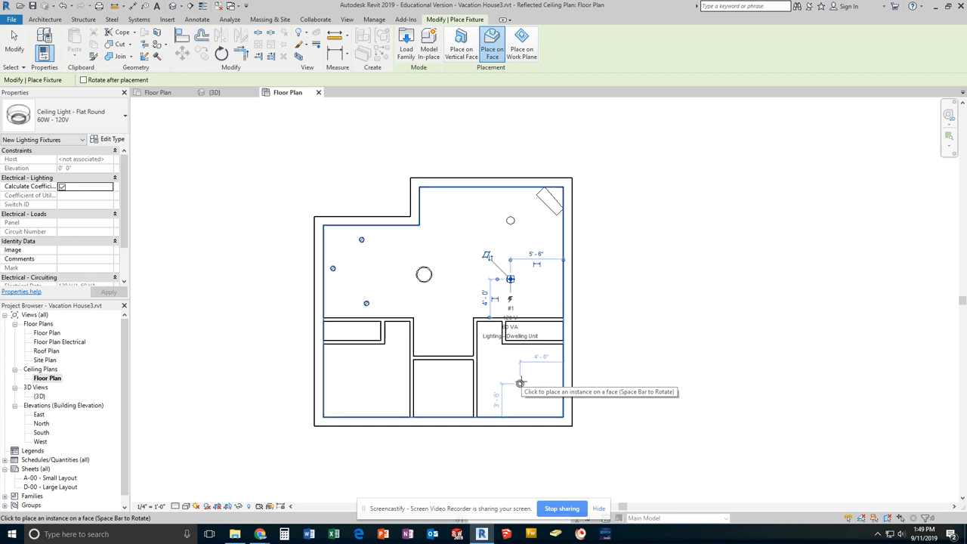
click(370, 385)
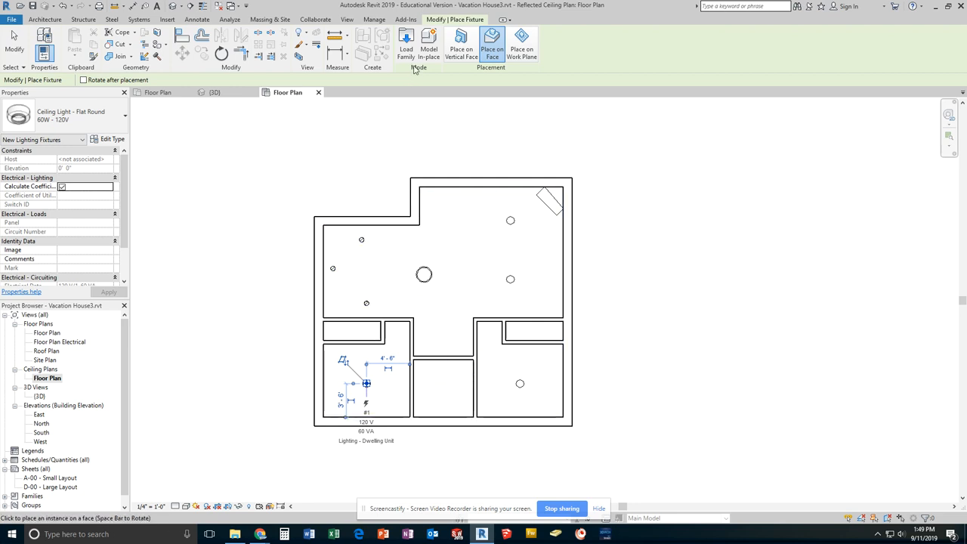
Step: Load Ceiling Light - Linear Box and place one in the small middle room
click(406, 44)
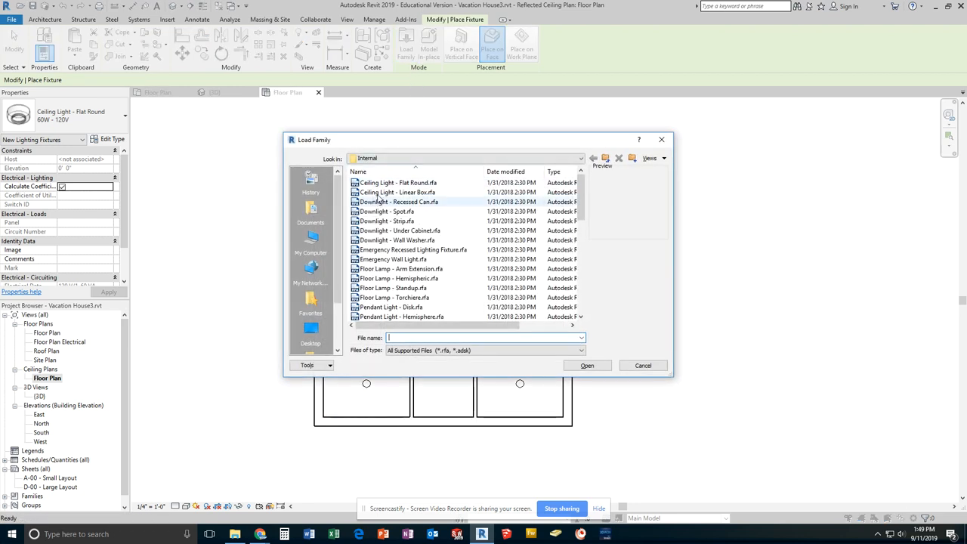
click(399, 192)
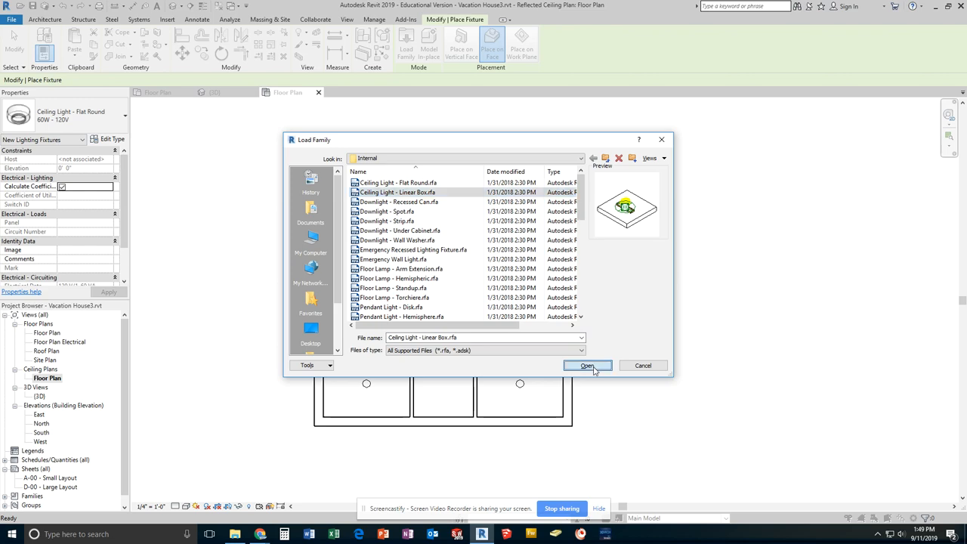
click(588, 365)
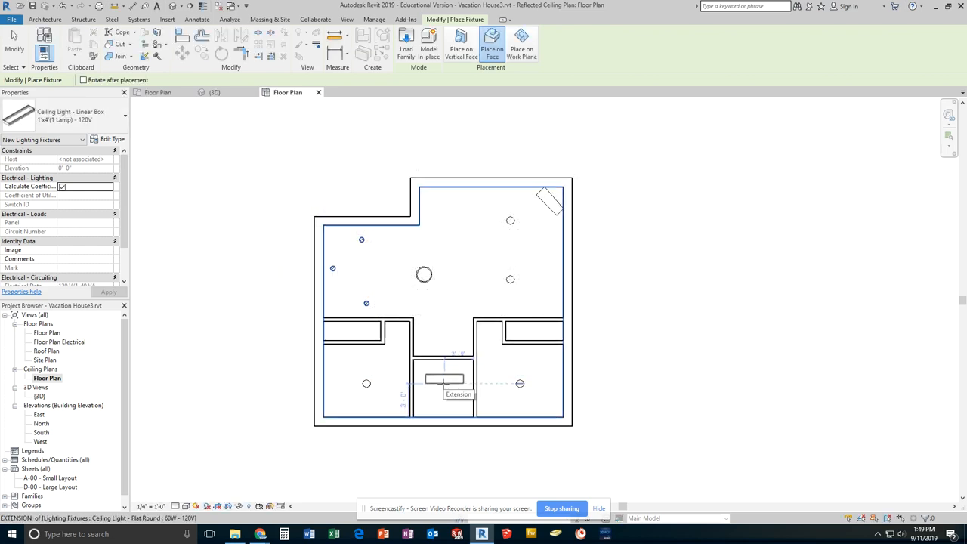
click(444, 384)
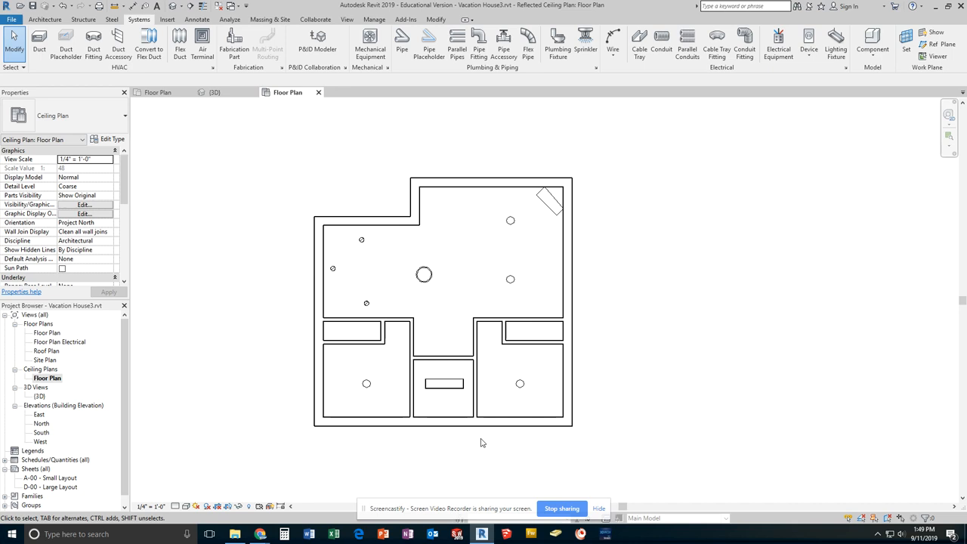
mouse_move(535, 310)
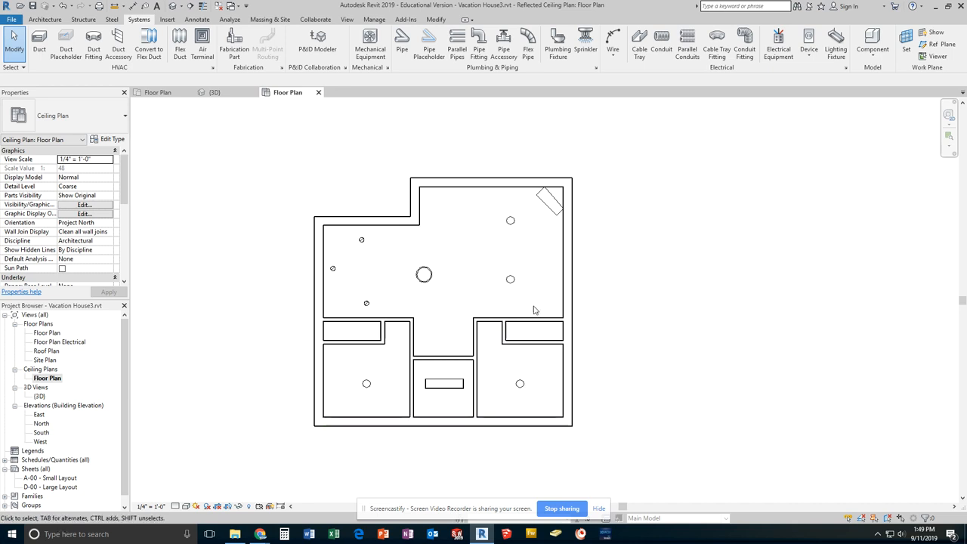
mouse_move(405, 392)
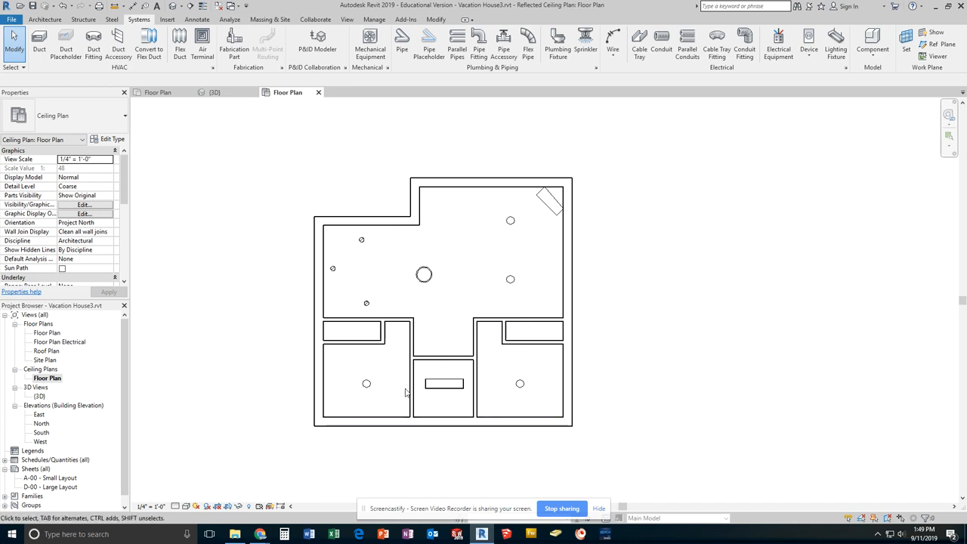
mouse_move(367, 381)
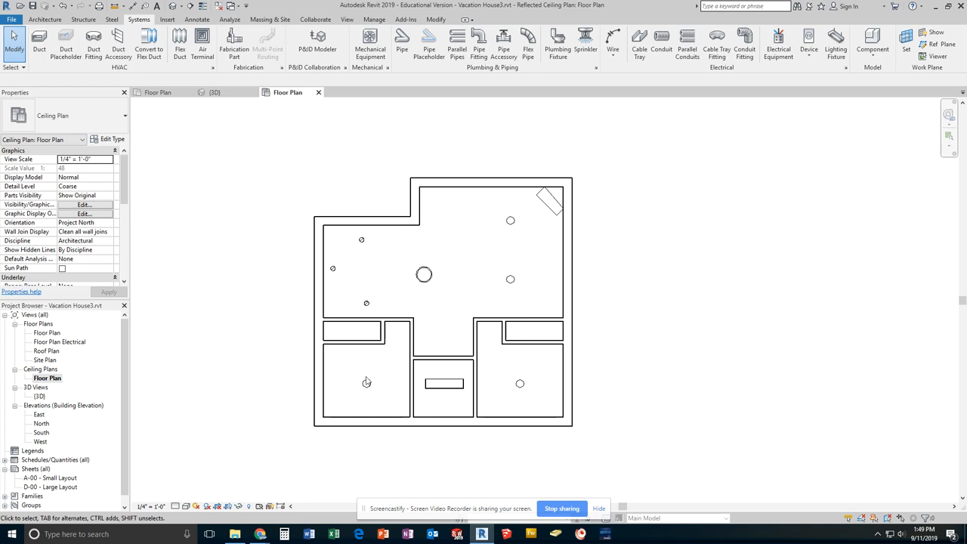
mouse_move(319, 92)
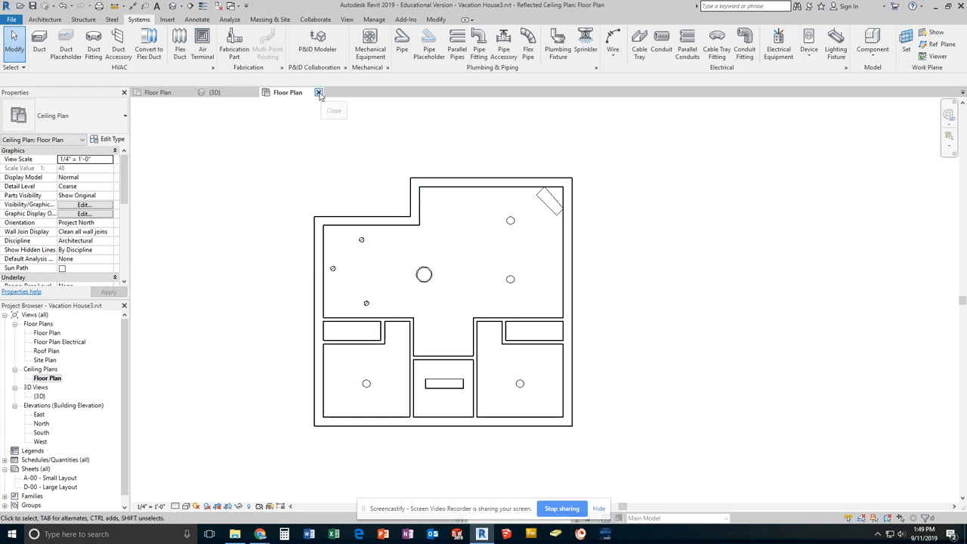
Step: Close the reflected ceiling plan, then select and deselect a recessed downlight in 3D
click(319, 92)
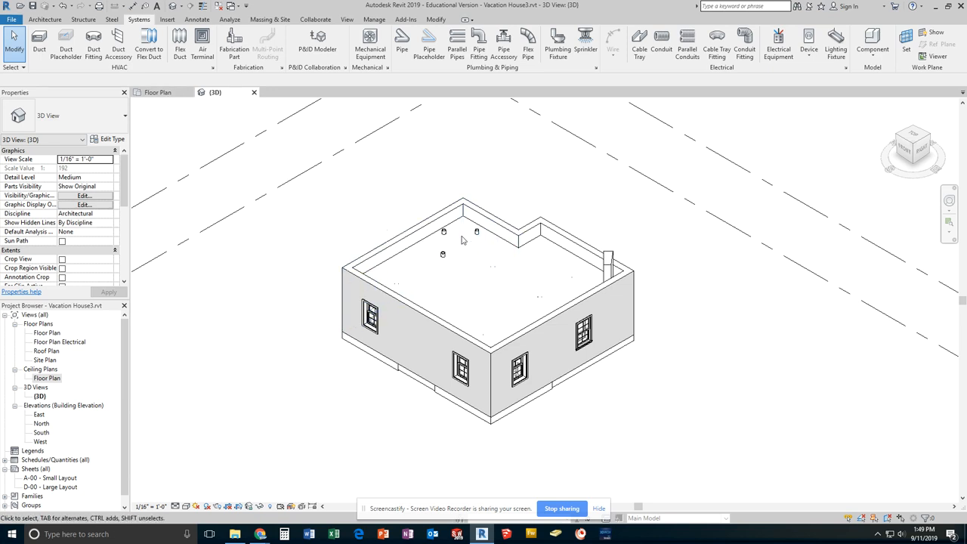
mouse_move(565, 287)
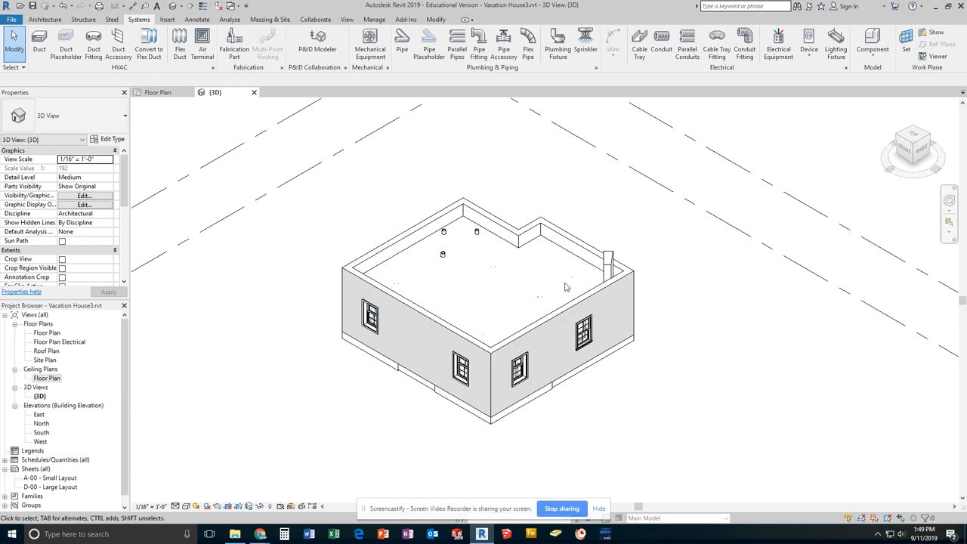
mouse_move(455, 290)
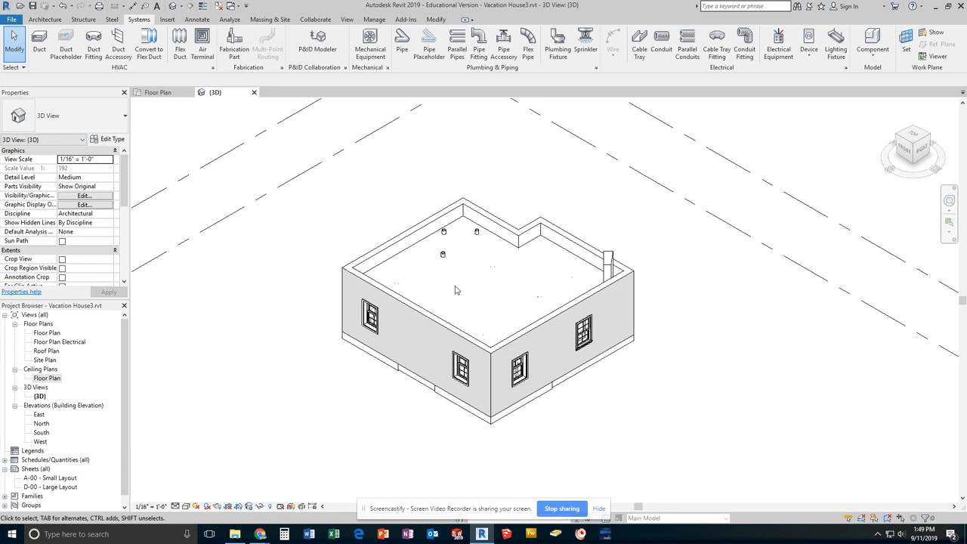
mouse_move(487, 280)
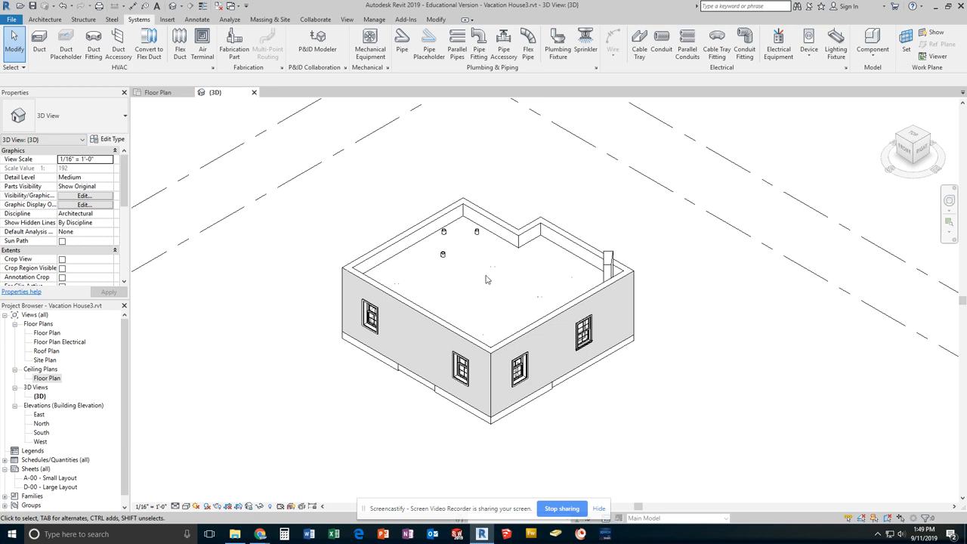
click(443, 253)
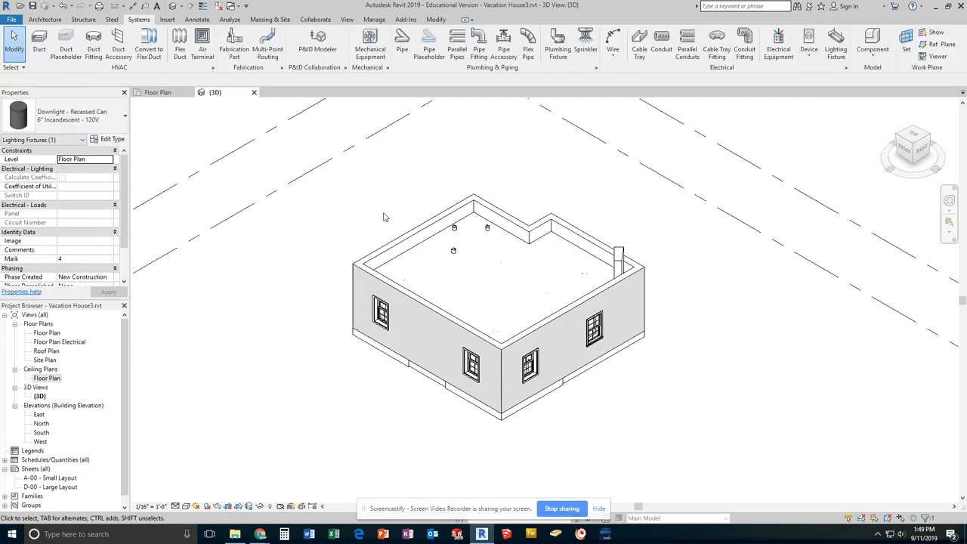
click(391, 338)
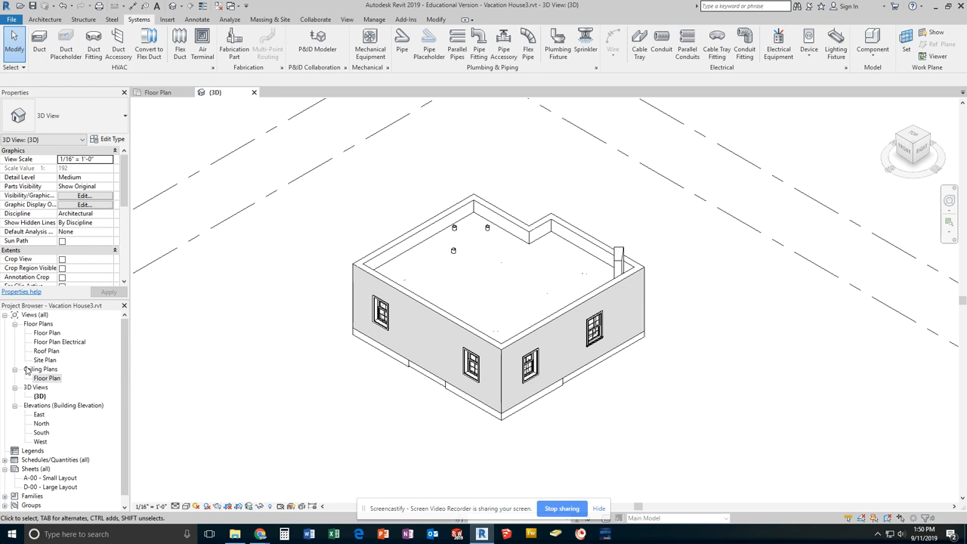
mouse_move(52, 346)
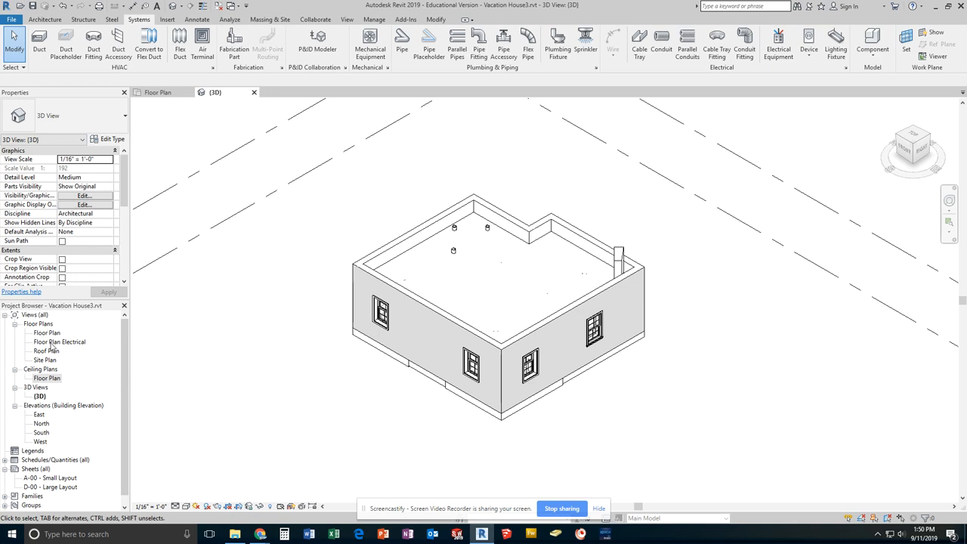
Step: Open the Floor Plan Electrical view from the Project Browser
double_click(59, 341)
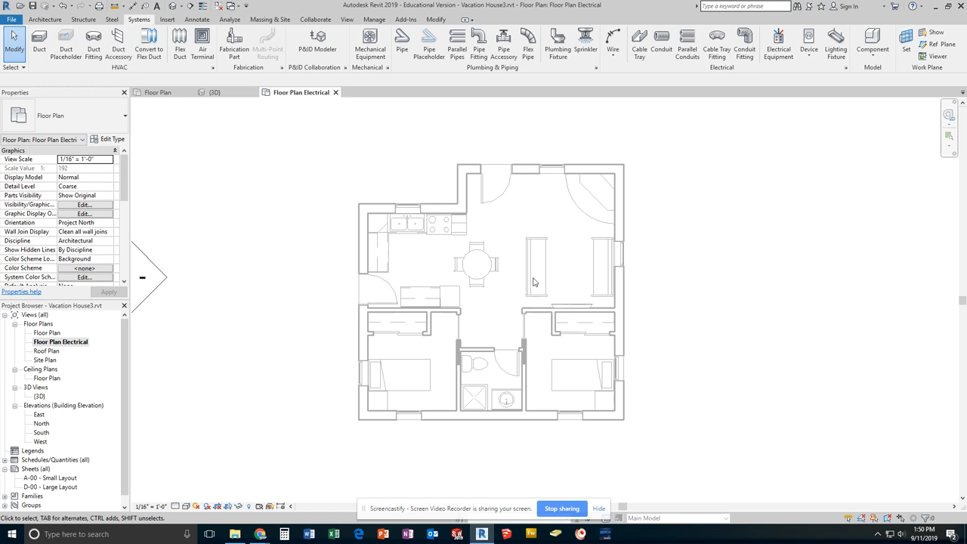
mouse_move(585, 382)
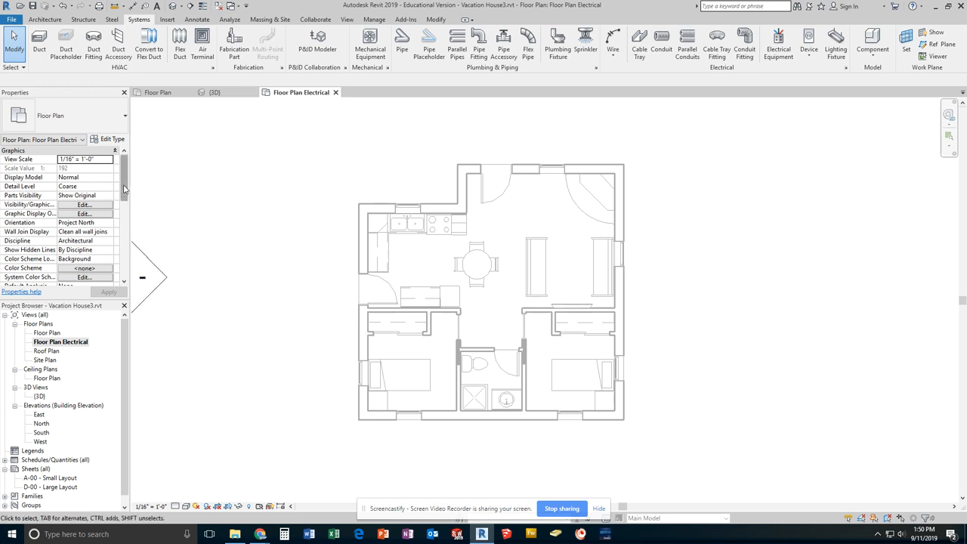
mouse_move(81, 316)
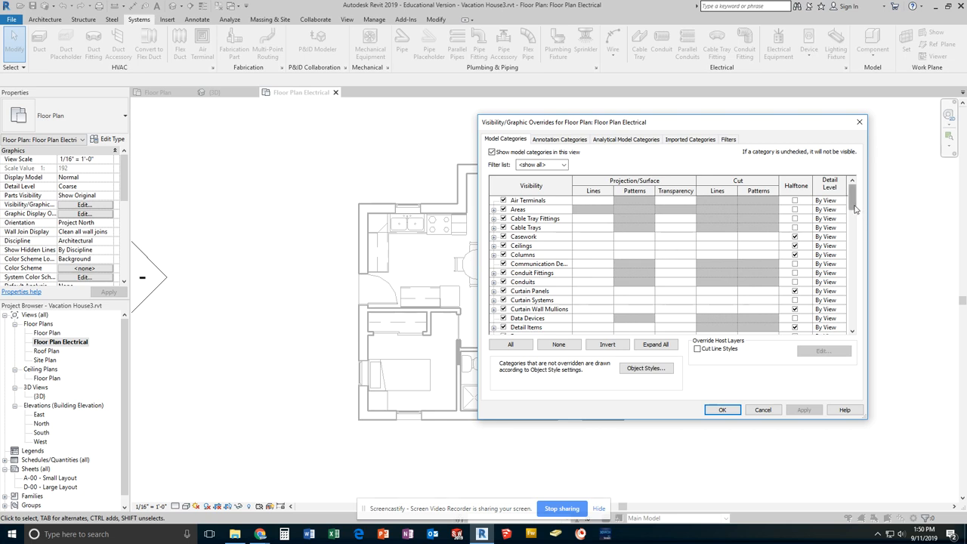
scroll(down, 3)
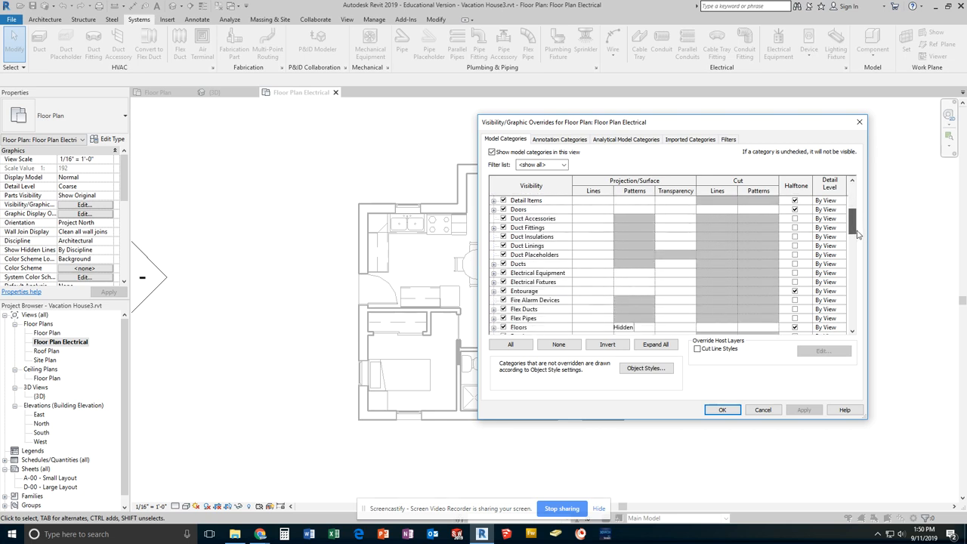
scroll(down, 3)
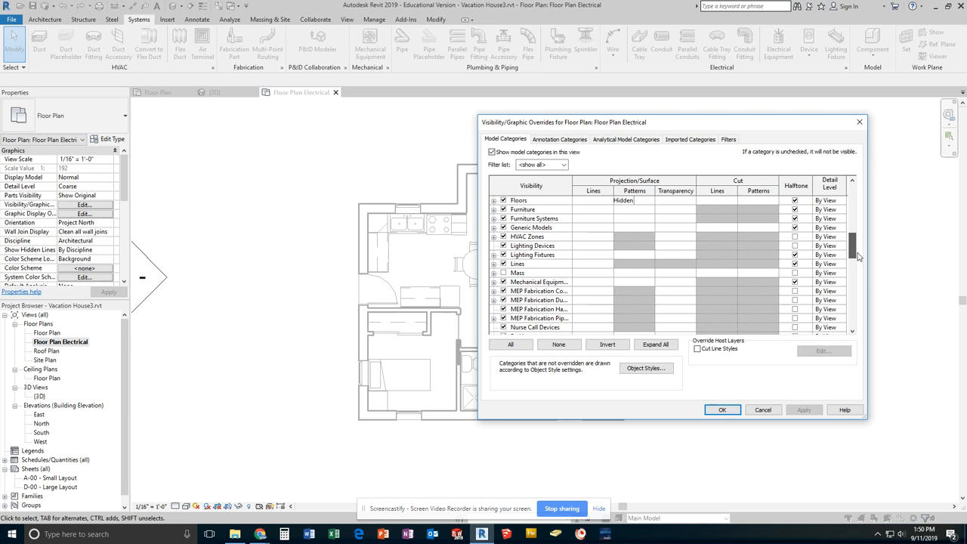
mouse_move(562, 257)
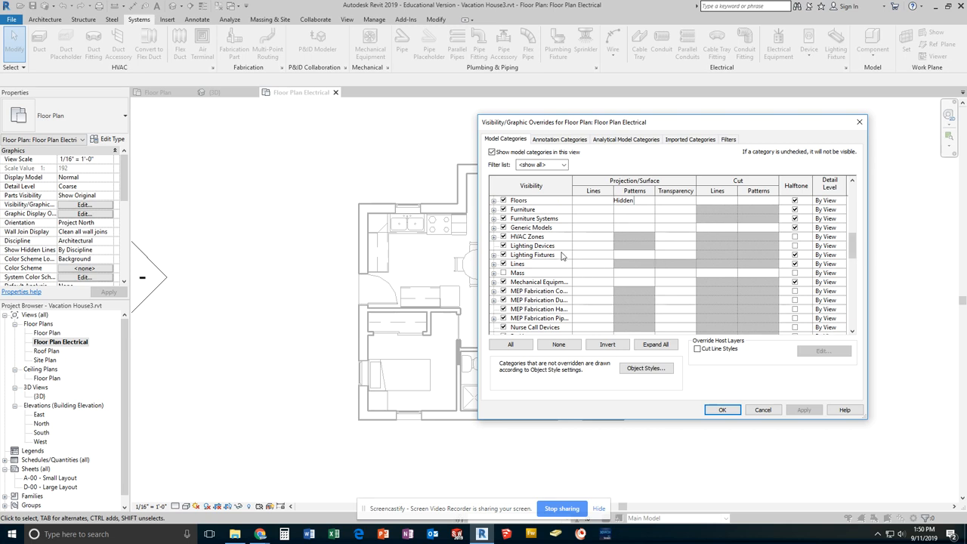
mouse_move(739, 258)
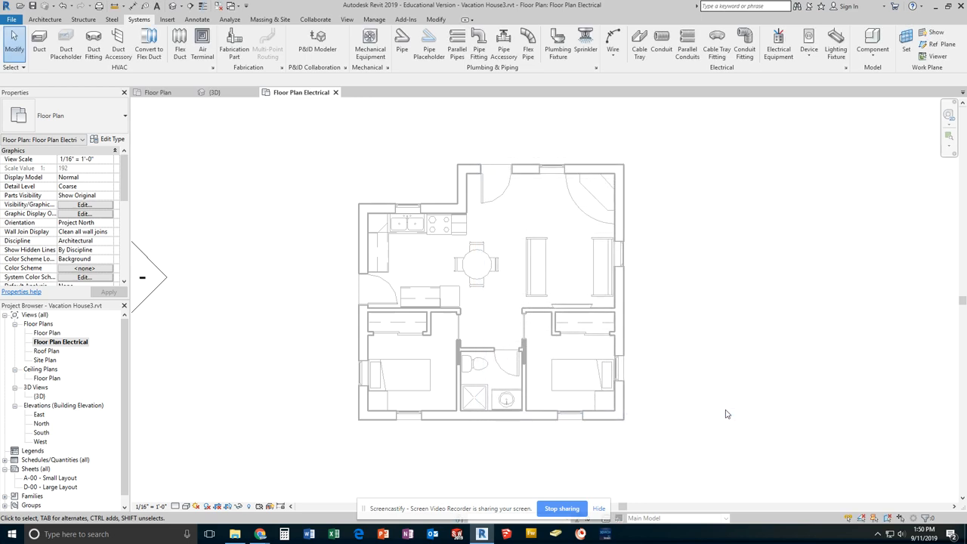
mouse_move(436, 393)
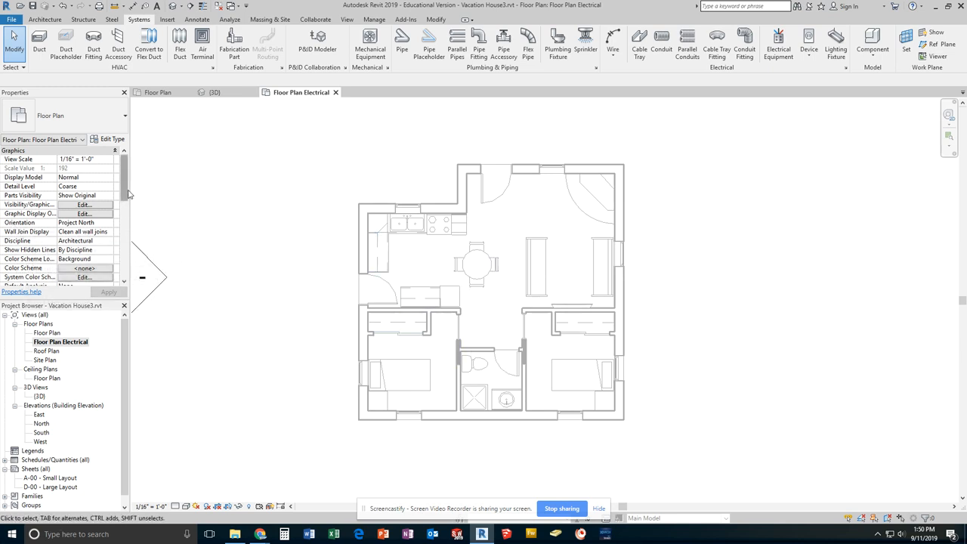
mouse_move(36, 250)
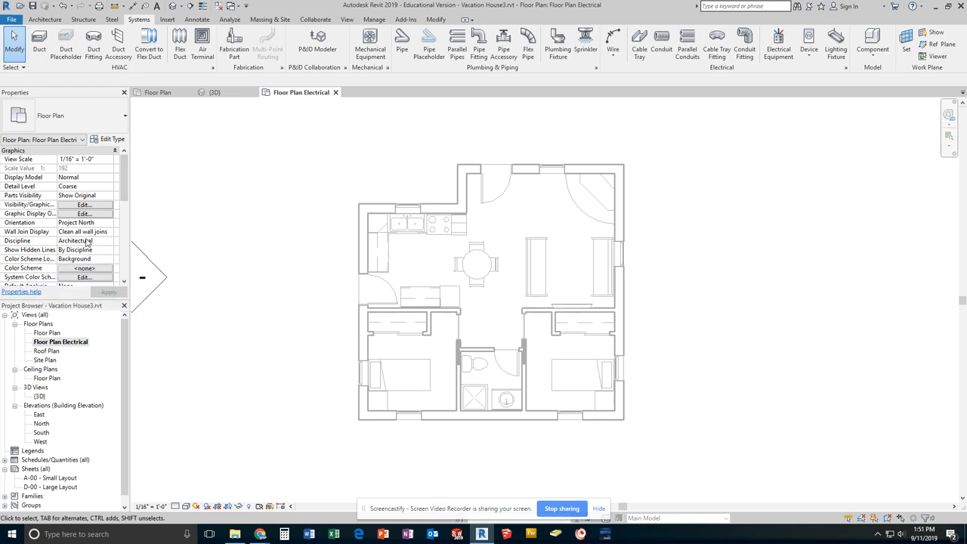
mouse_move(96, 255)
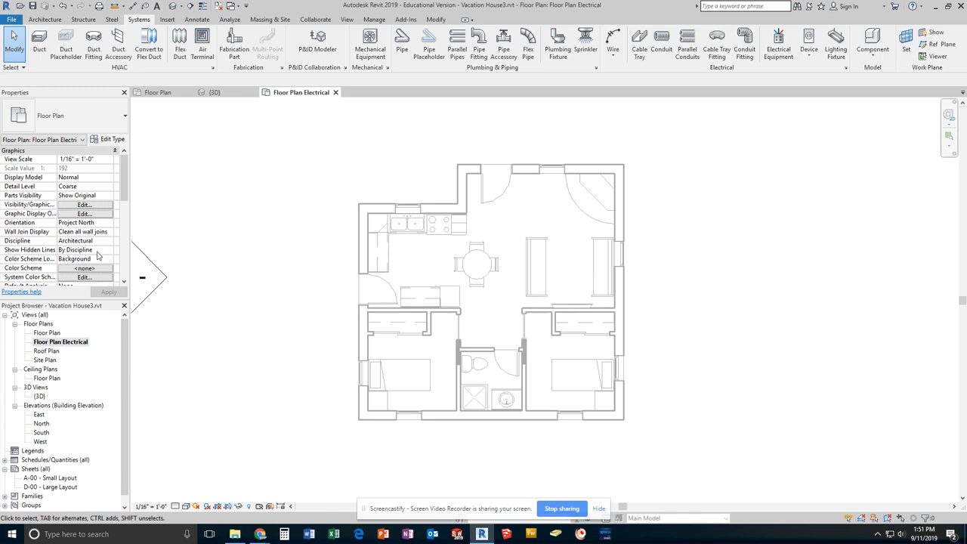
Step: Set the electrical plan view's Discipline to Electrical and apply it
click(108, 241)
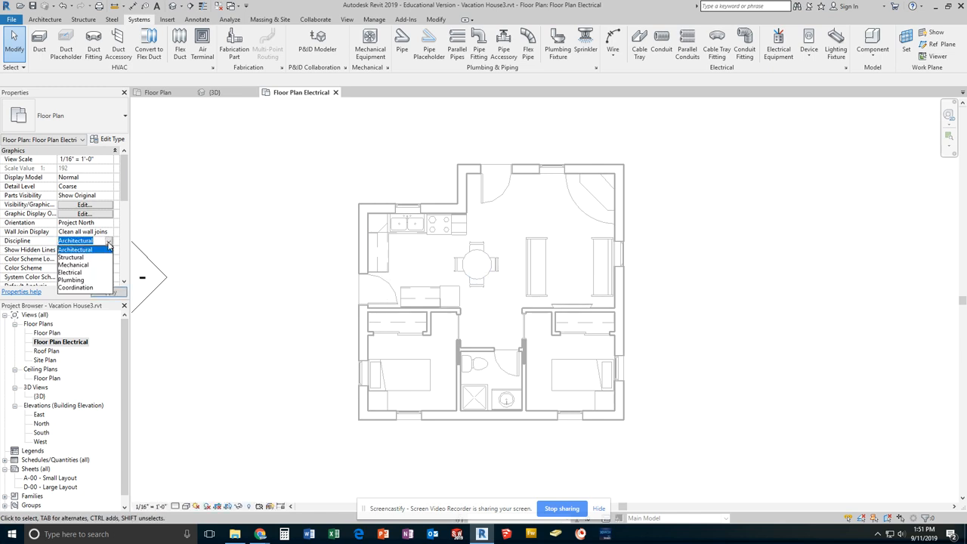
click(70, 272)
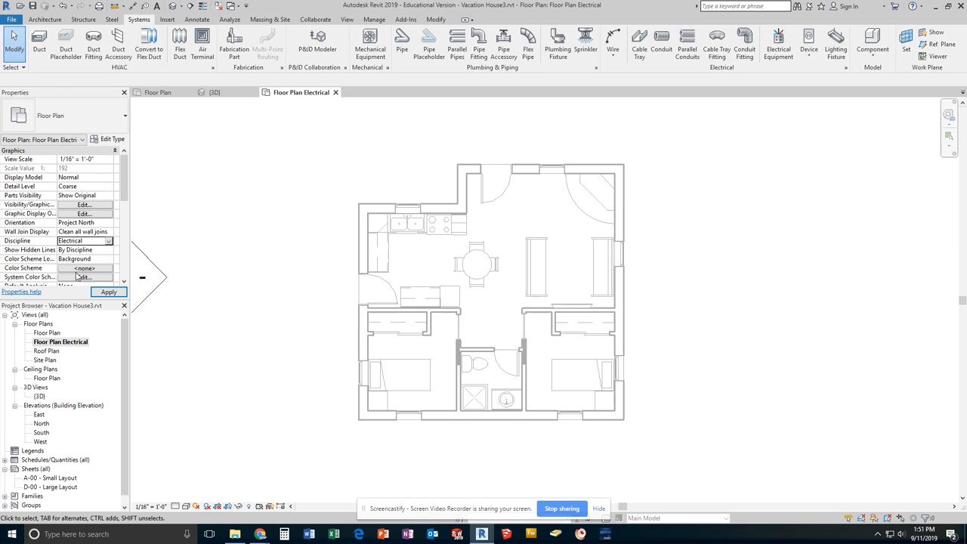
click(109, 293)
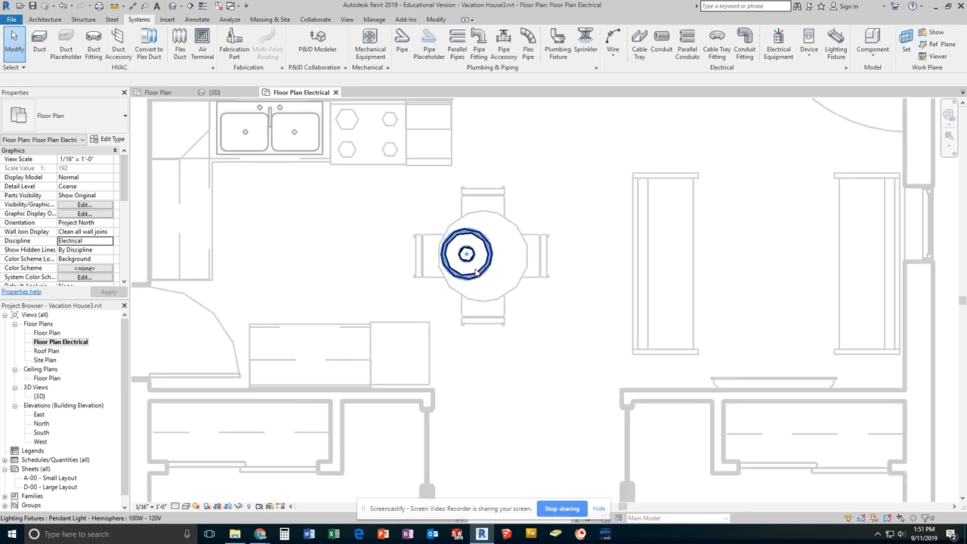
Step: Move the pendant light to the centre of the dining table
click(466, 254)
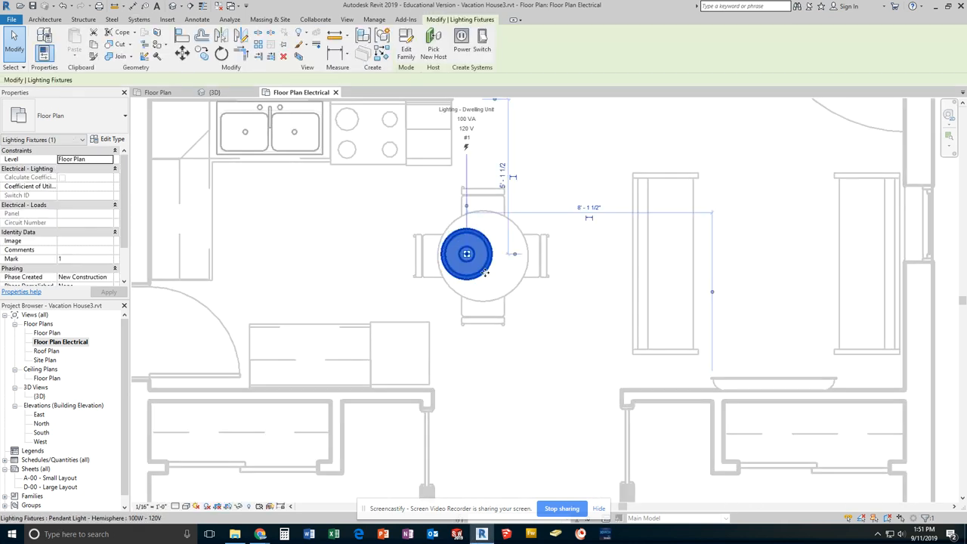
drag(466, 254, 482, 256)
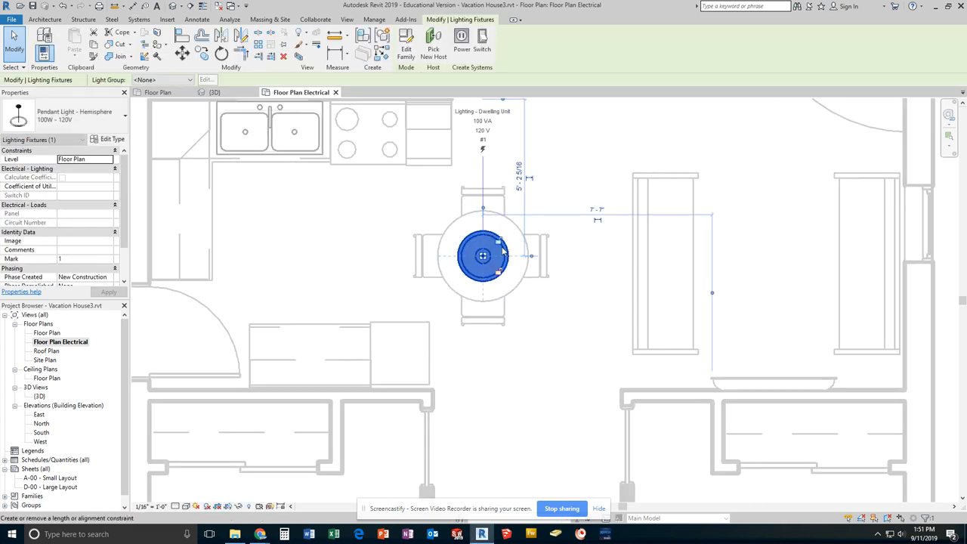
click(529, 355)
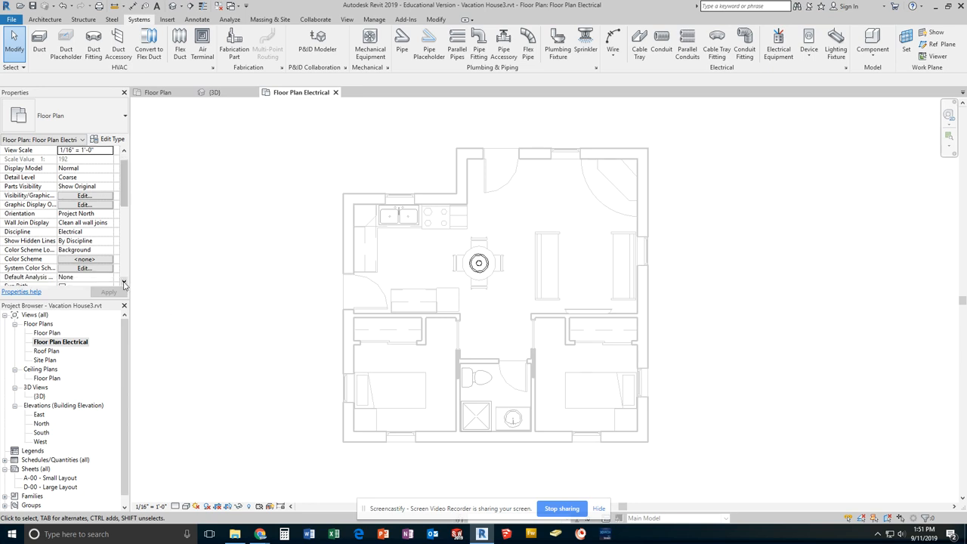
Step: Adjust the view range's top level so all ceiling light fixtures appear
scroll(down, 3)
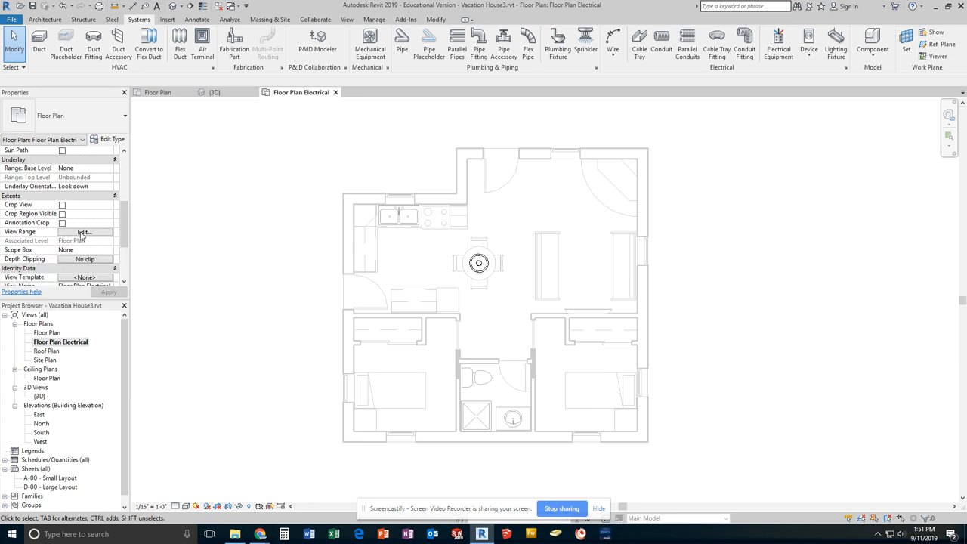
click(84, 231)
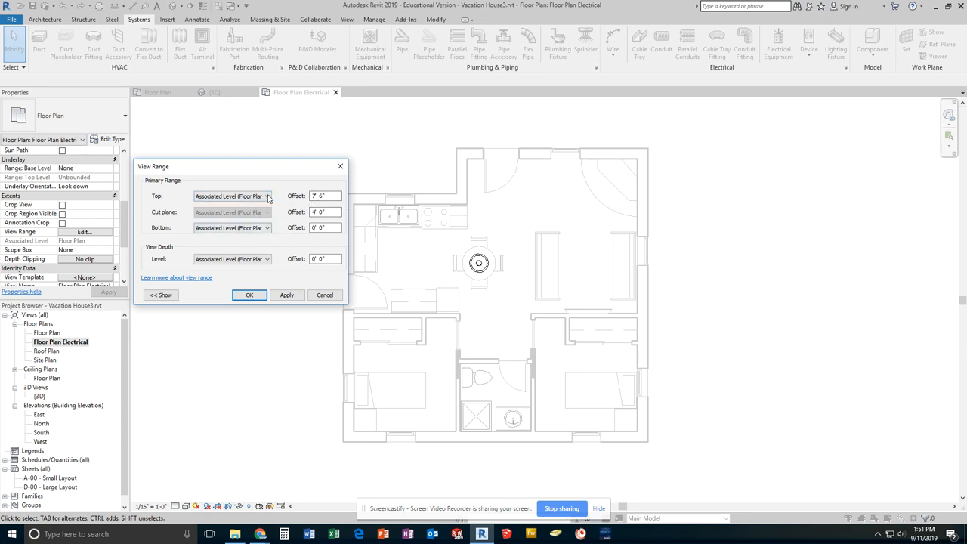
click(267, 197)
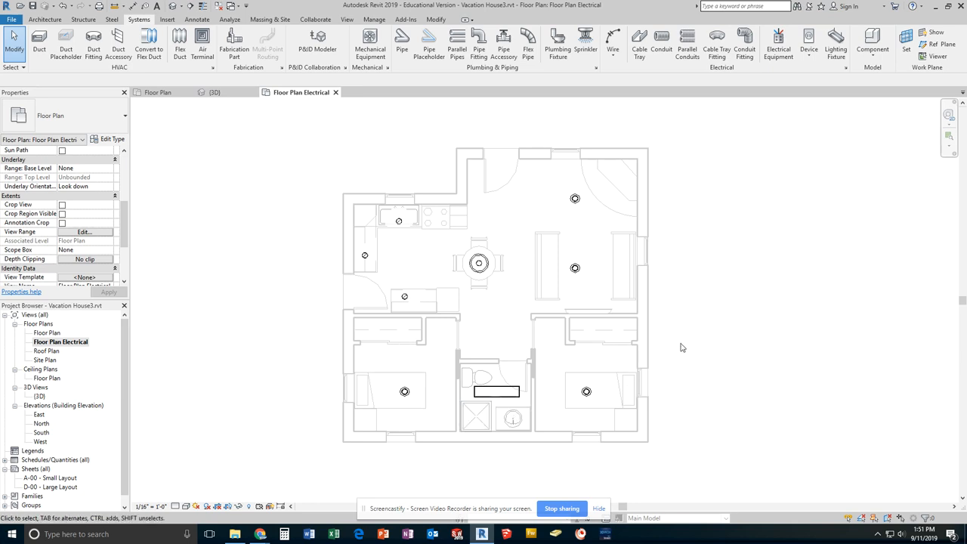
mouse_move(521, 236)
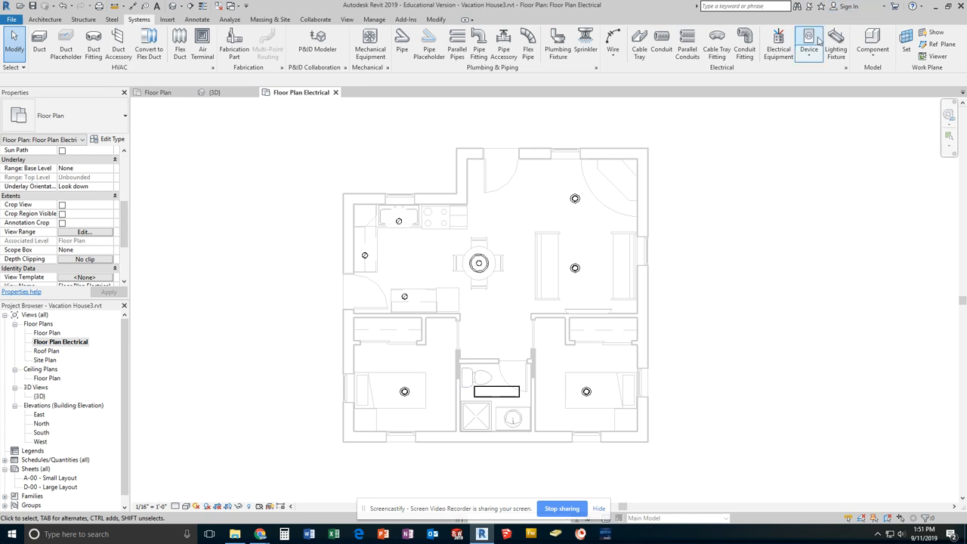
mouse_move(731, 77)
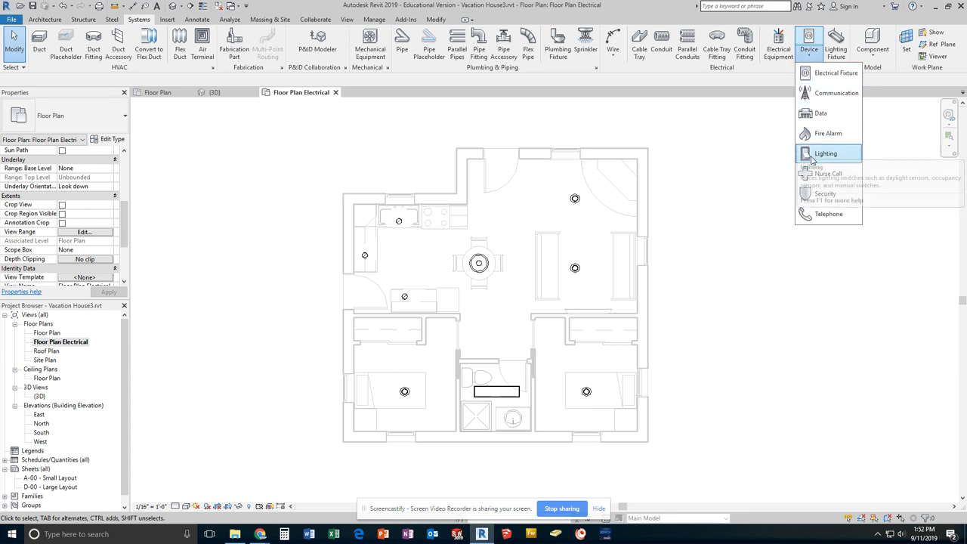
mouse_move(826, 153)
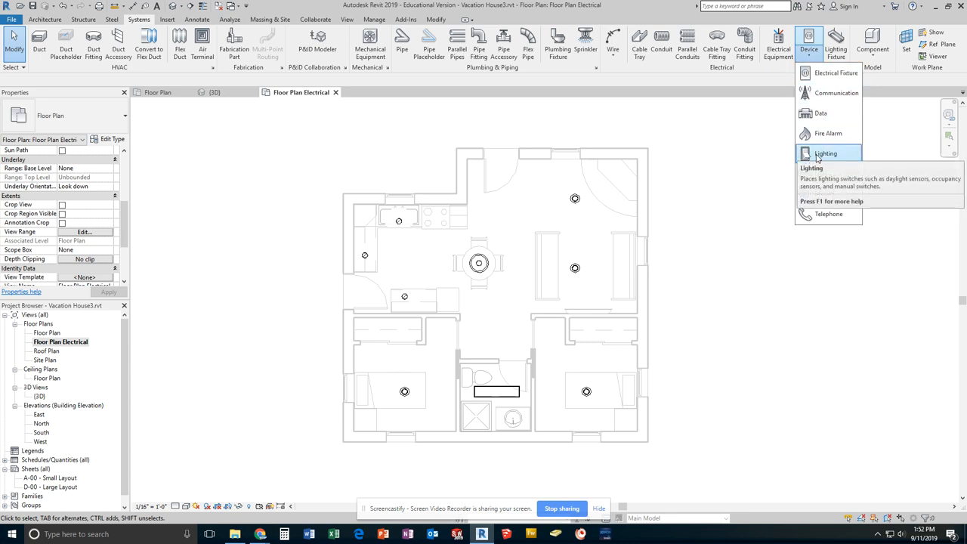
Step: Load Lighting Switches.rfa from the US Imperial Electrical MEP library for a lighting device
click(825, 153)
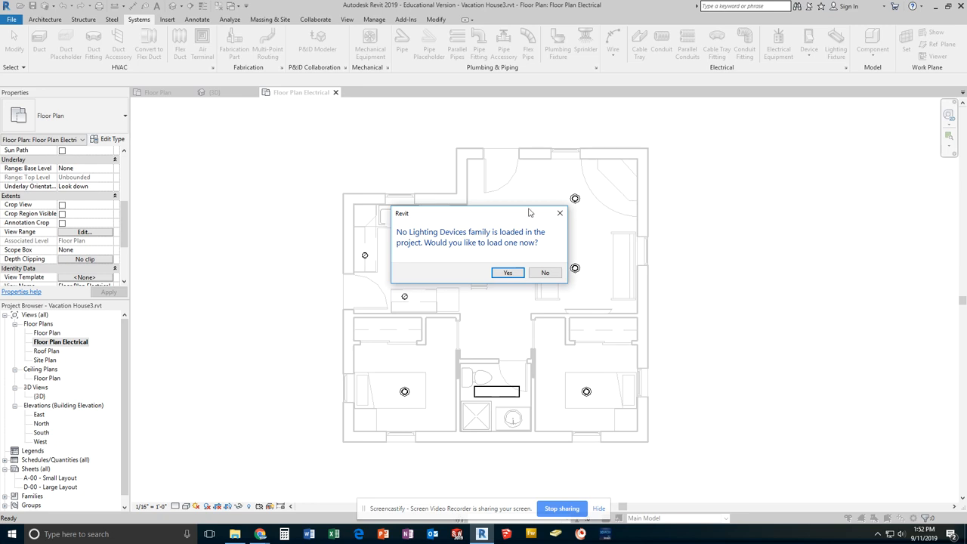
mouse_move(442, 253)
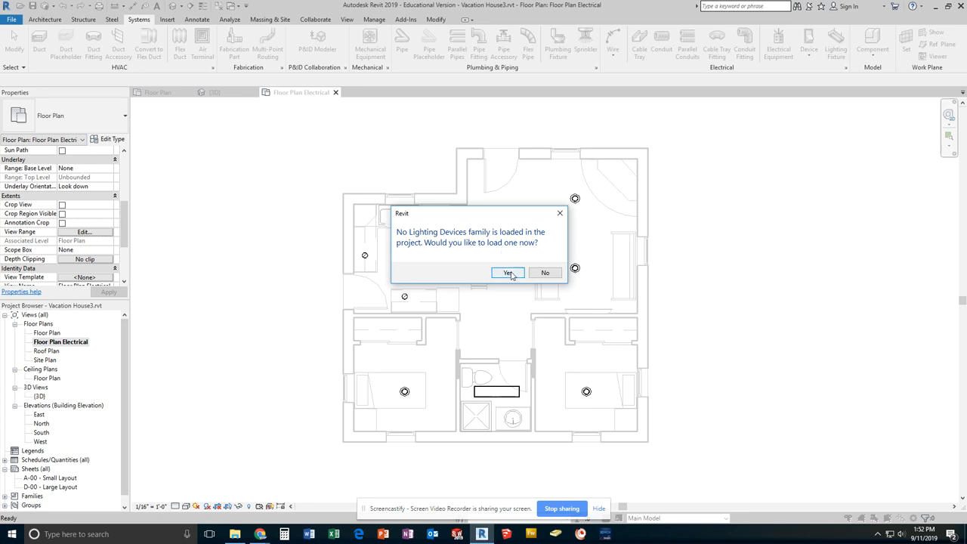
click(507, 273)
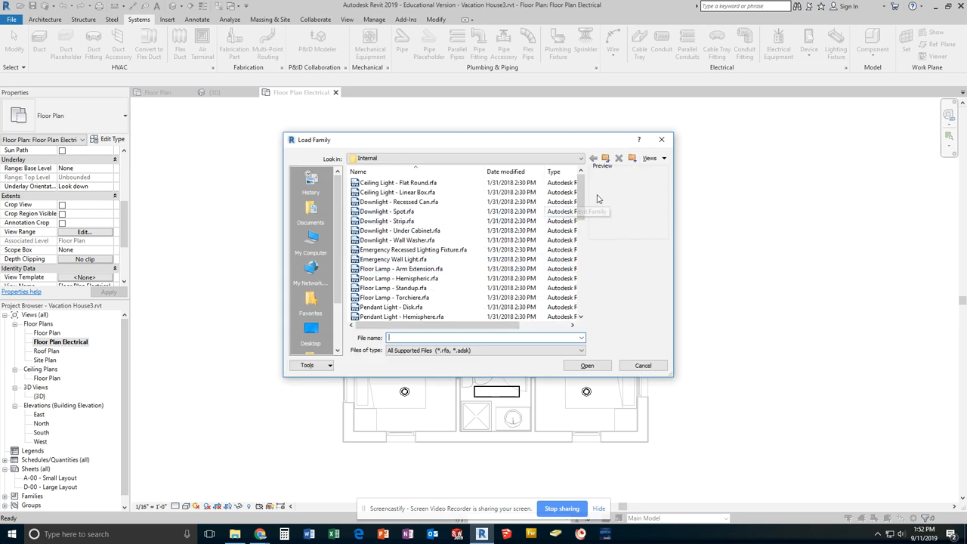
click(593, 158)
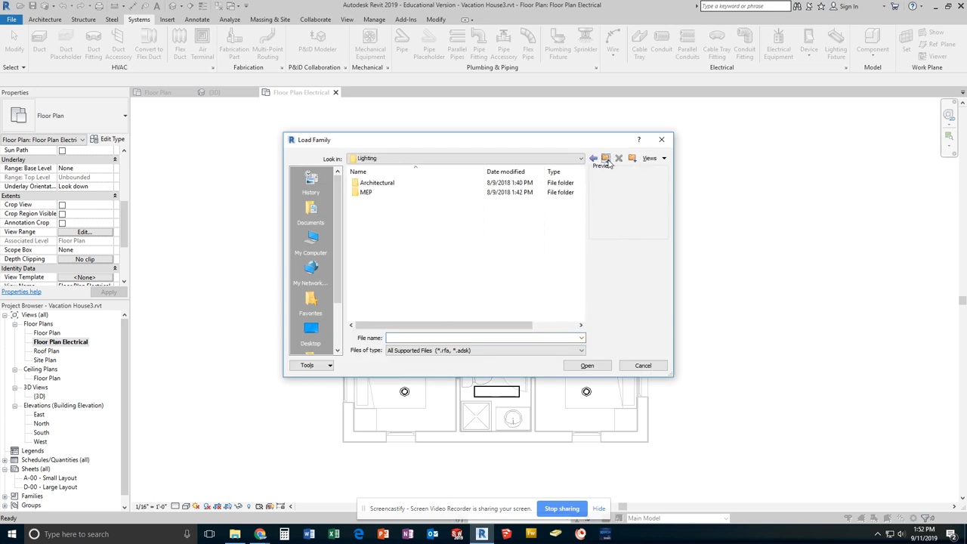
click(593, 157)
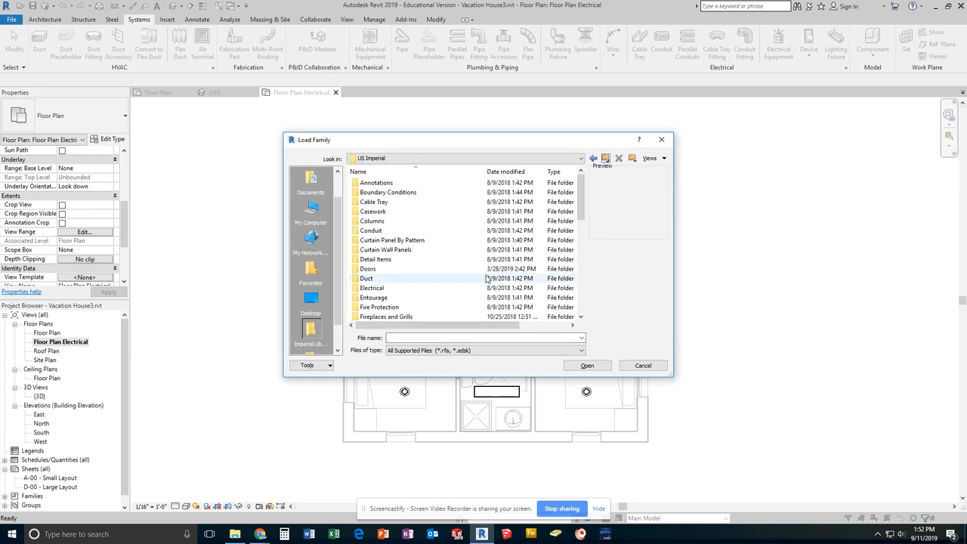
double_click(372, 288)
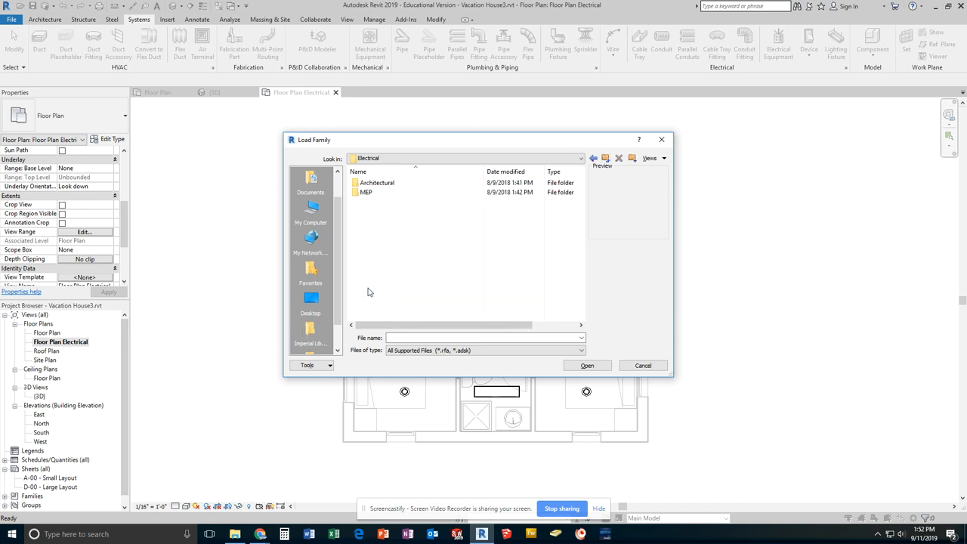
double_click(366, 191)
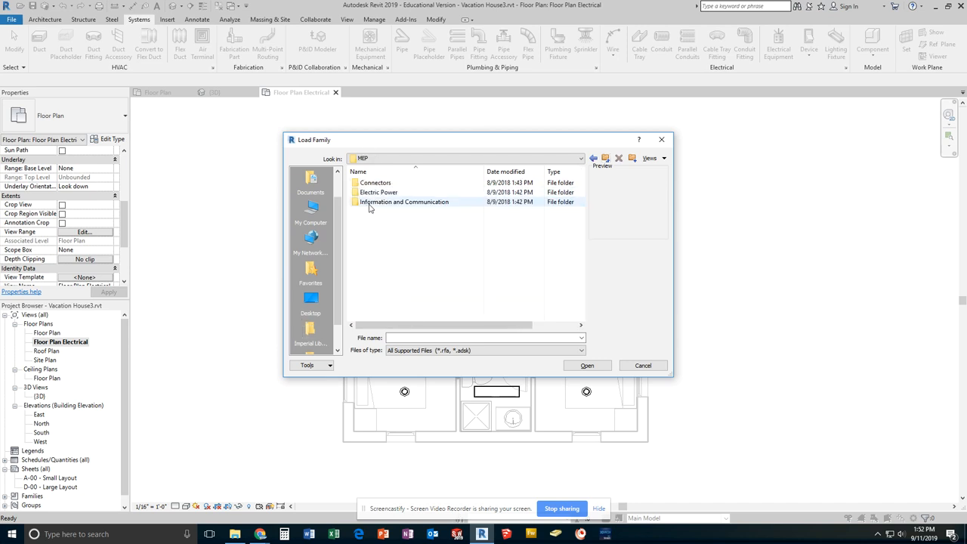
double_click(378, 192)
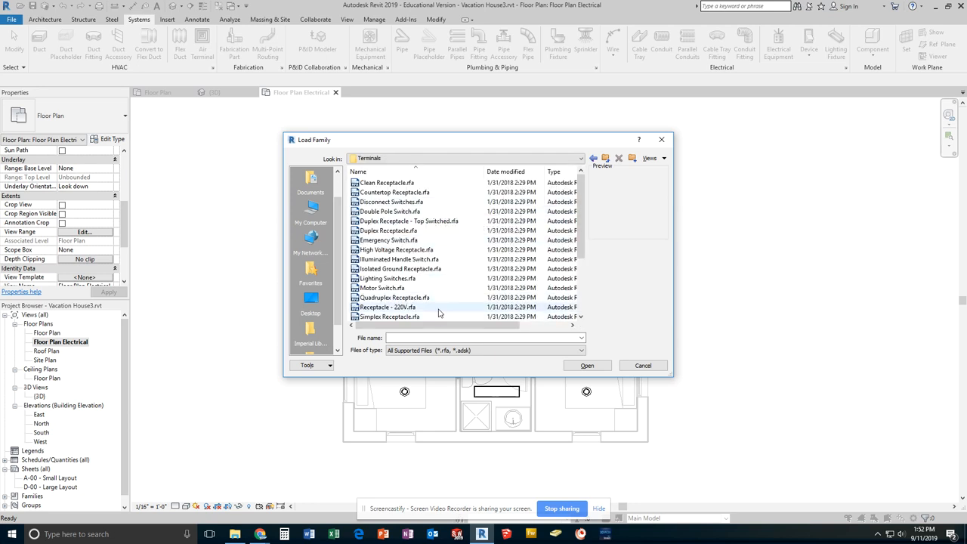
click(387, 278)
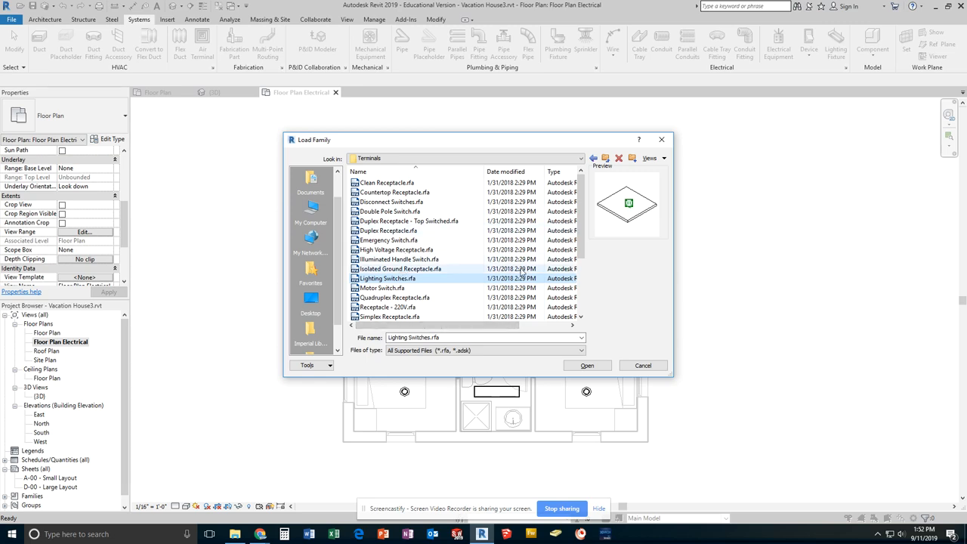
click(587, 365)
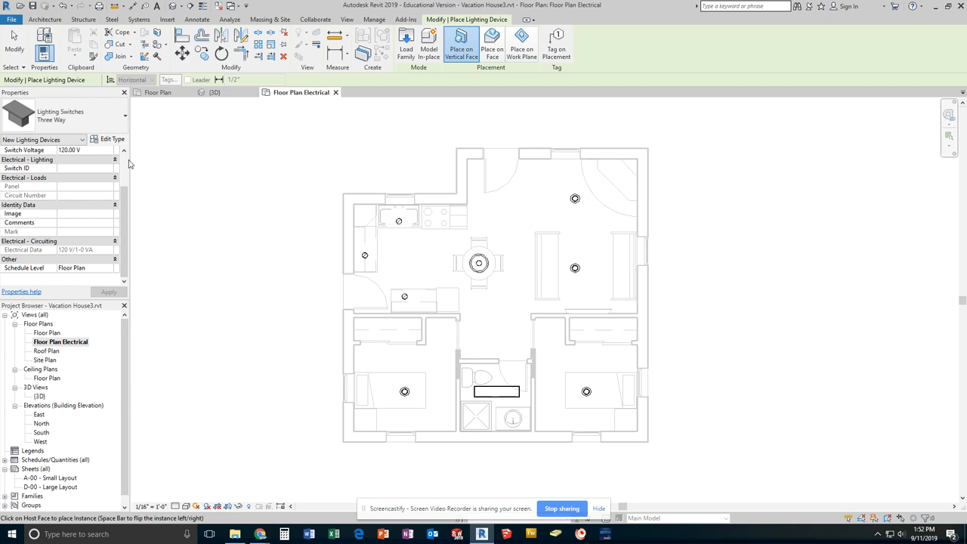
Step: Place Single Pole switches beside both bedroom doors and the bathroom entry
click(121, 117)
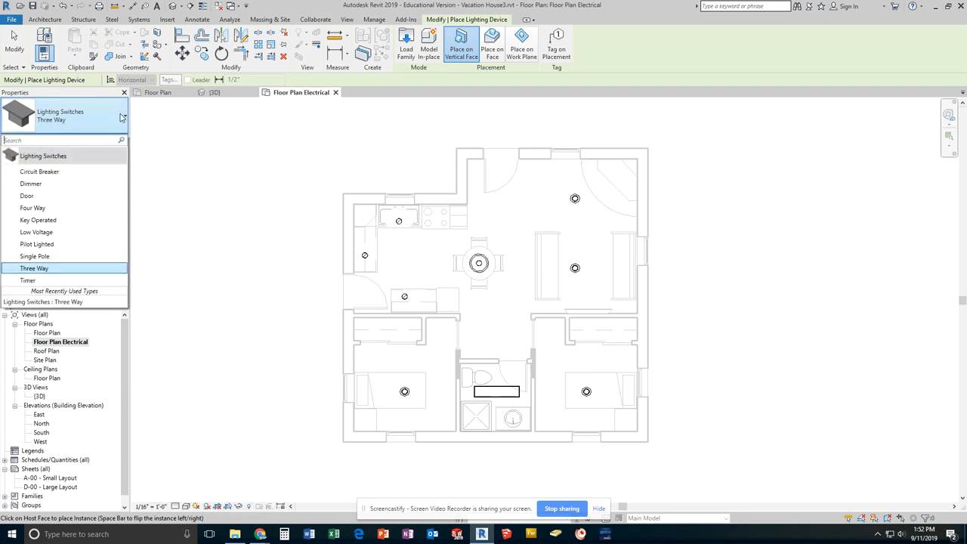
mouse_move(34, 256)
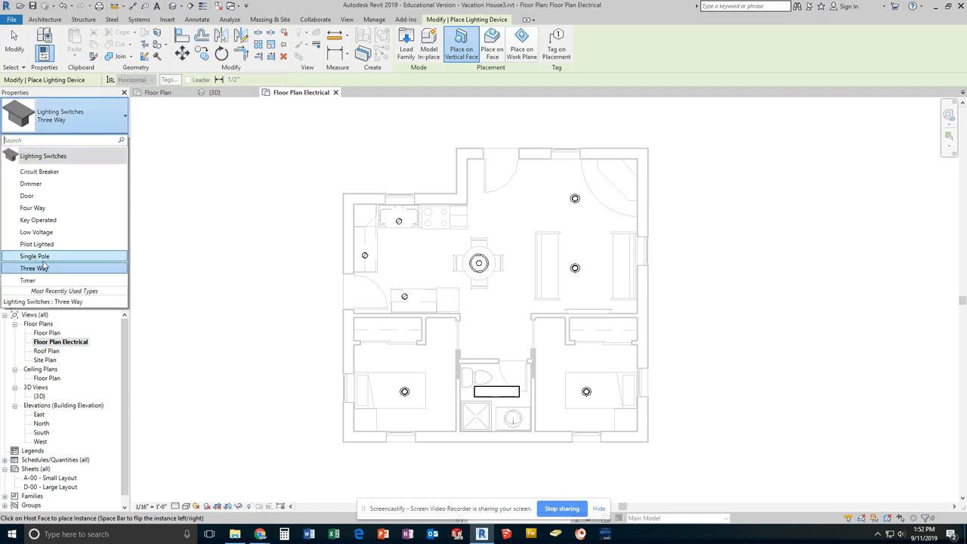
click(35, 256)
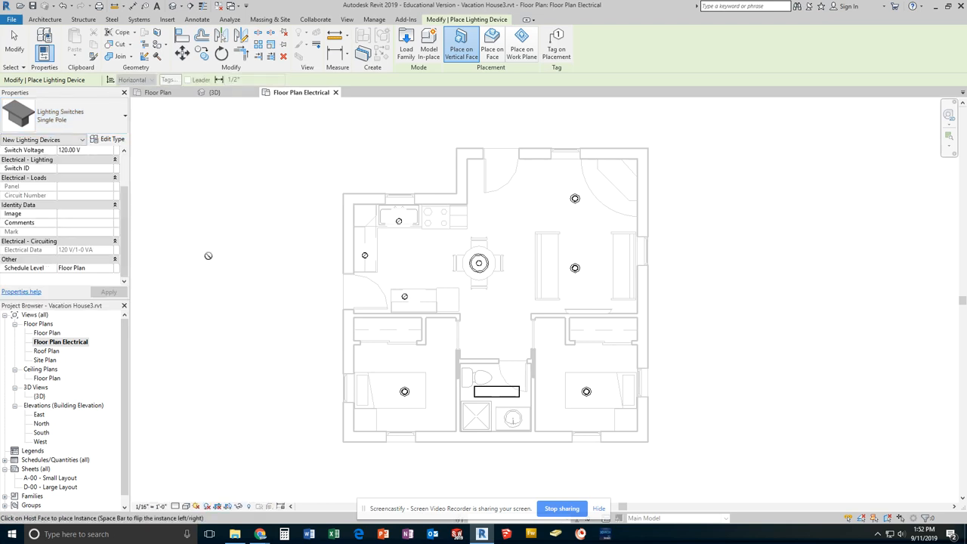
mouse_move(433, 354)
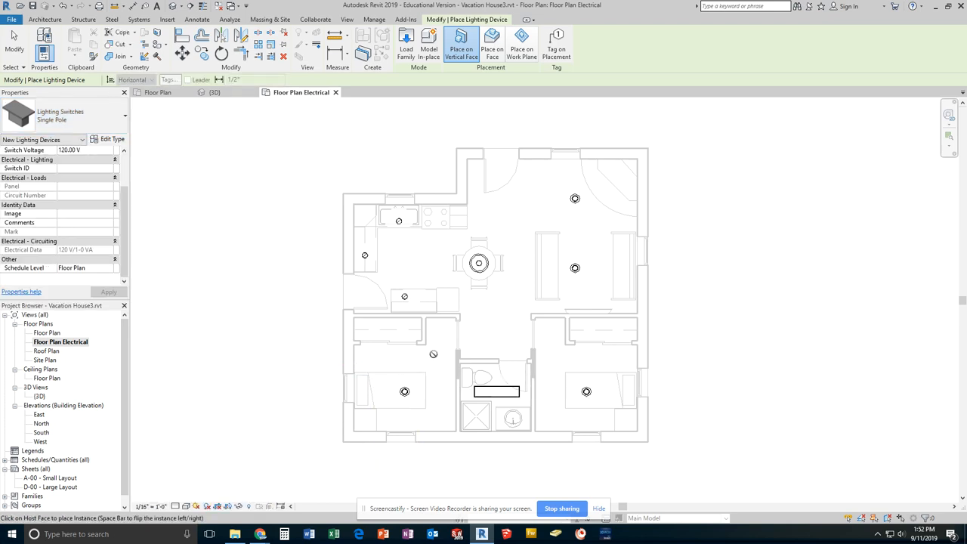
scroll(up, 3)
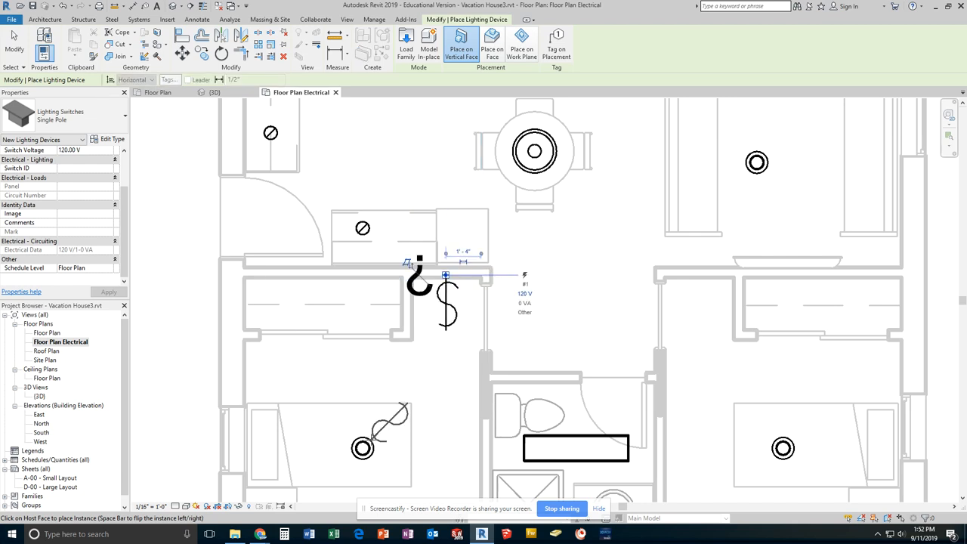
mouse_move(474, 384)
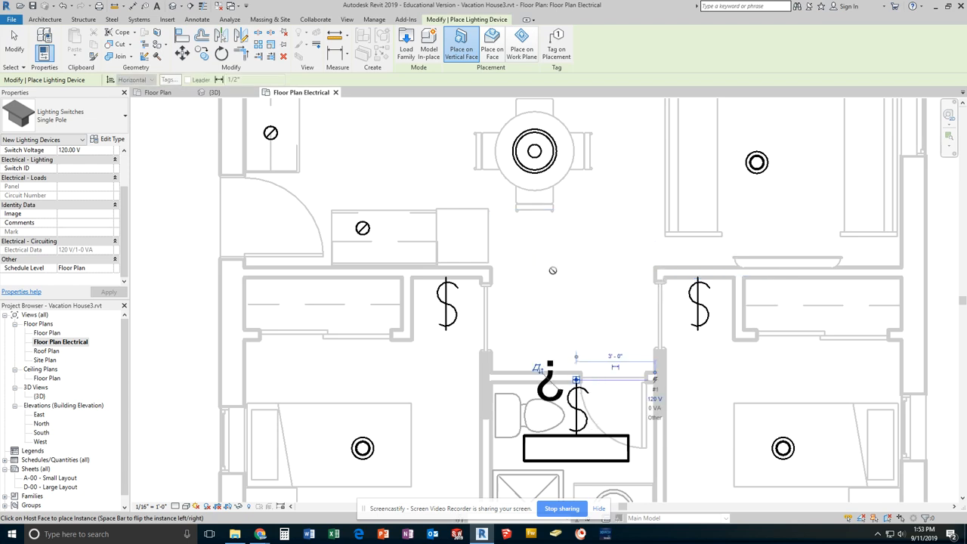
scroll(down, 3)
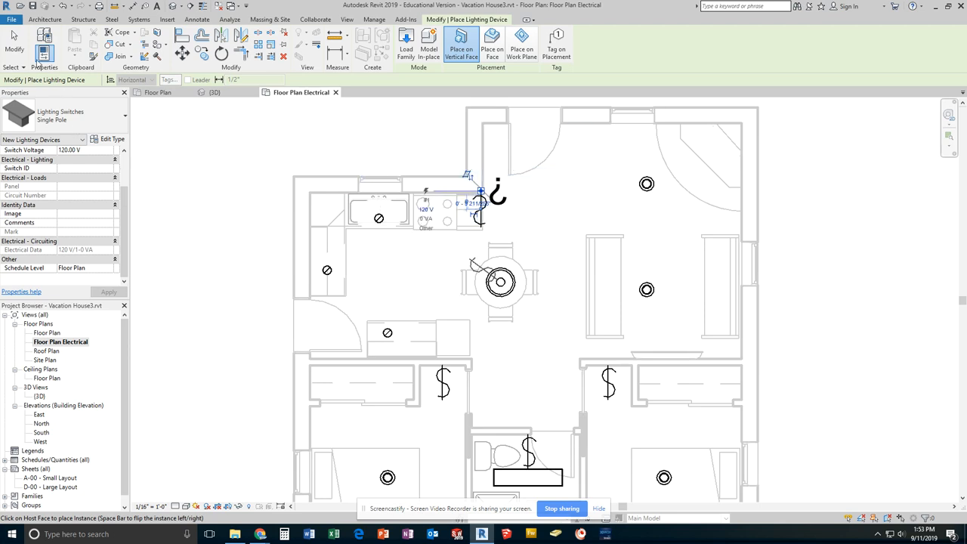
mouse_move(141, 137)
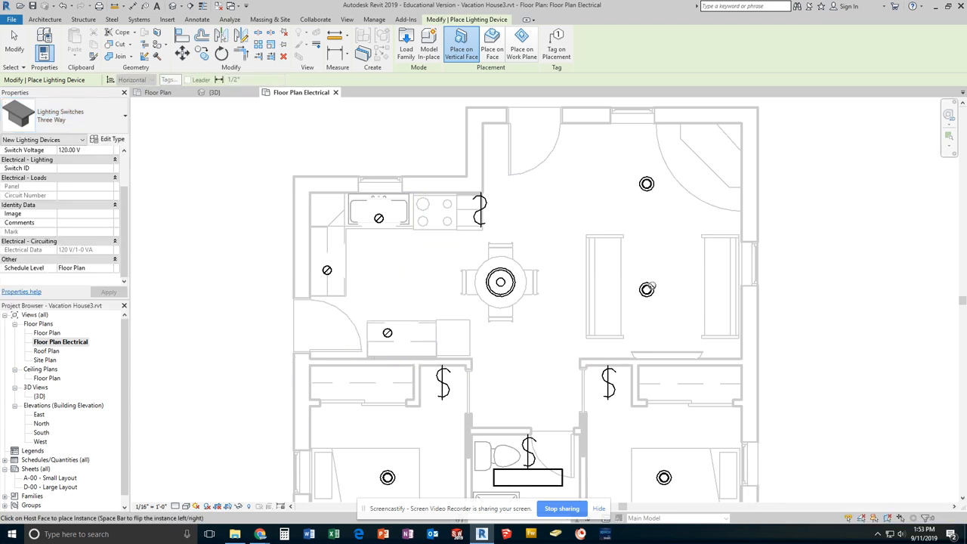
mouse_move(627, 210)
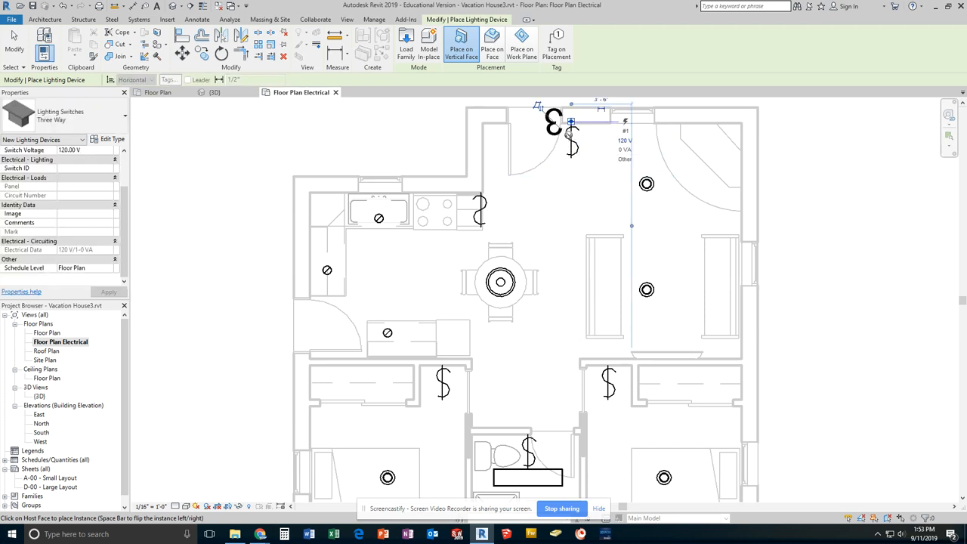
mouse_move(555, 254)
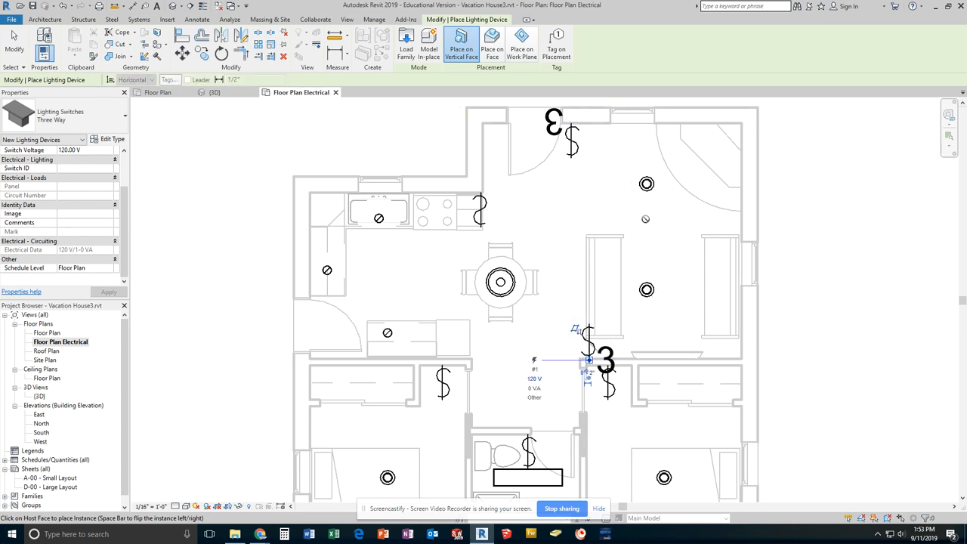
Step: Place a three-way switch on the hallway wall
click(645, 298)
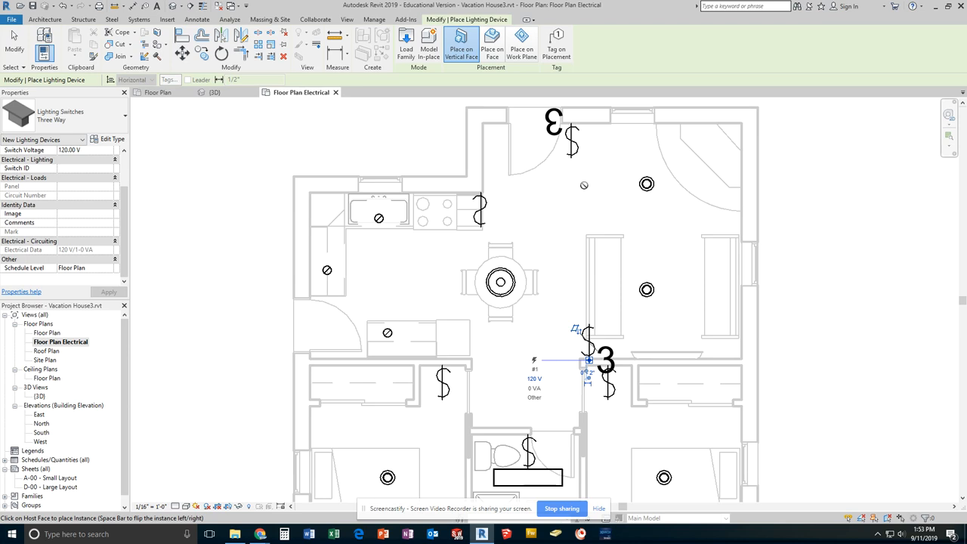
mouse_move(464, 285)
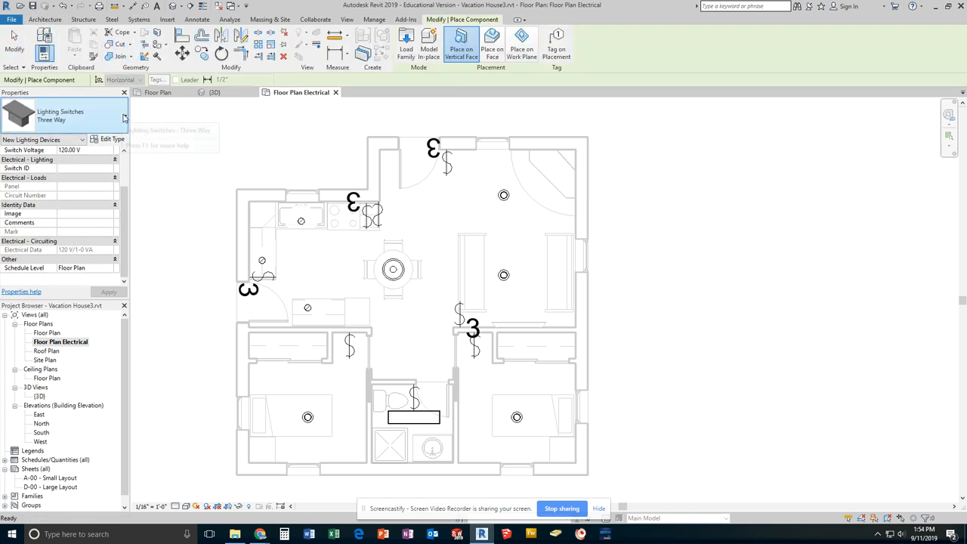
Step: Finish switch placement and start placing electrical fixture devices from Systems
click(125, 115)
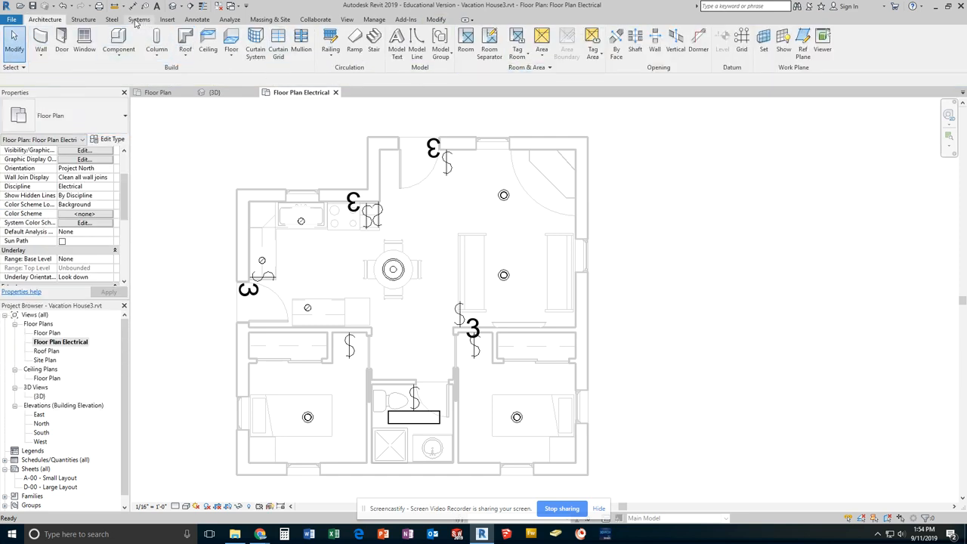
click(139, 19)
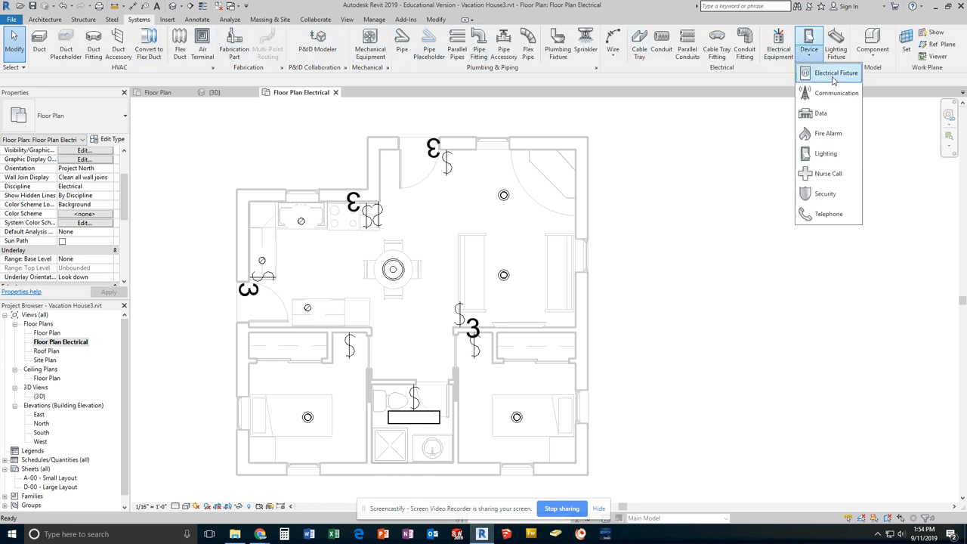
mouse_move(829, 72)
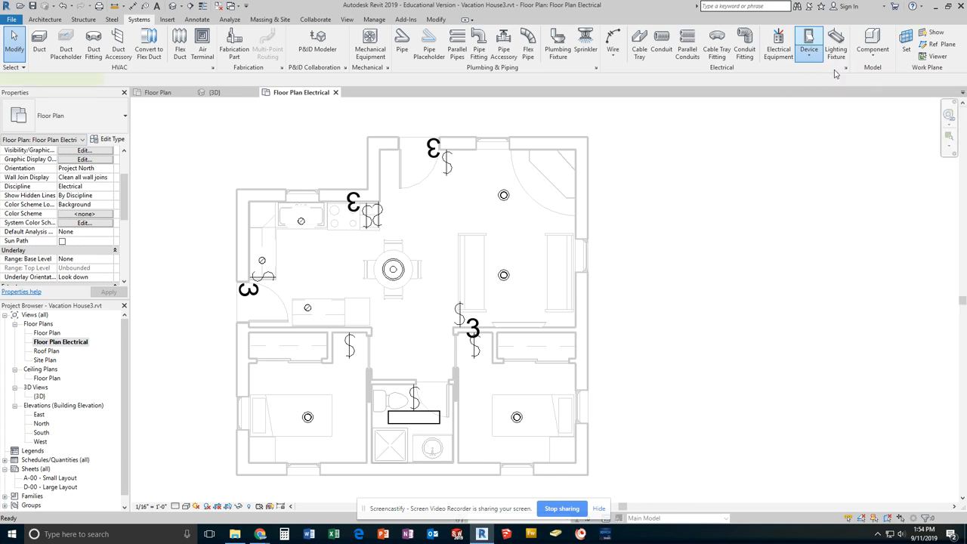
click(808, 42)
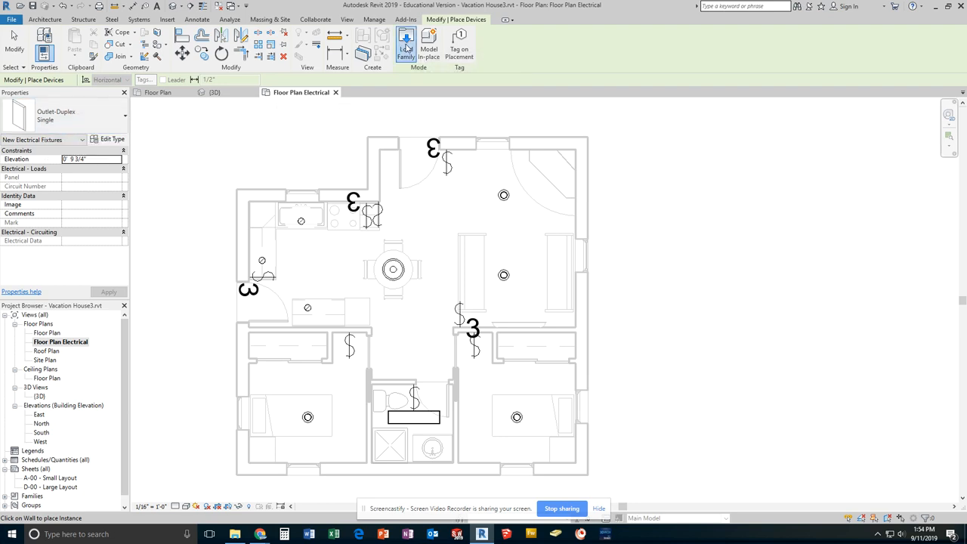
Step: Load Duplex Receptacle.rfa from the Electric Power Terminals folder
click(405, 44)
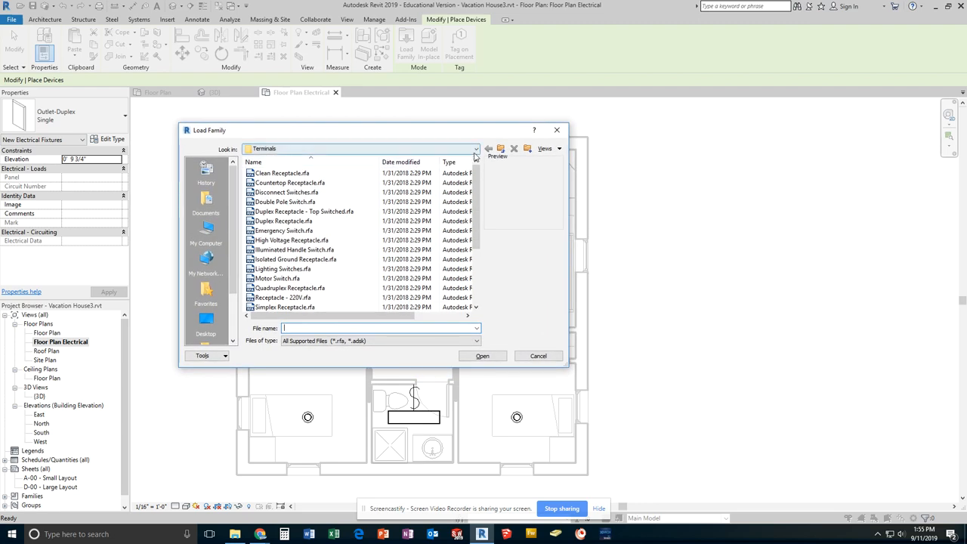
click(476, 148)
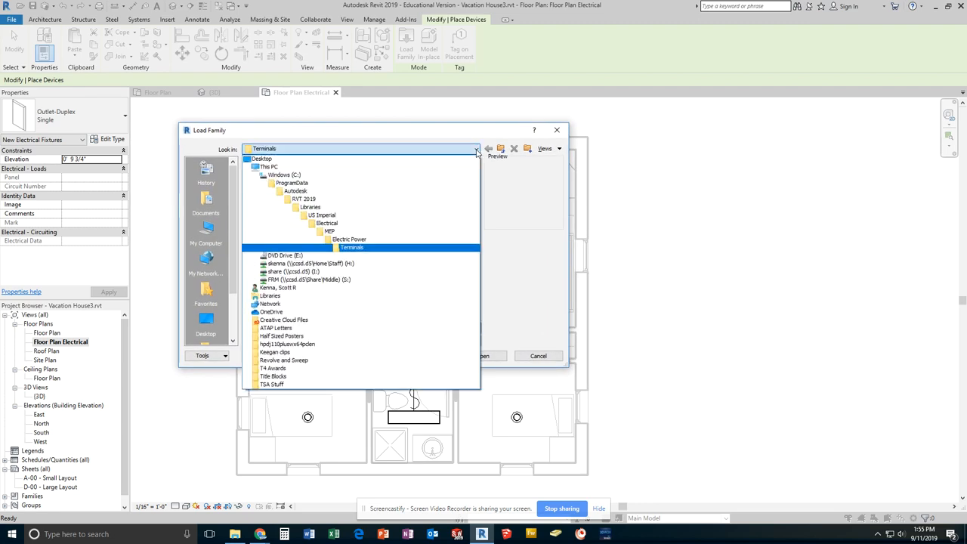
click(326, 223)
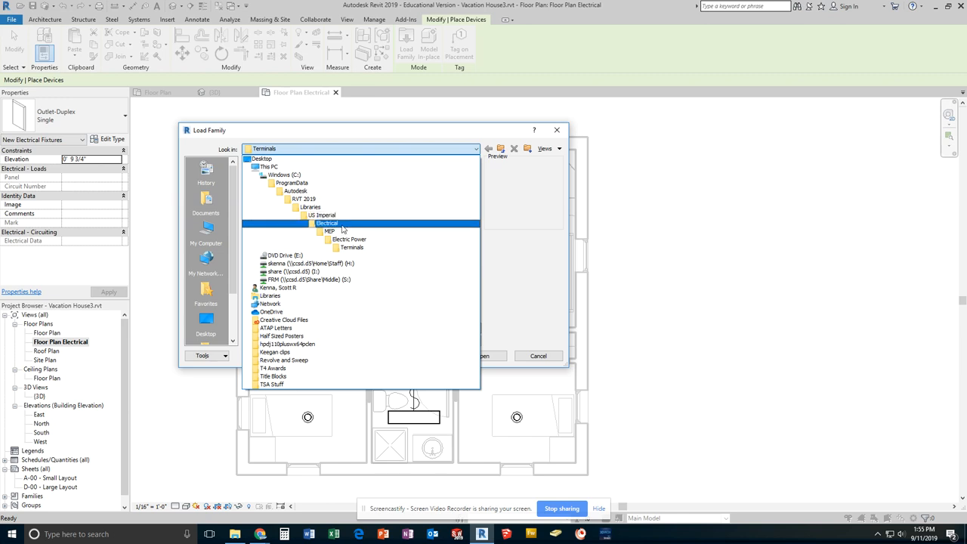
click(330, 230)
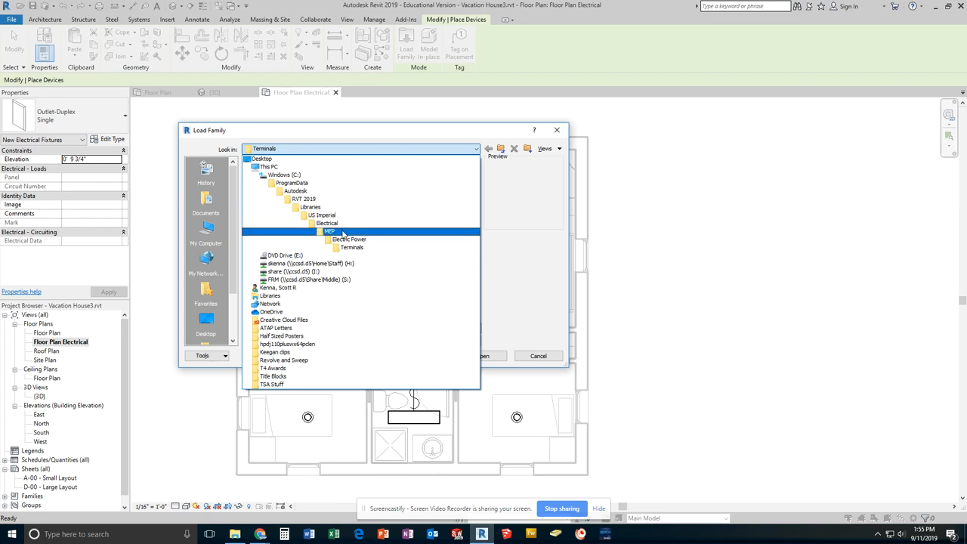
click(351, 247)
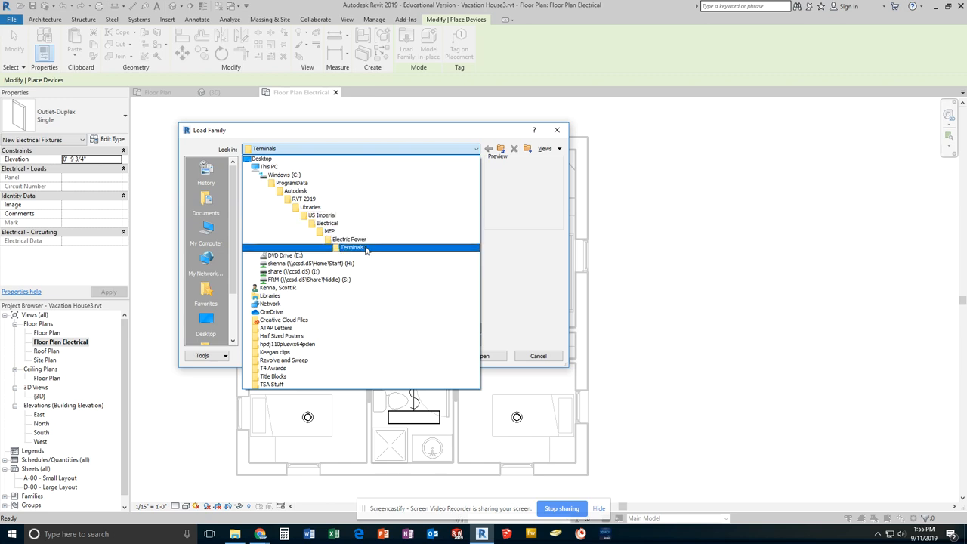
double_click(352, 247)
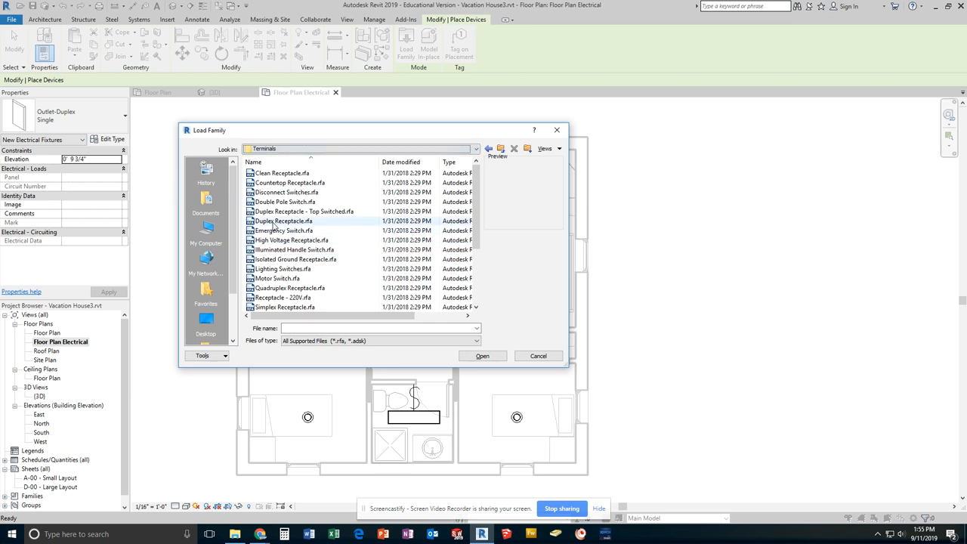
mouse_move(283, 224)
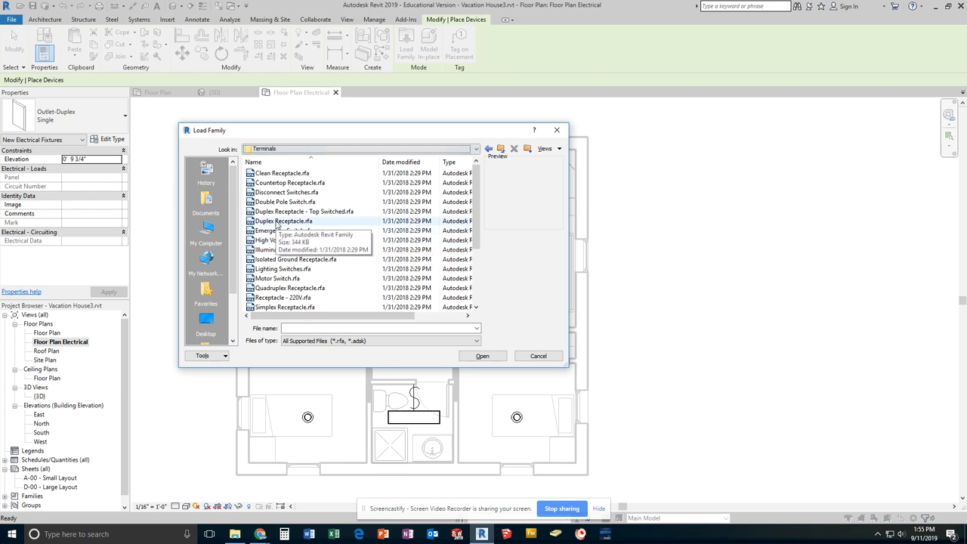
click(284, 221)
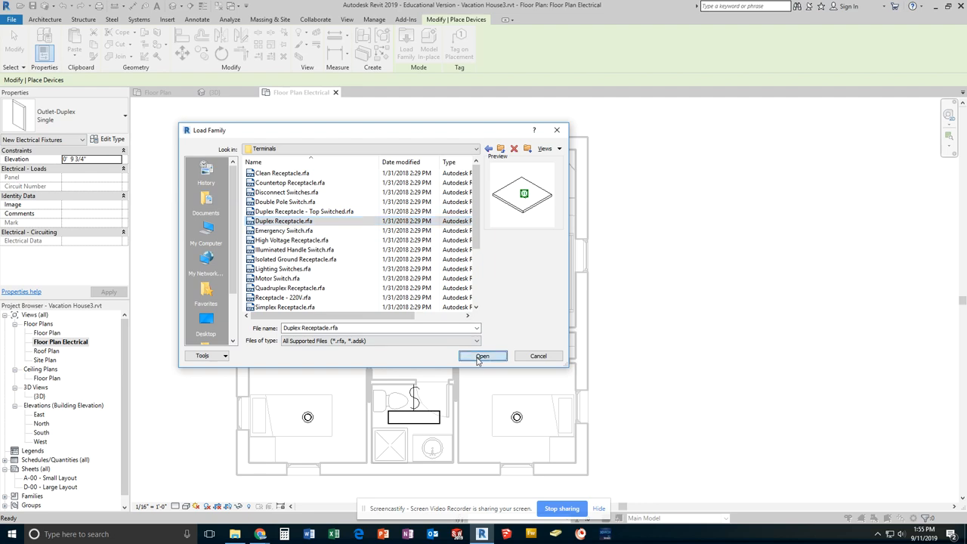
click(481, 355)
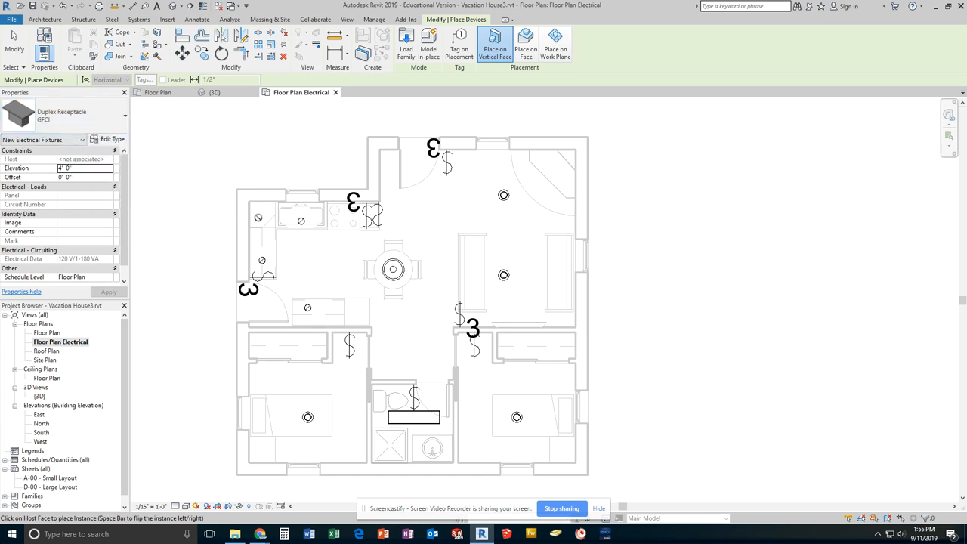
Step: Place GFCI duplex receptacles on the kitchen and bathroom walls, zooming as needed
scroll(up, 3)
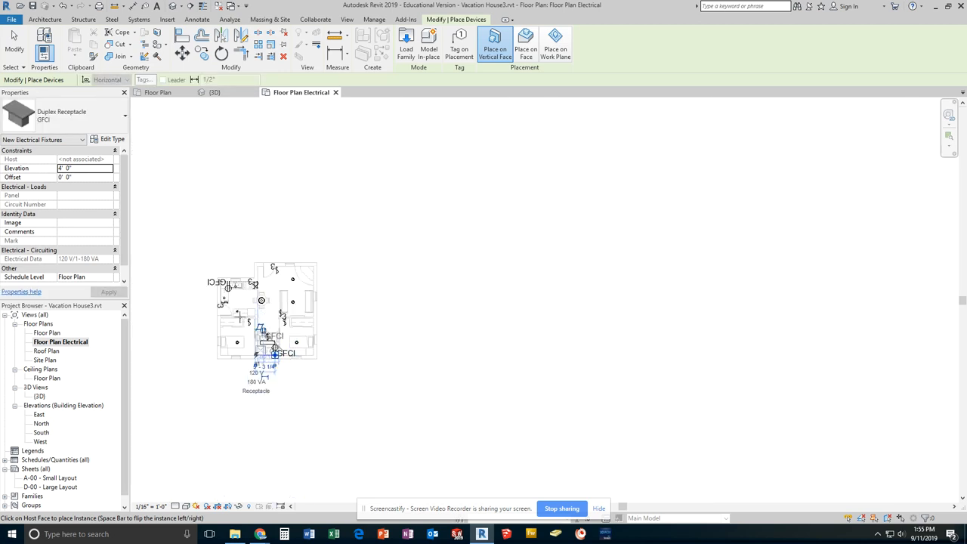
scroll(up, 3)
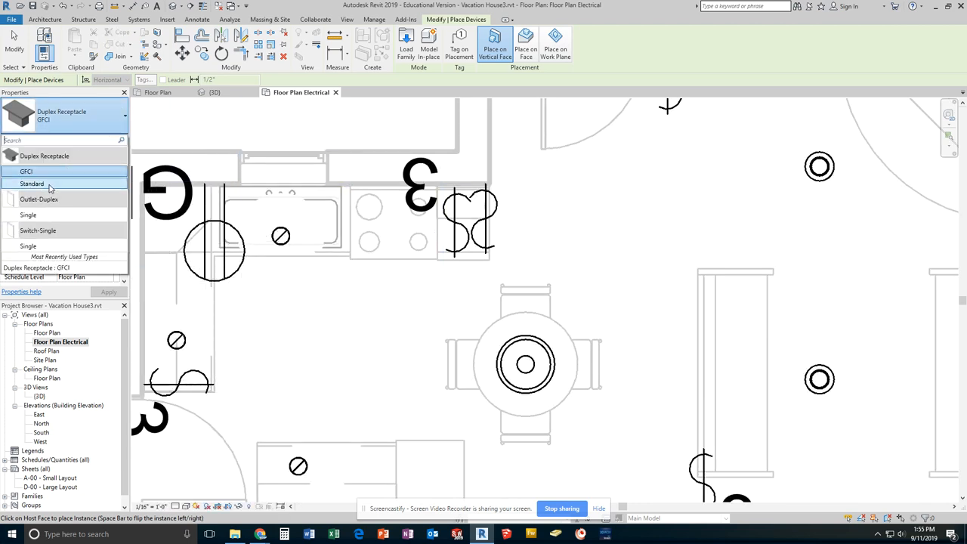
Step: Place Standard duplex receptacles beside the bathroom and entry corner, then start Load Family
click(32, 183)
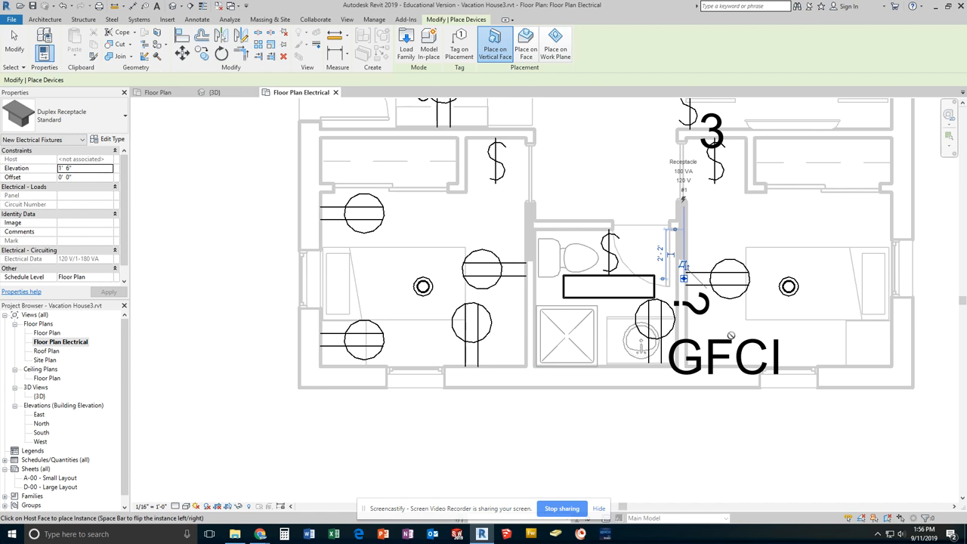
click(763, 322)
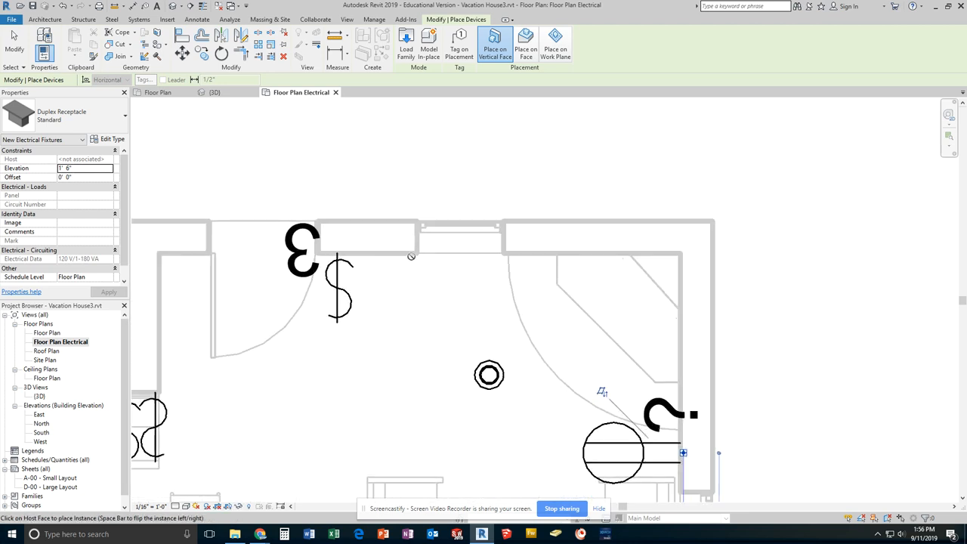
click(413, 249)
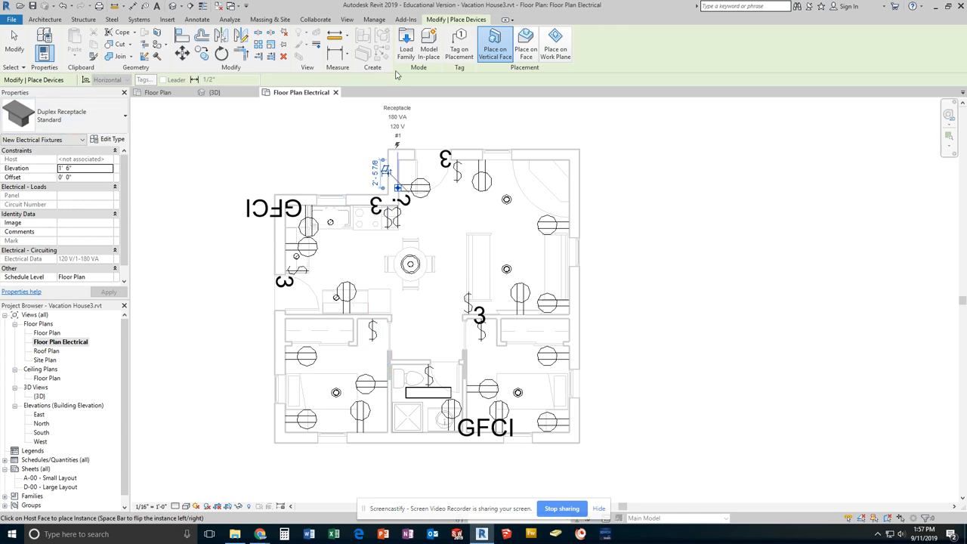
click(406, 43)
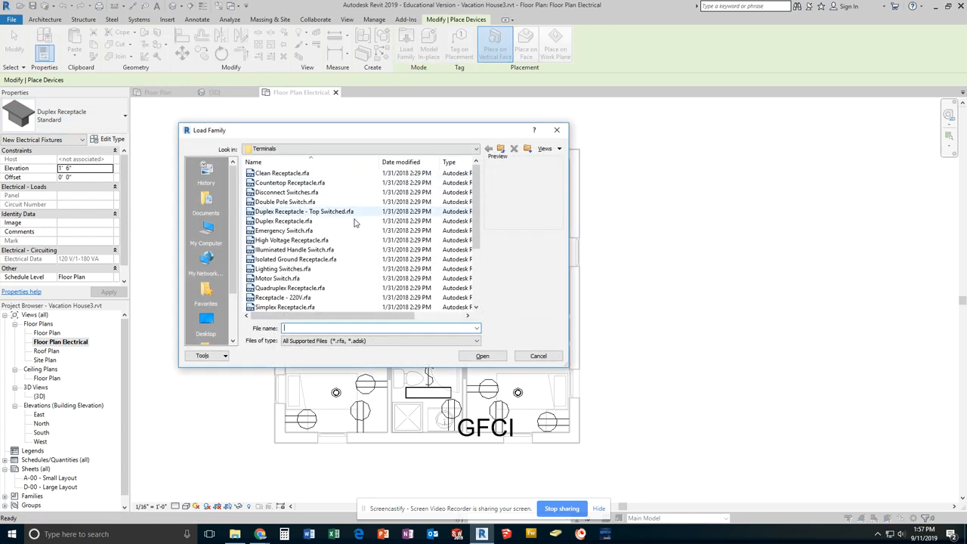
Step: Load Simplex Receptacle.rfa from the Load Family dialog
scroll(down, 3)
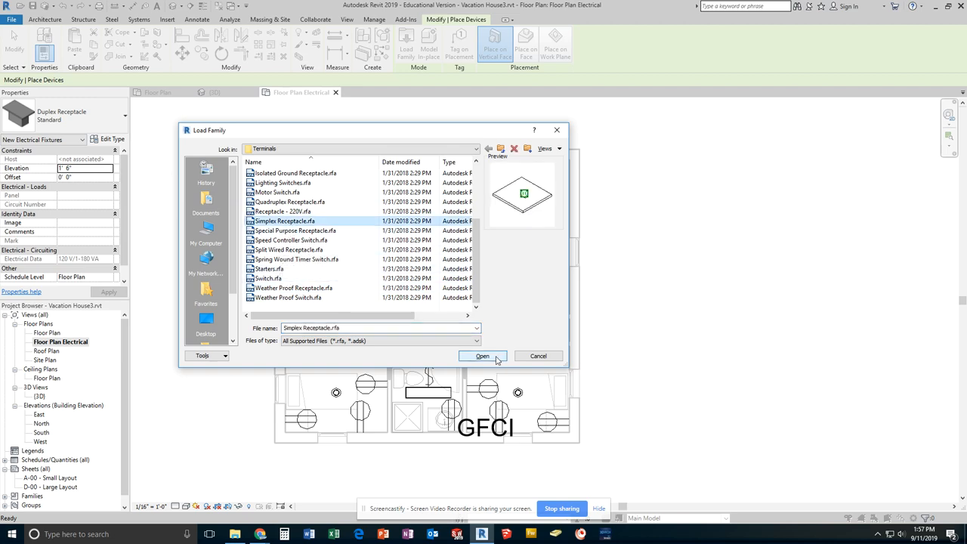
click(482, 356)
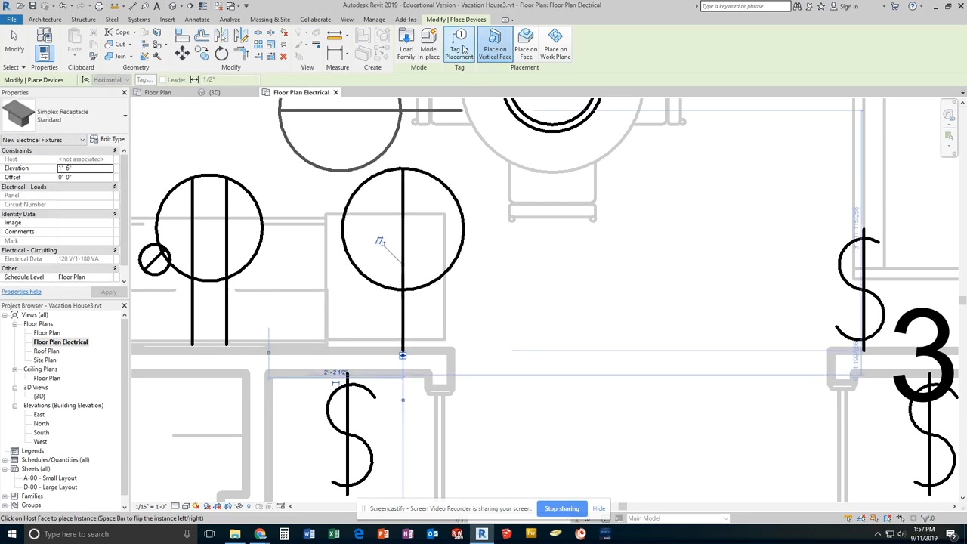
Step: Load the Receptacle - 220V family from the Terminals library folder
click(406, 44)
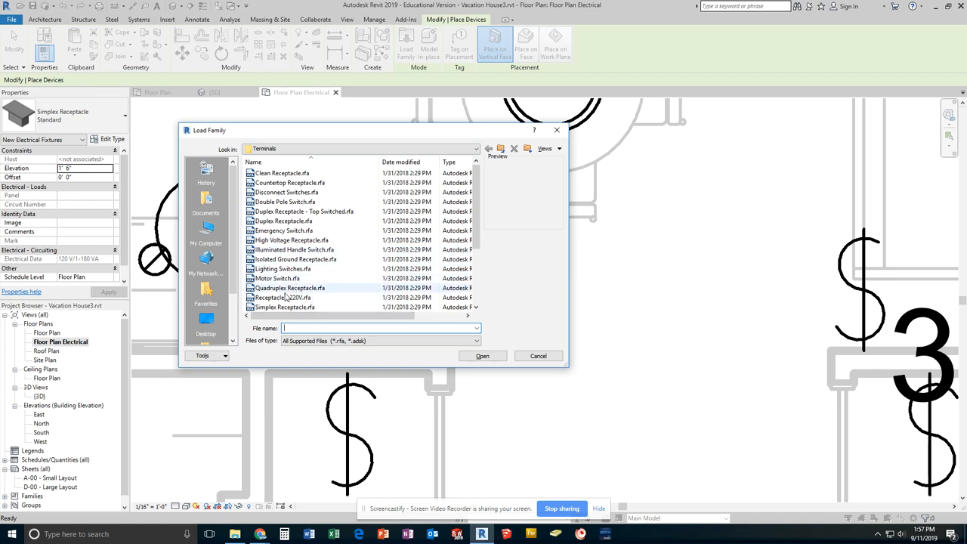
click(283, 297)
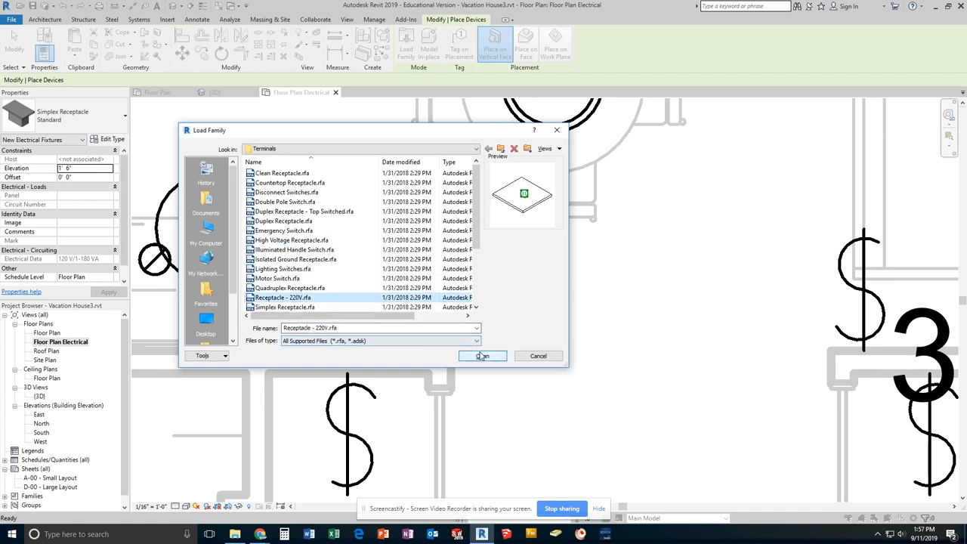
click(482, 356)
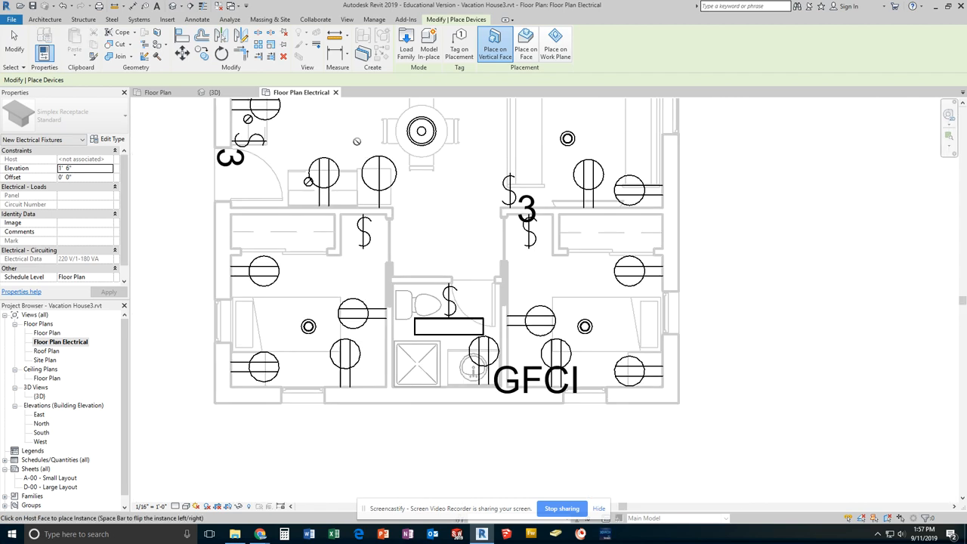